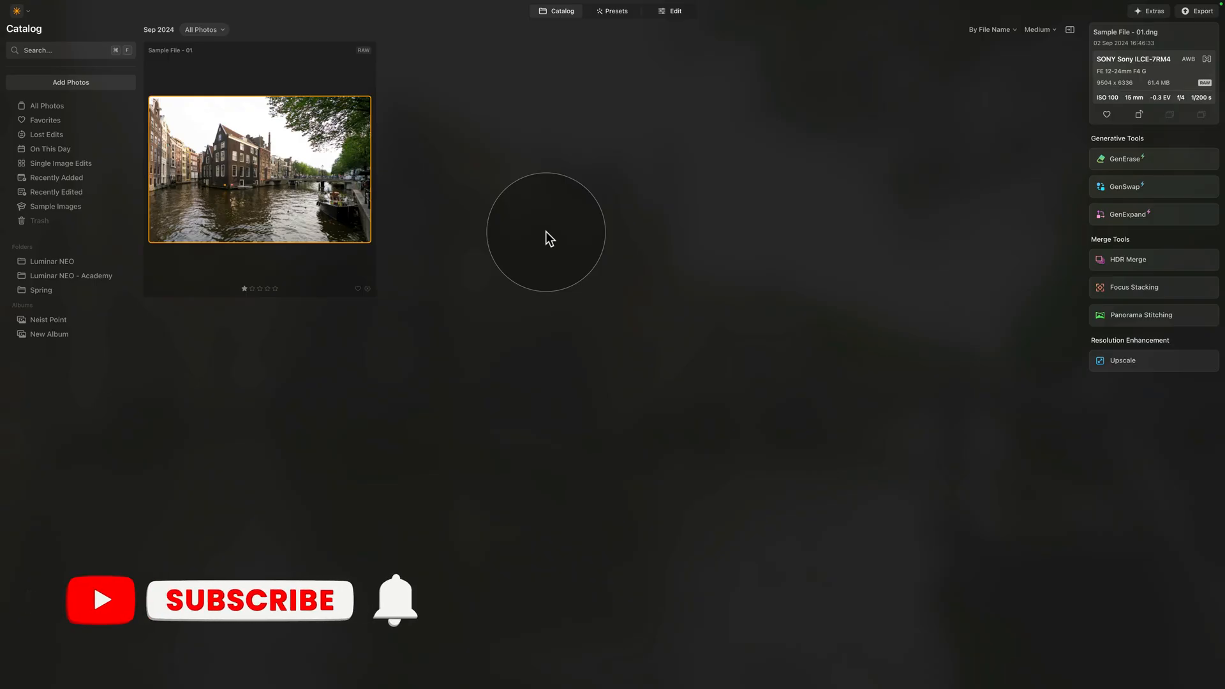
# Choose Install Plugins from the Luminar Neo logo menu.
pyautogui.click(252, 602)
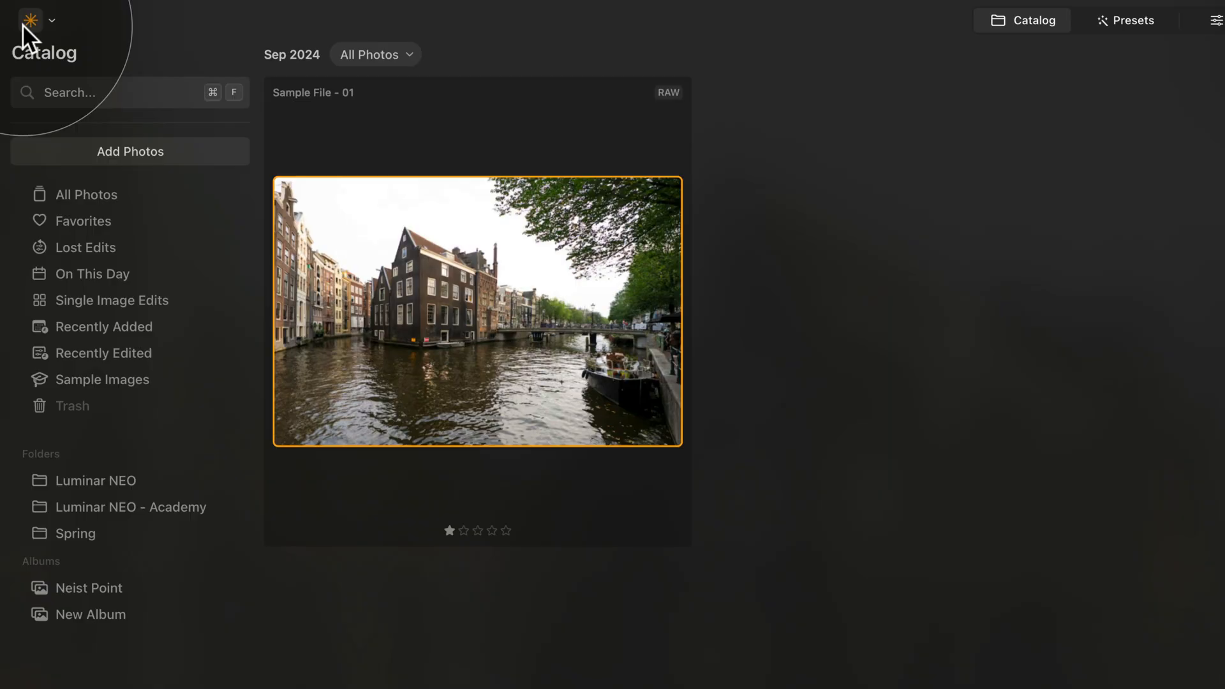
pyautogui.click(30, 18)
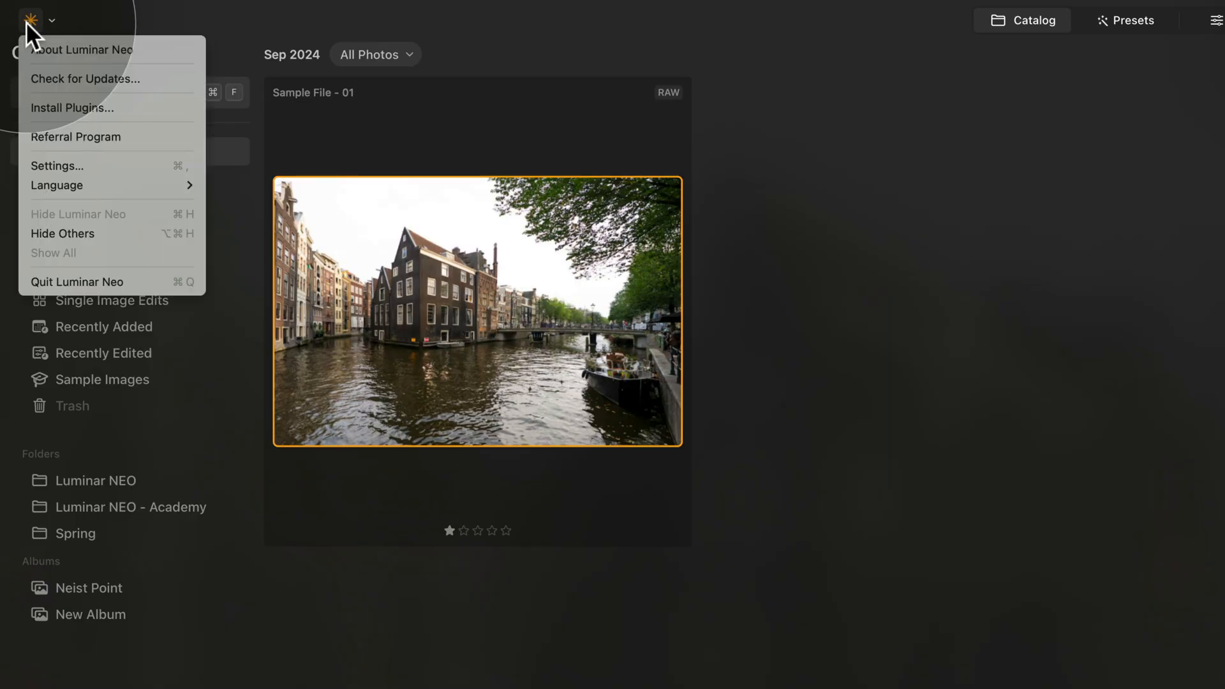
pyautogui.moveTo(131, 116)
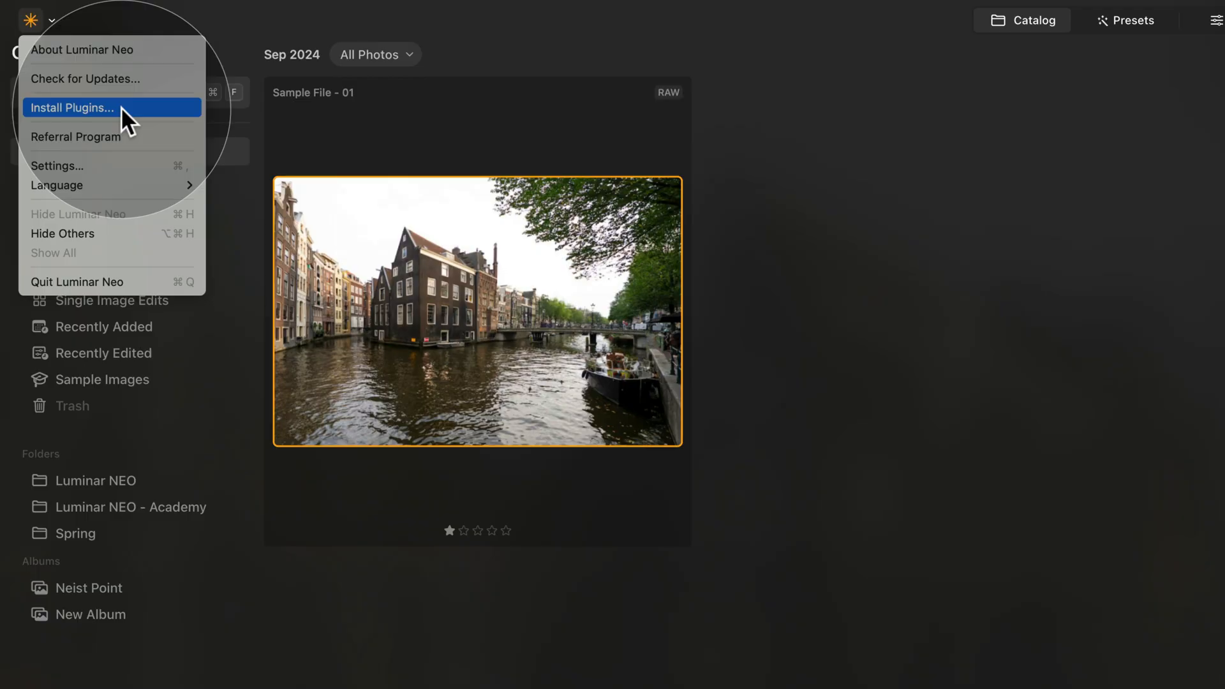
pyautogui.click(125, 108)
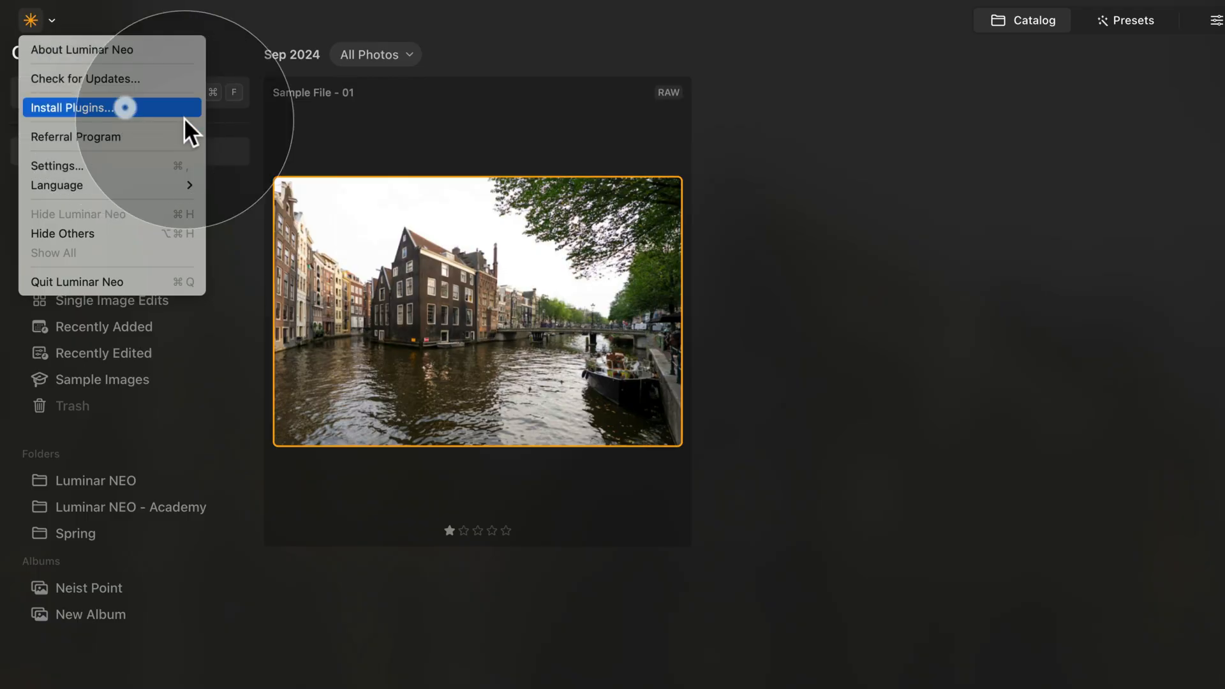
# Install the Luminar Neo plugin into Adobe Photoshop and accept the restart warning.
pyautogui.click(70, 107)
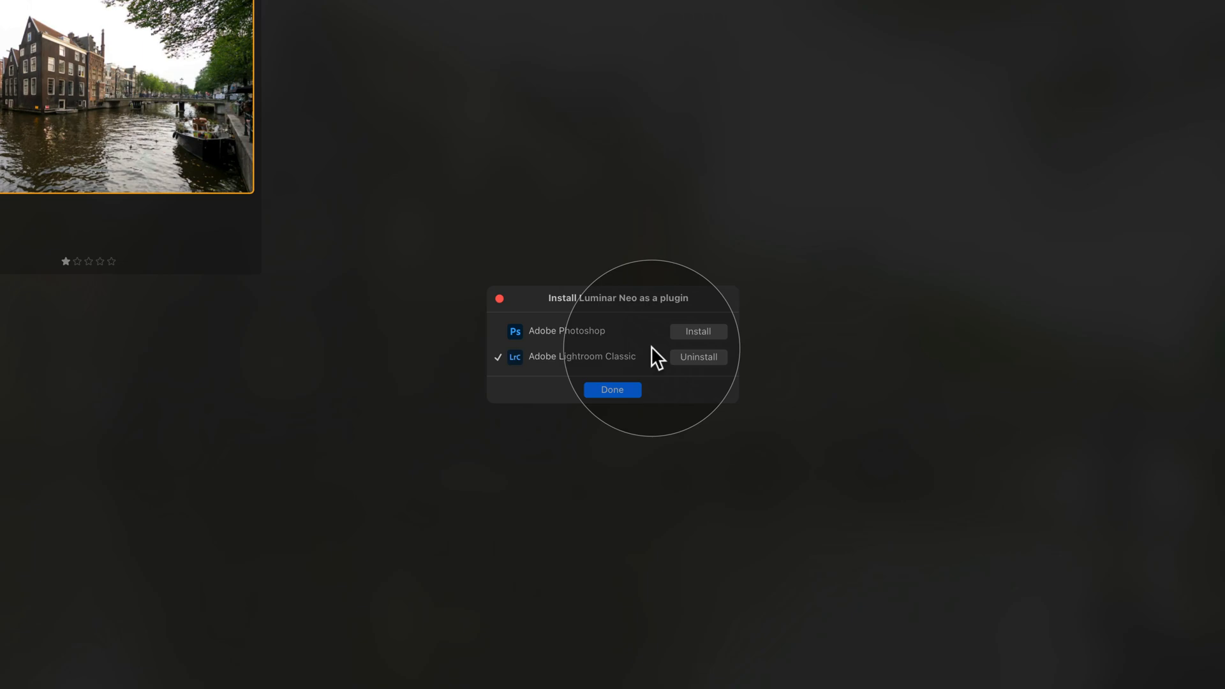
pyautogui.moveTo(537, 377)
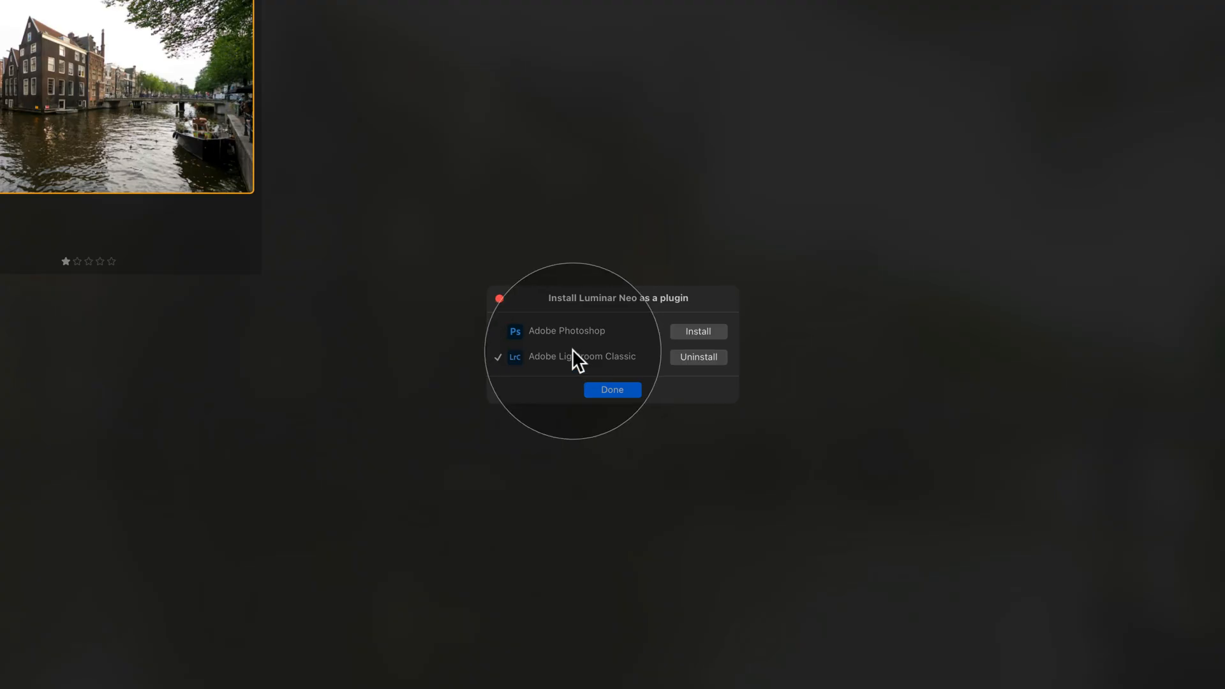
pyautogui.moveTo(571, 344)
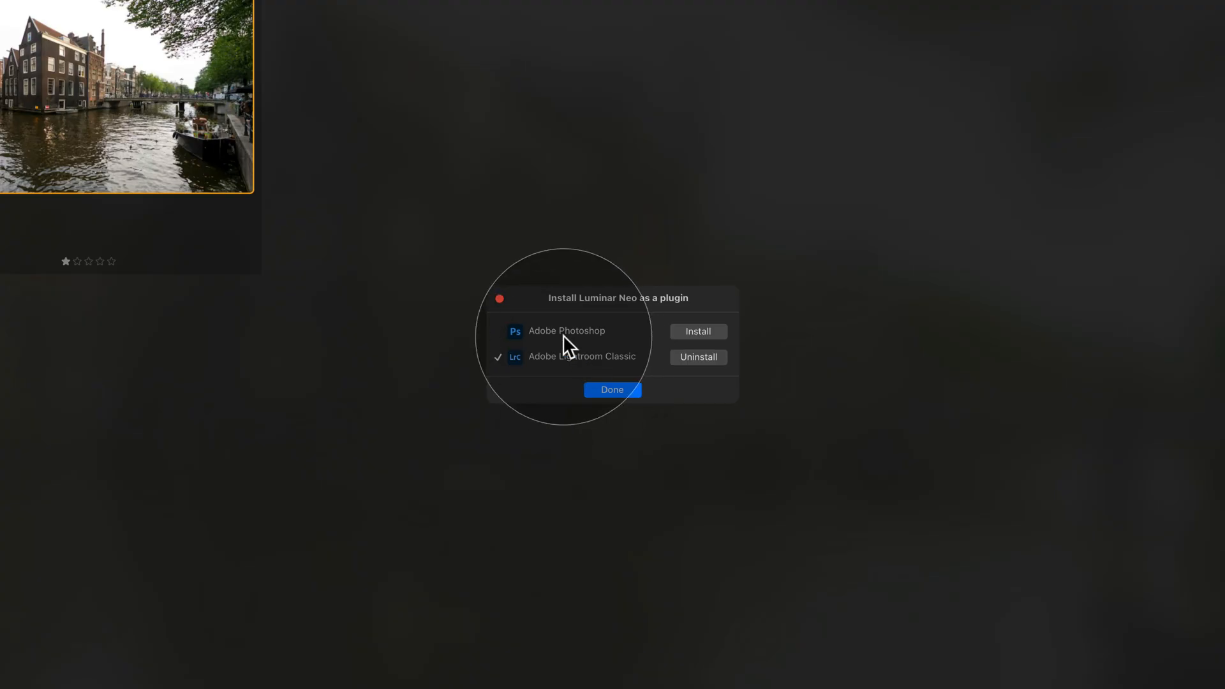
pyautogui.moveTo(709, 349)
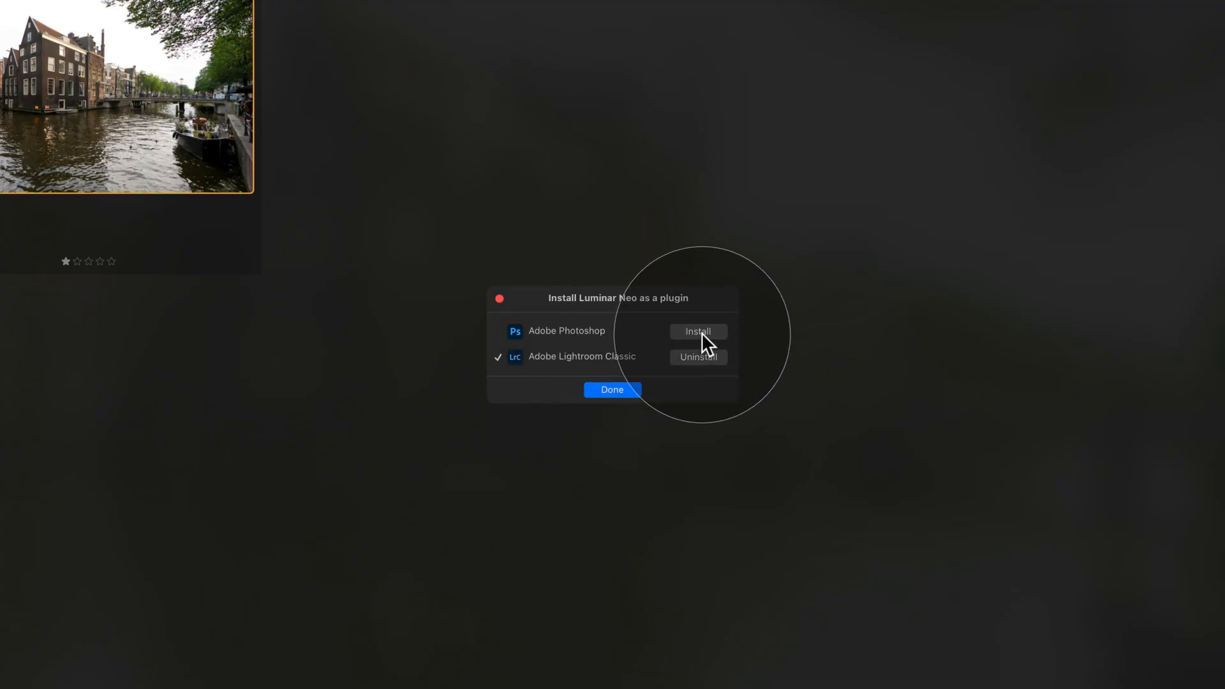
pyautogui.click(698, 332)
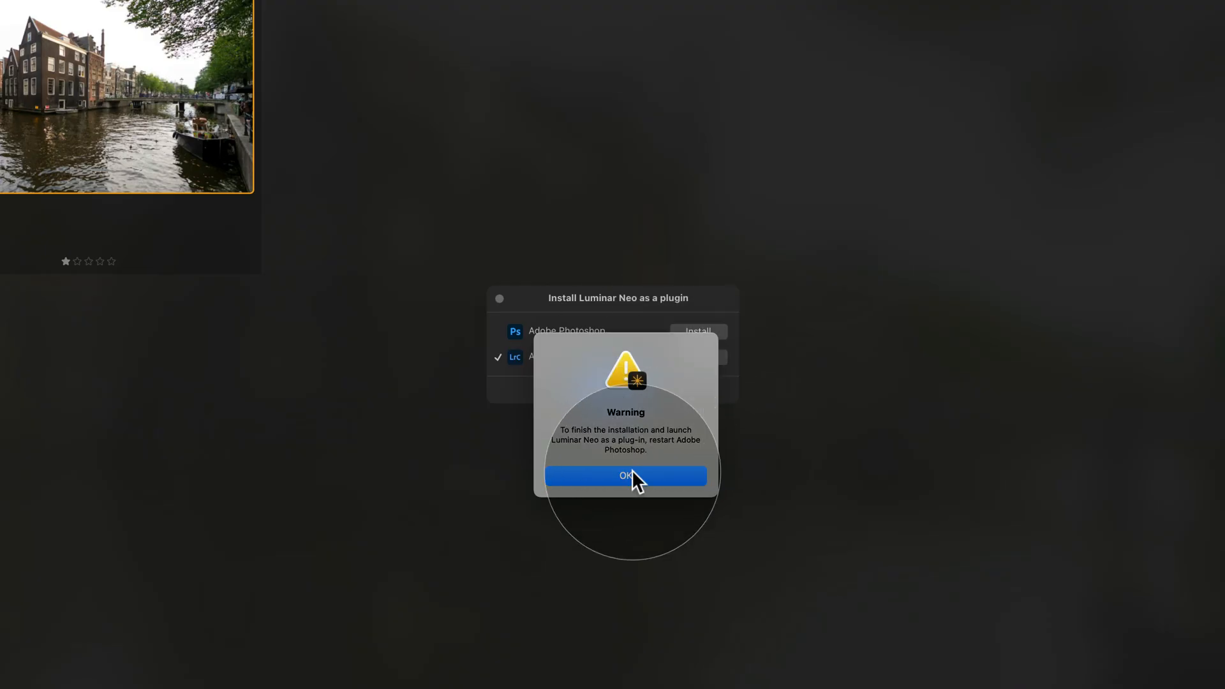
pyautogui.click(626, 474)
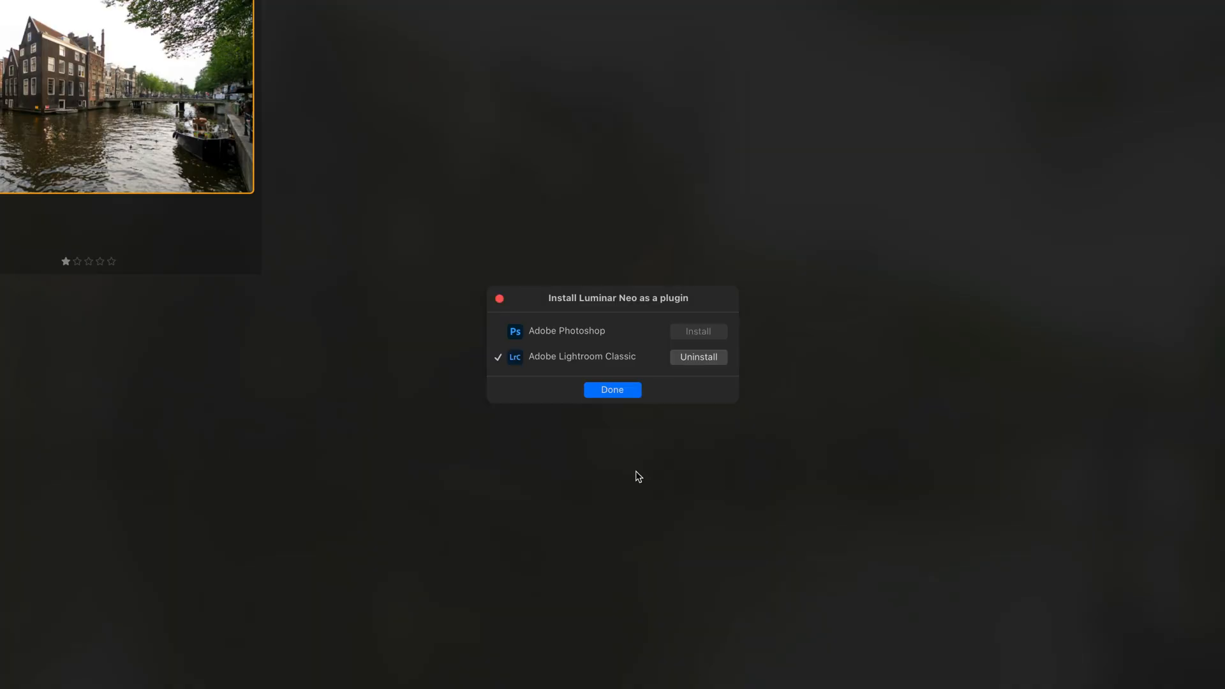
# Install the plugin for Lightroom Classic too, accept its warning, and finish the installer.
pyautogui.click(697, 332)
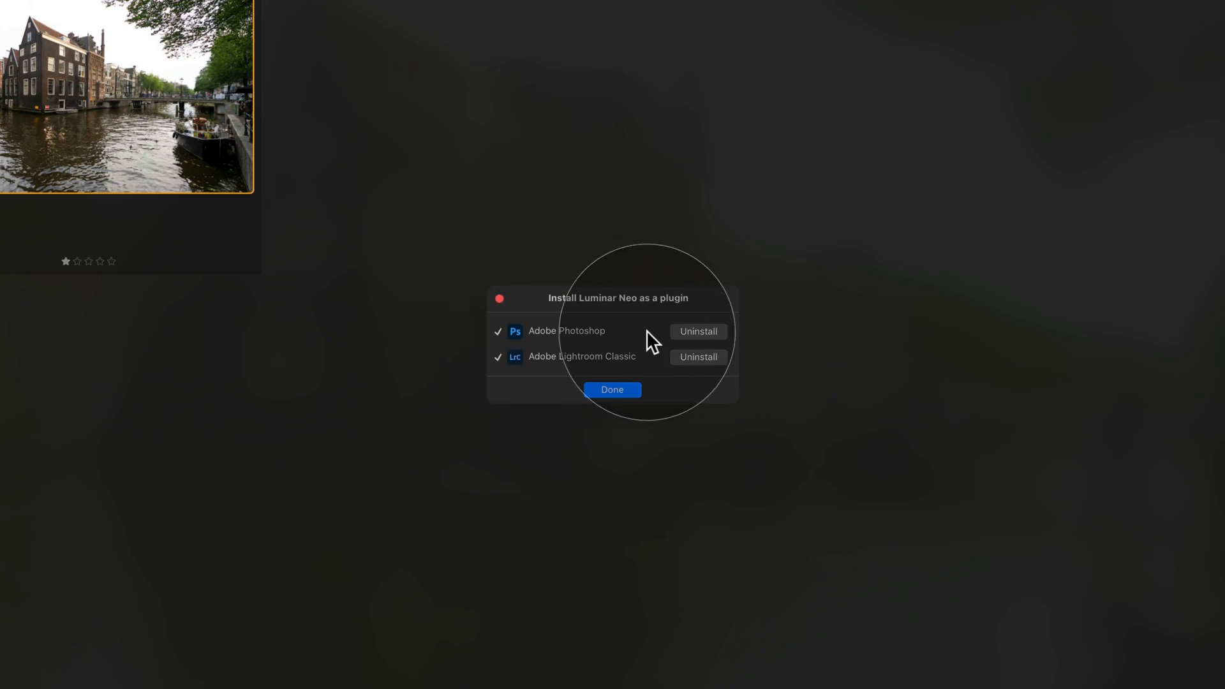
pyautogui.click(612, 391)
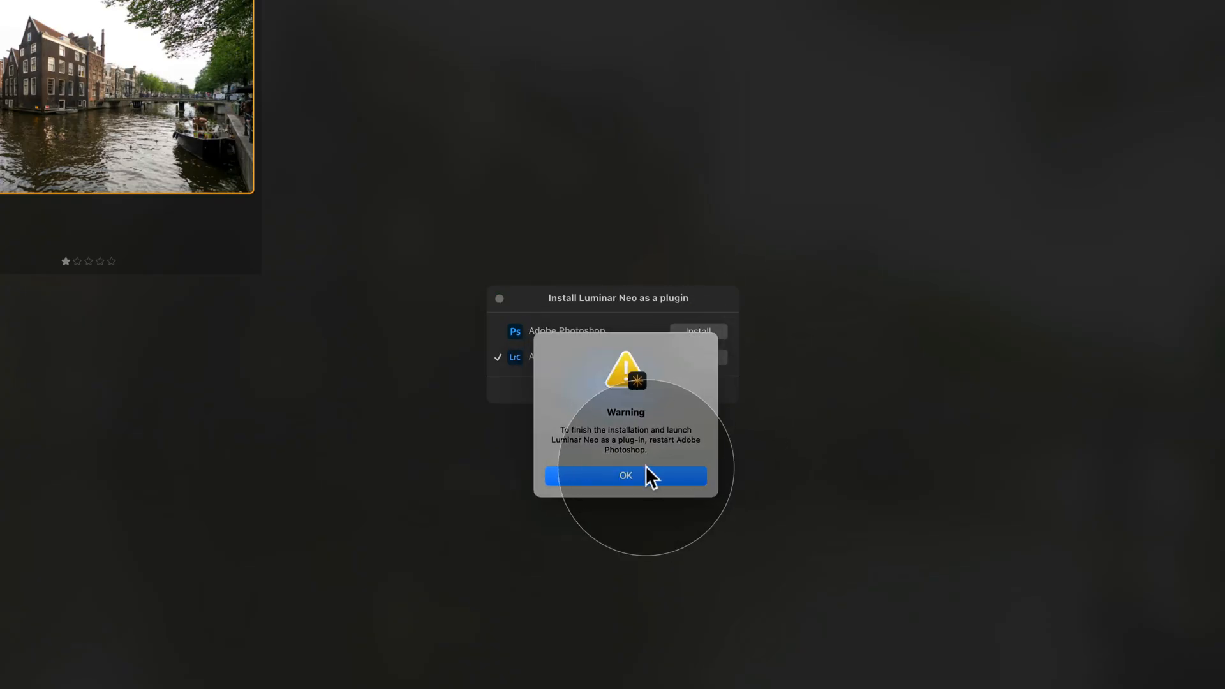
pyautogui.click(626, 475)
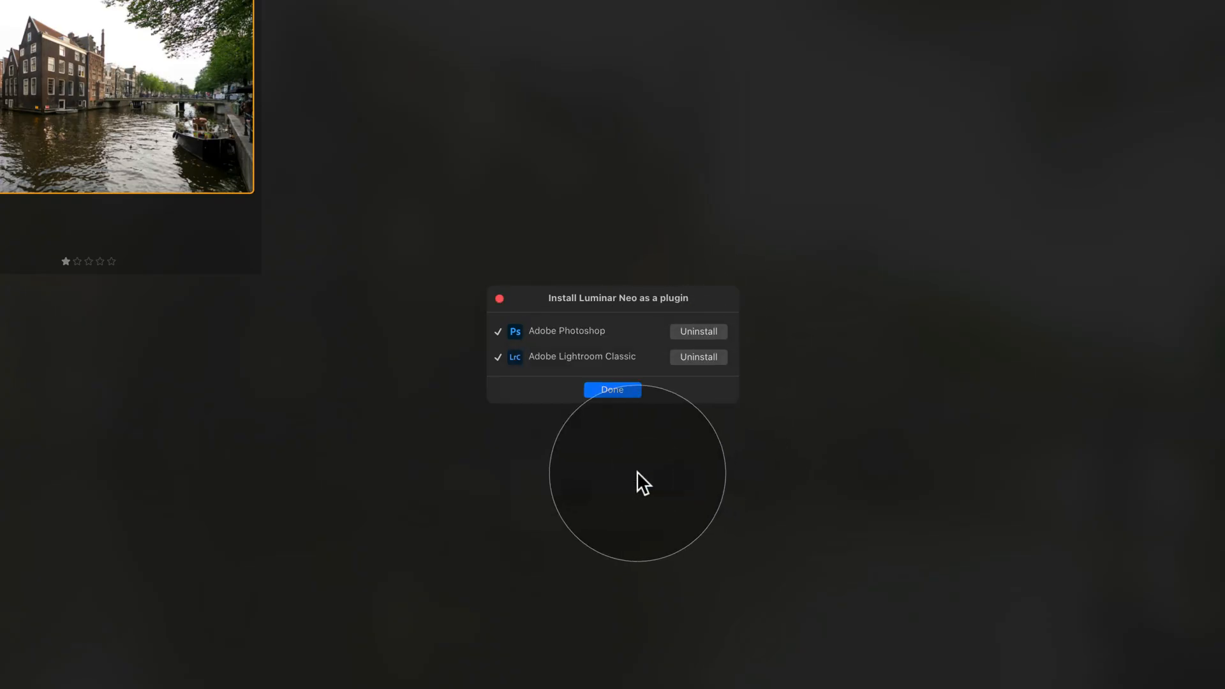
pyautogui.click(613, 391)
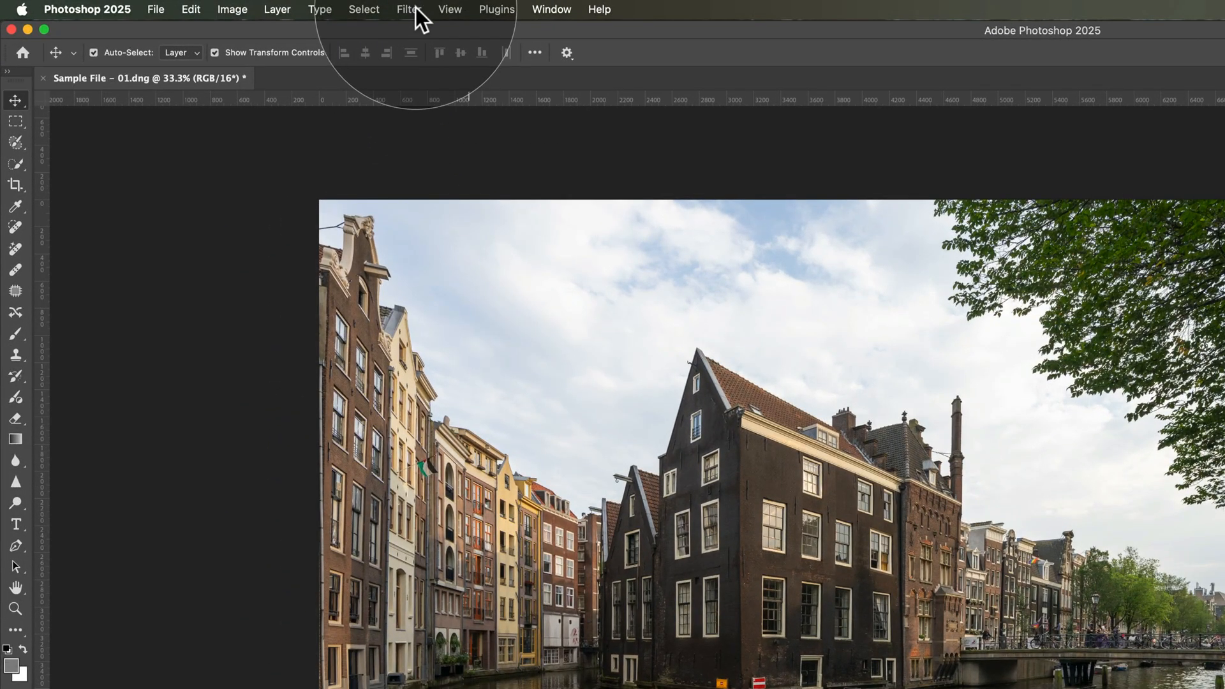
# Show Photoshop's Filter menu, now listing Luminar Neo.
pyautogui.click(408, 10)
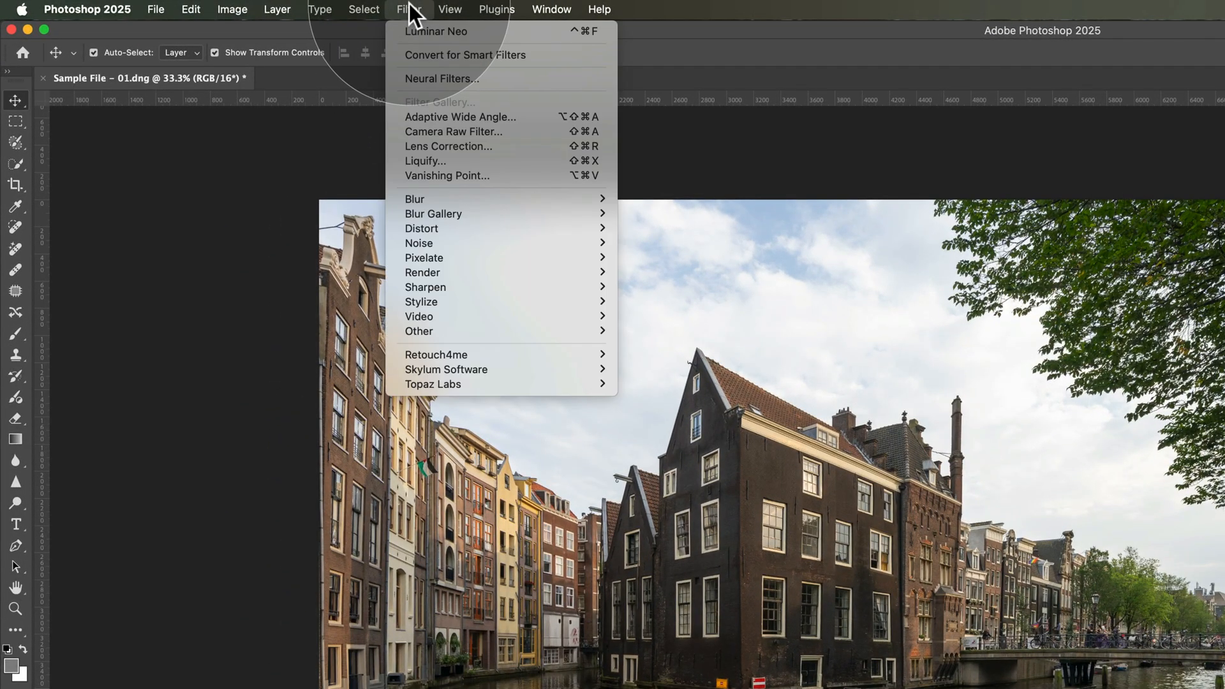
pyautogui.moveTo(566, 371)
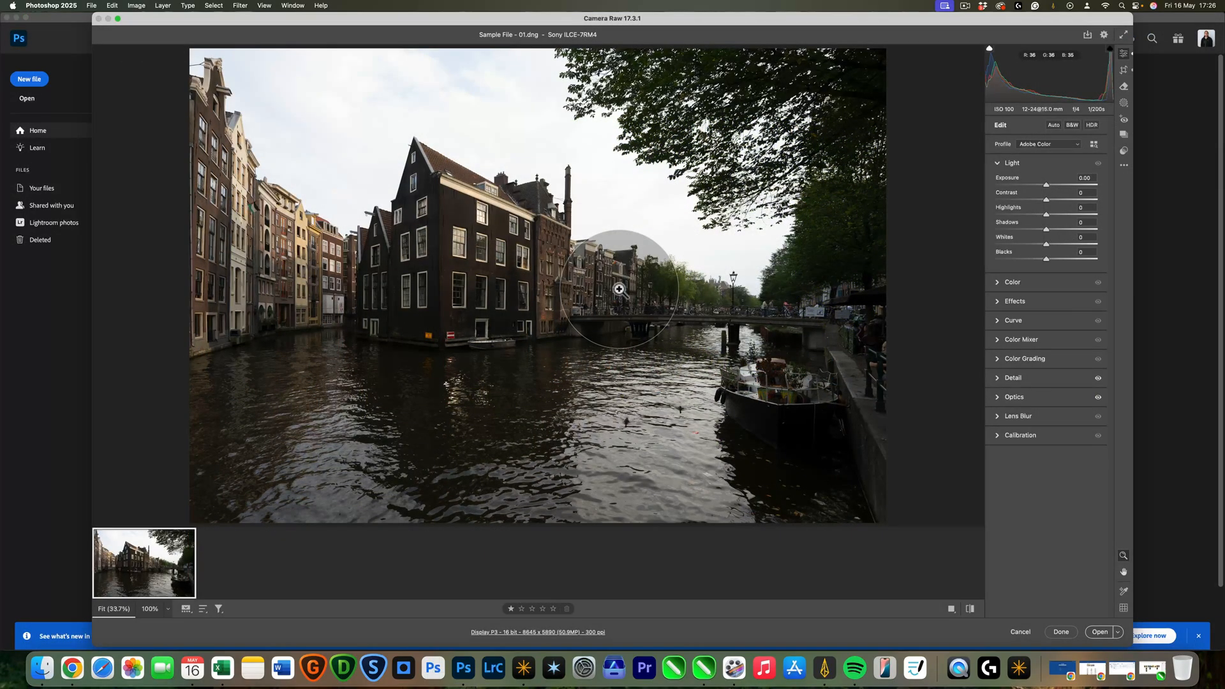
pyautogui.moveTo(597, 166)
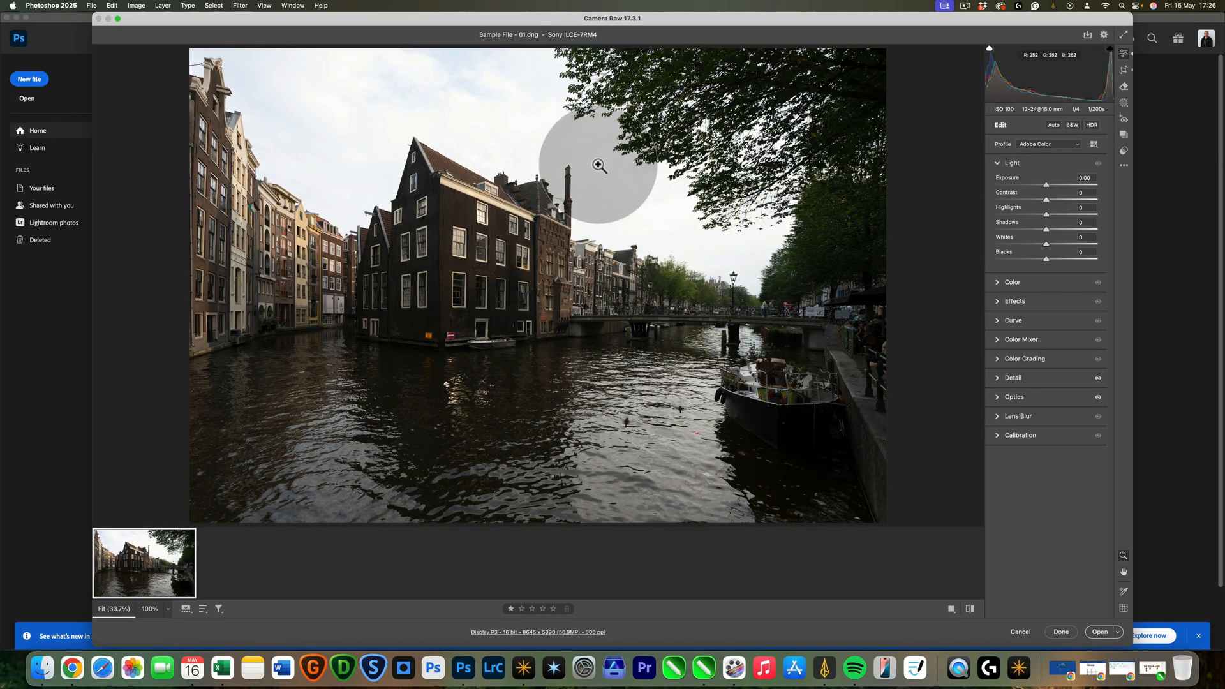
pyautogui.moveTo(612, 334)
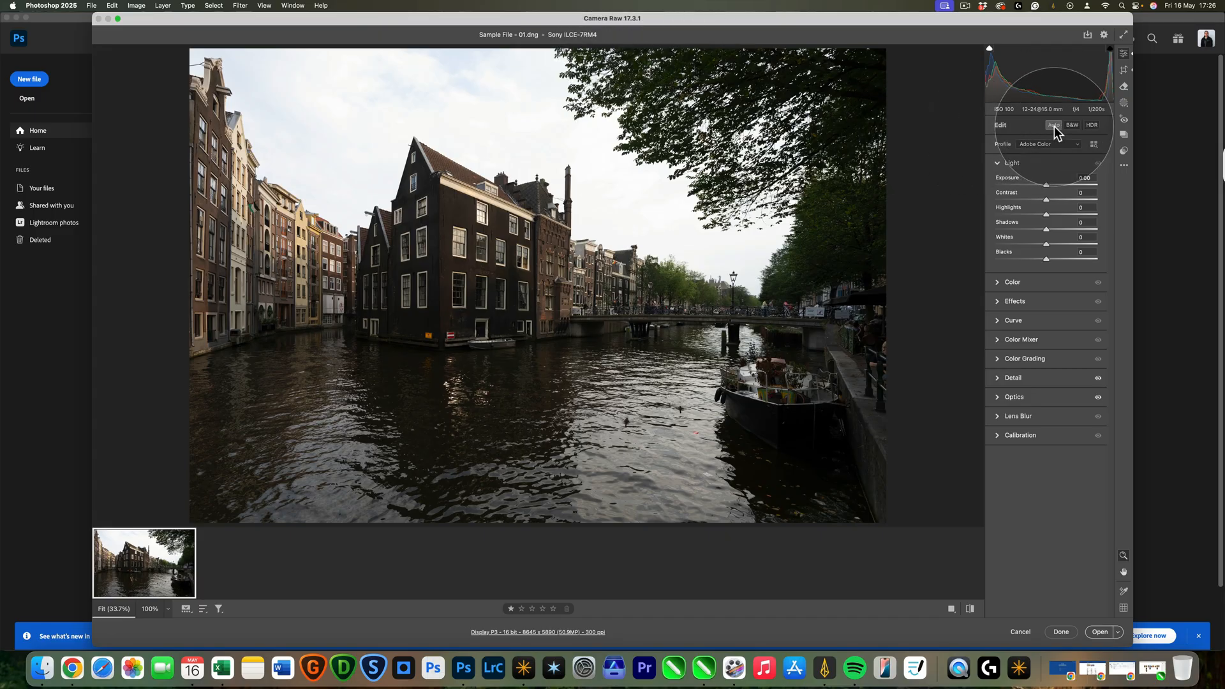
# Apply Camera Raw Auto light, return Highlights to 0, and open the canal photo in Photoshop.
pyautogui.click(1053, 125)
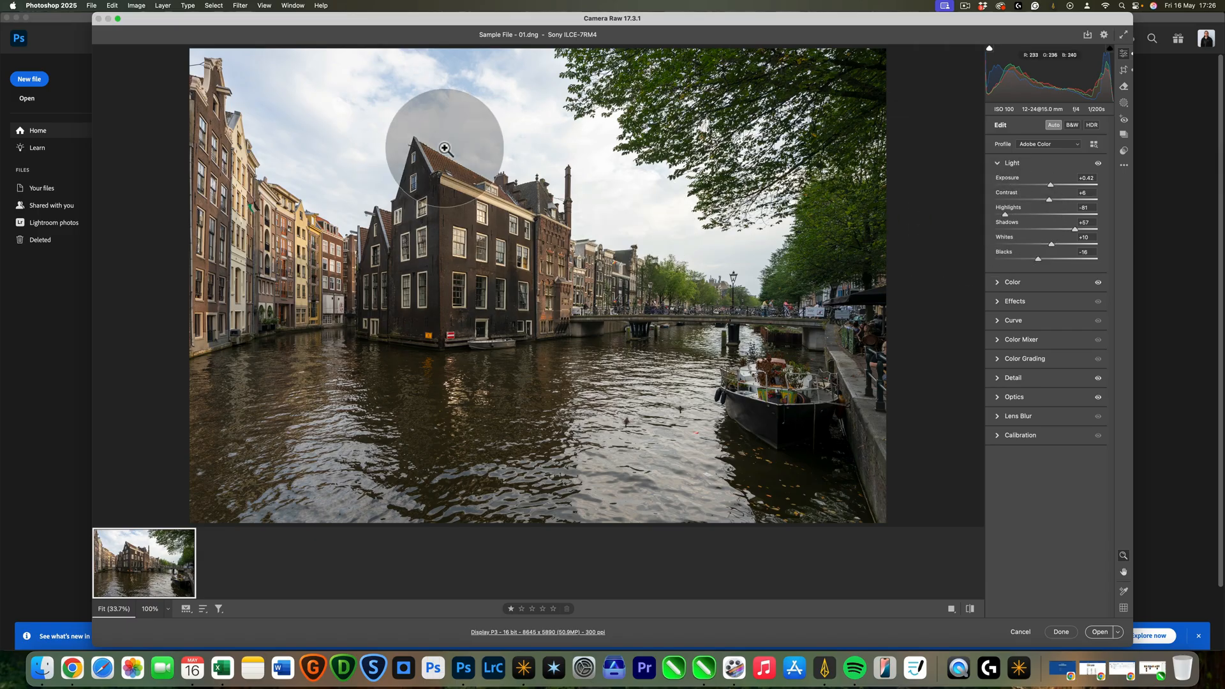
pyautogui.moveTo(1004, 214); pyautogui.dragTo(1010, 214)
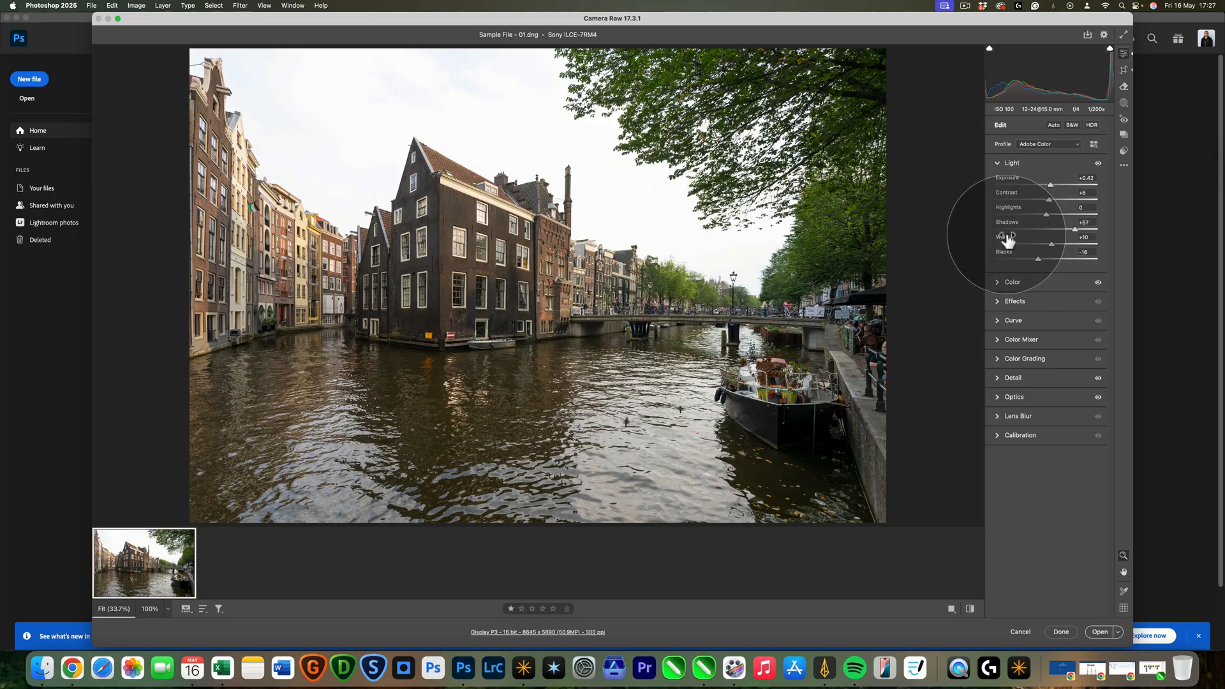
pyautogui.moveTo(1100, 638)
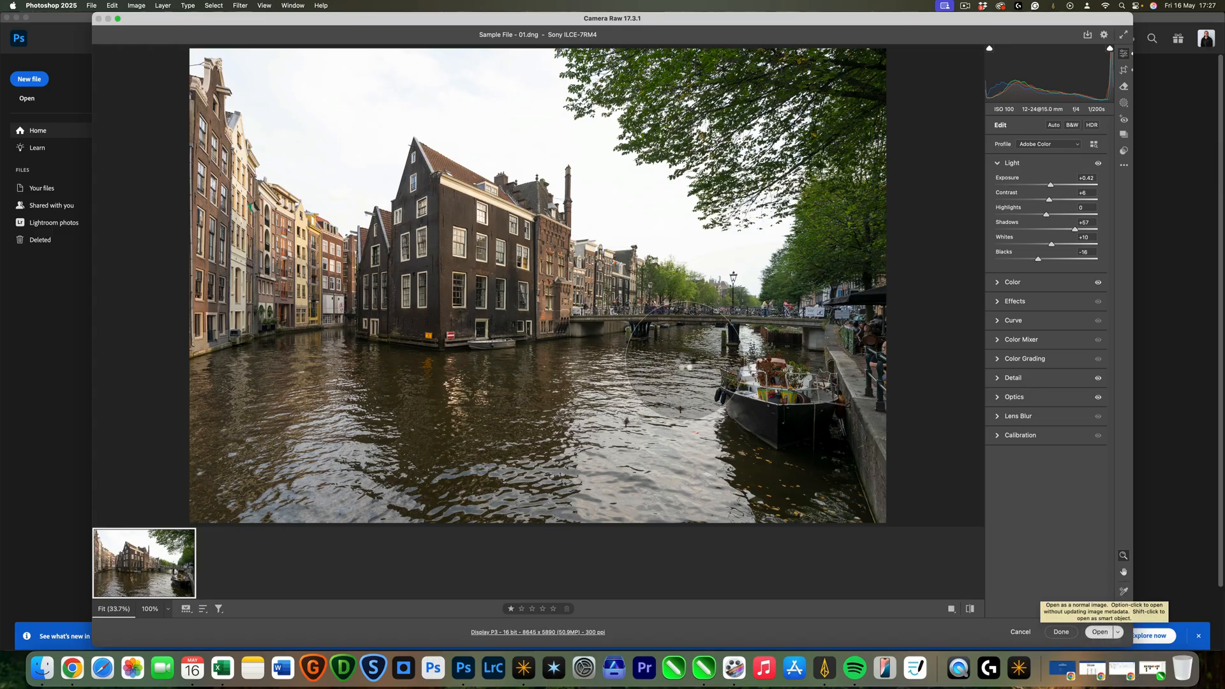
pyautogui.click(1100, 636)
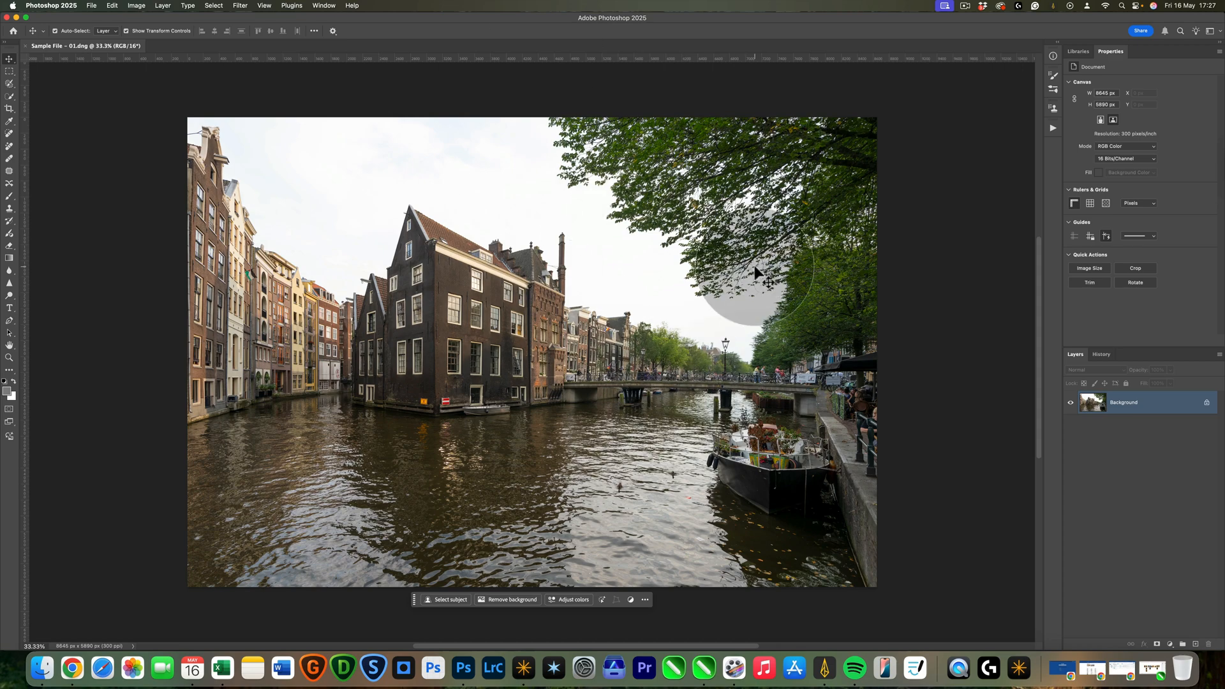
pyautogui.moveTo(758, 284)
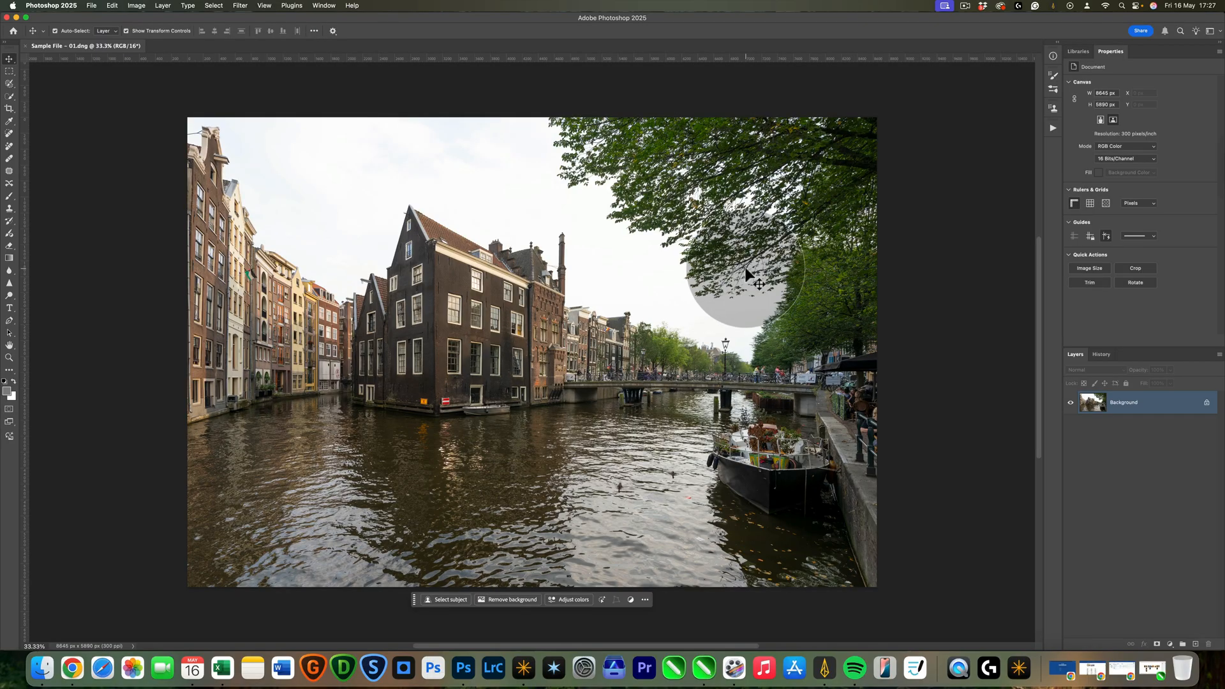
pyautogui.moveTo(18, 188)
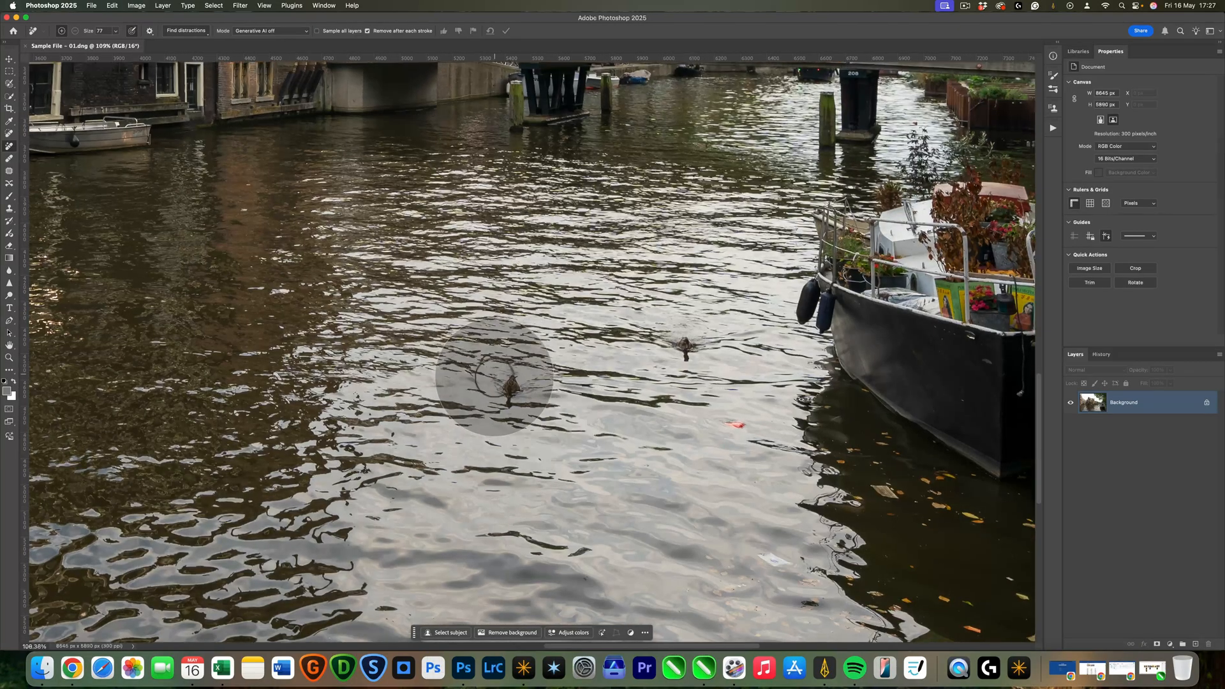
# Erase the duck and a piece of debris from the canal water with the Remove brush.
pyautogui.click(499, 385)
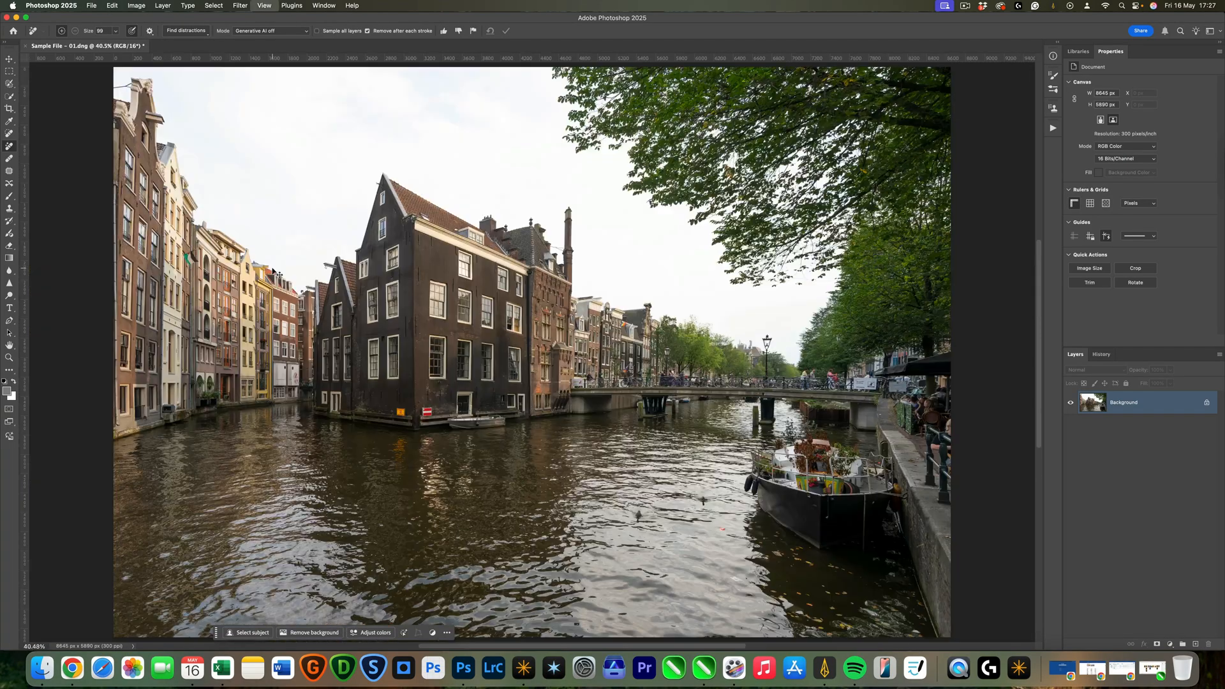
pyautogui.moveTo(422, 437)
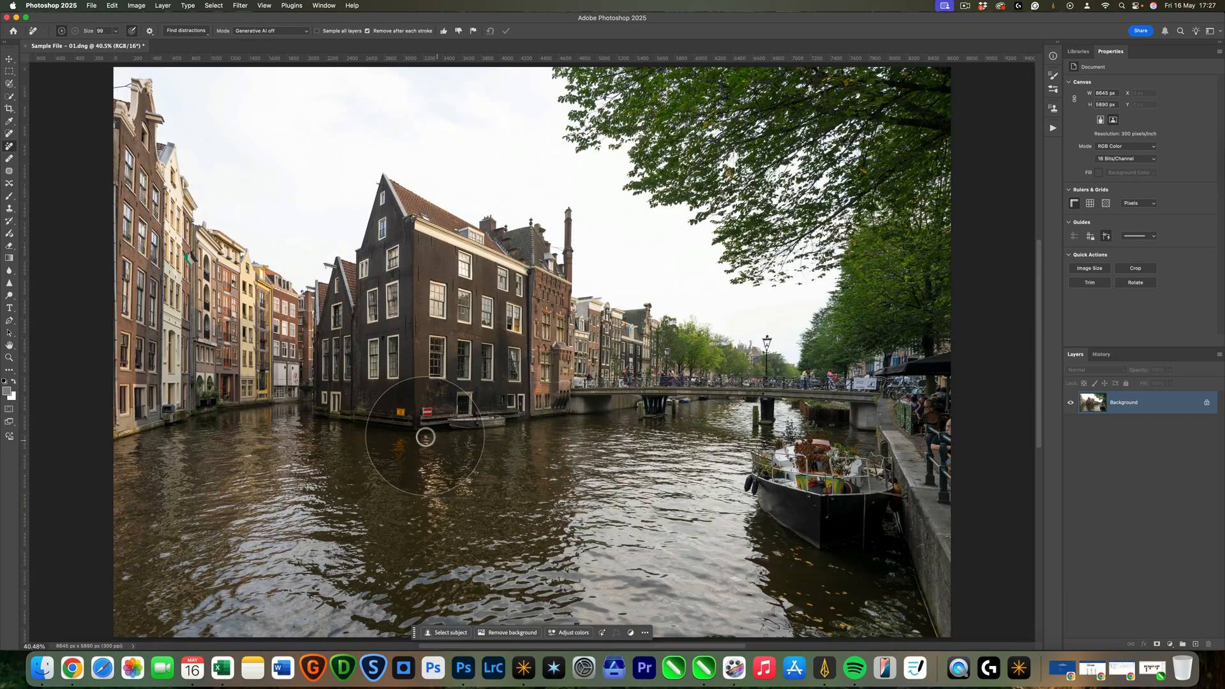
pyautogui.moveTo(424, 436); pyautogui.dragTo(388, 449)
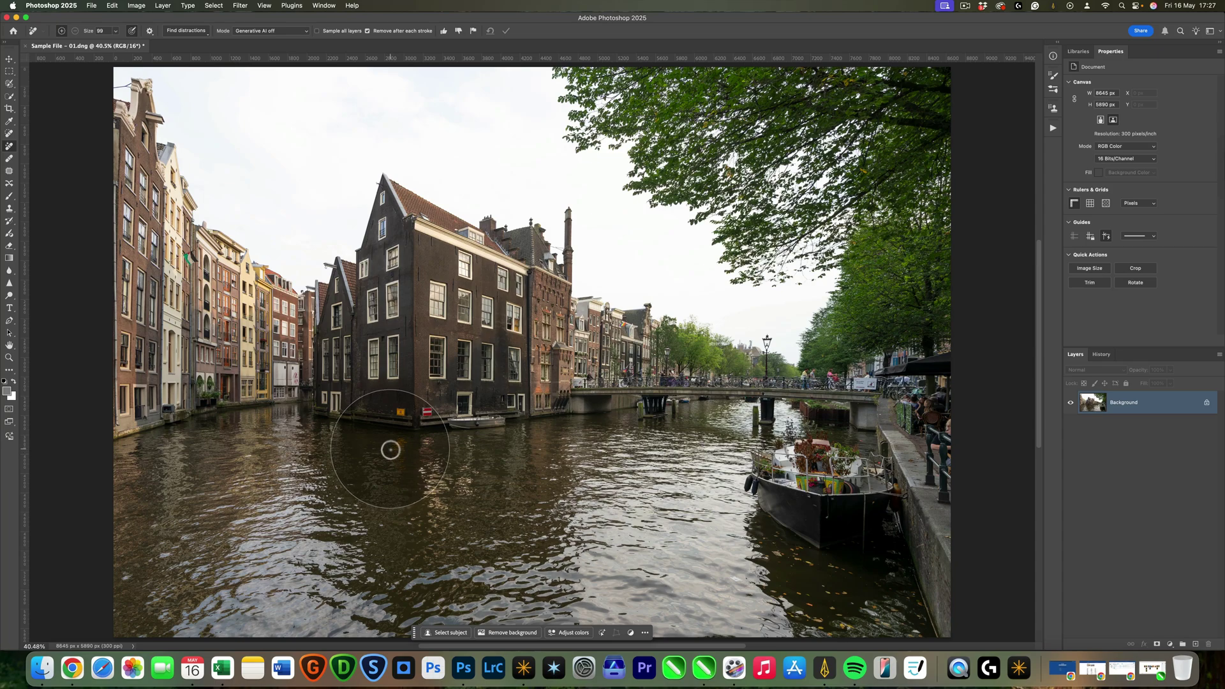
pyautogui.moveTo(748, 429)
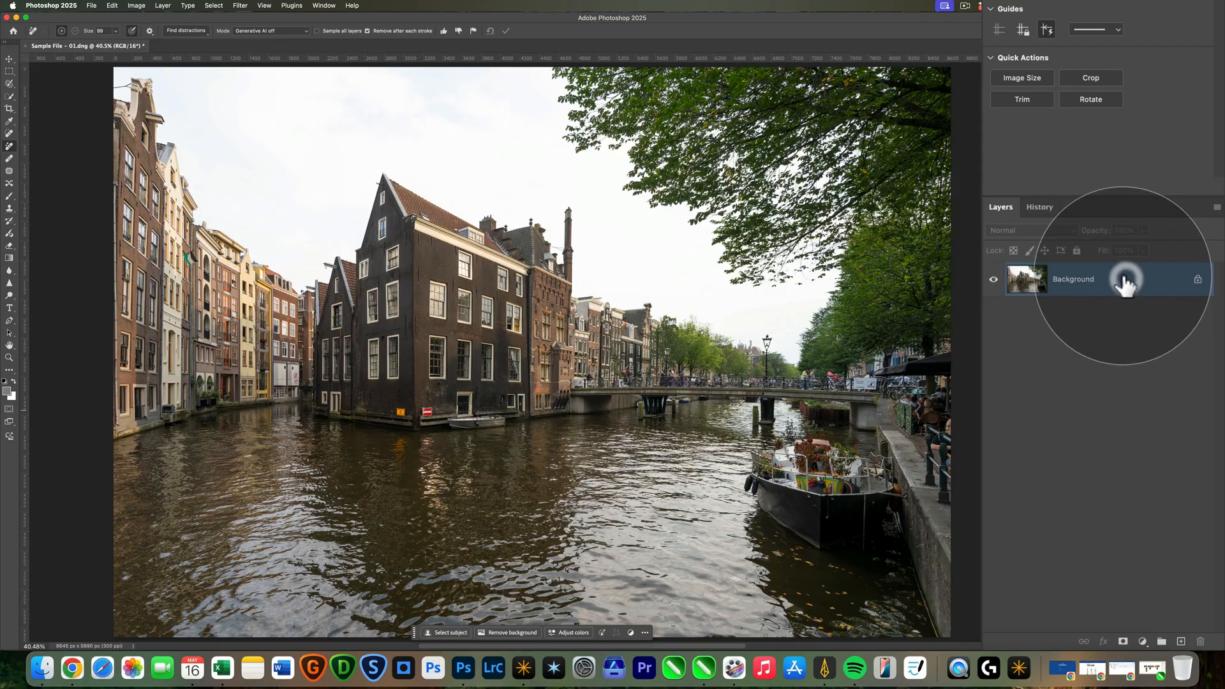
pyautogui.moveTo(1125, 280)
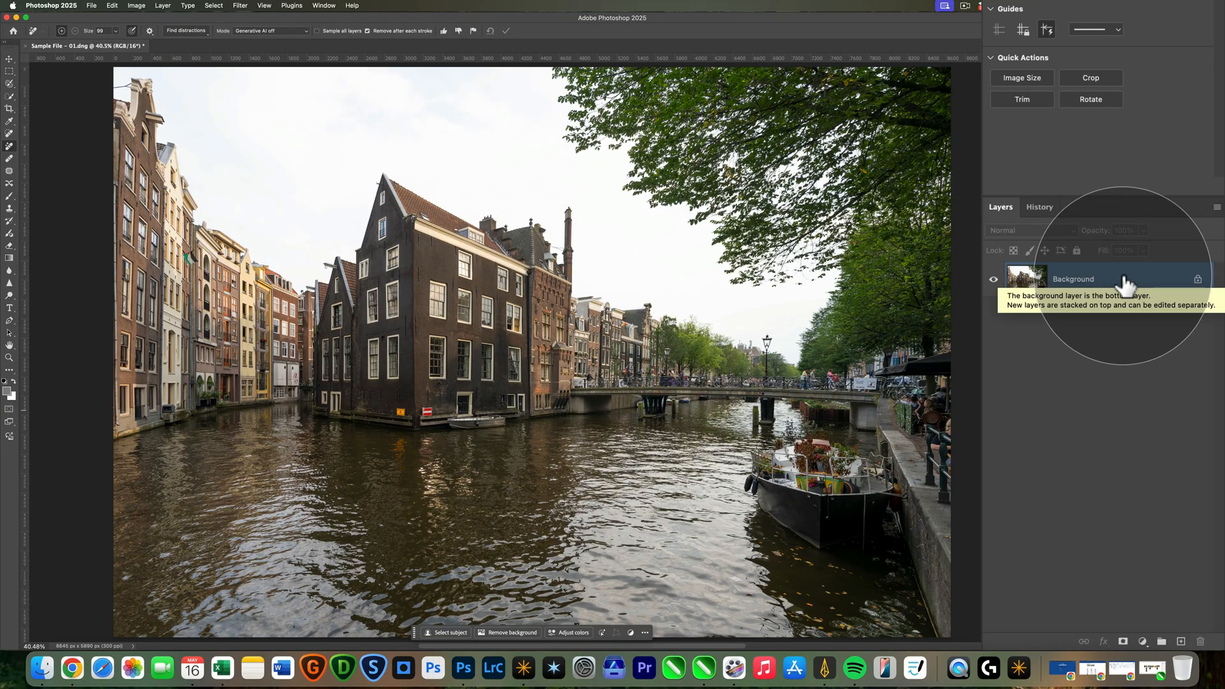
pyautogui.moveTo(1180, 634)
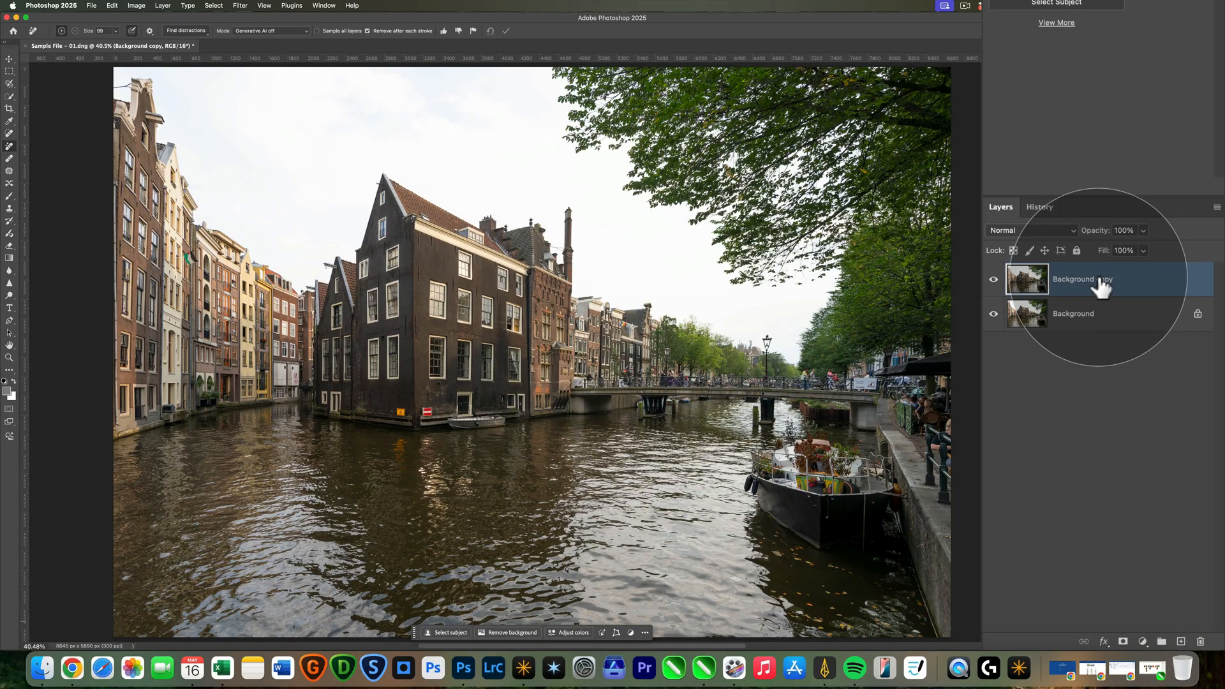
# Name the duplicated layer 'Luminar NEO Edit' and convert it to a smart object.
pyautogui.write('Luminar NEO Edit')
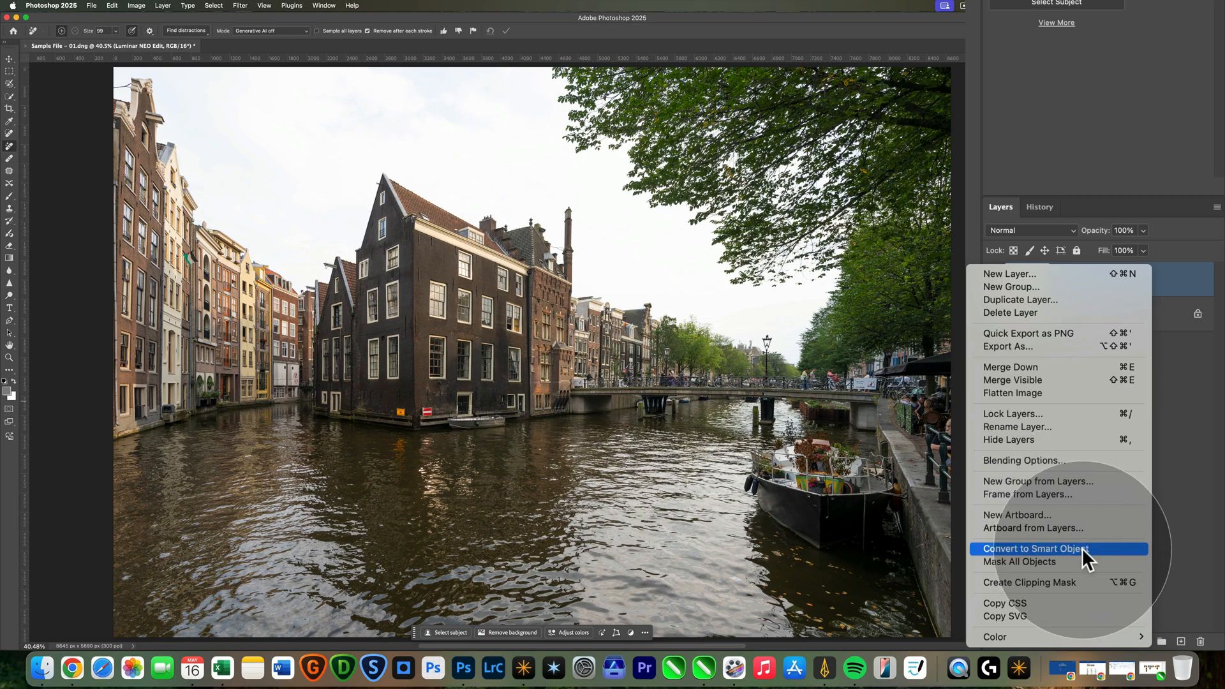
pyautogui.click(1033, 548)
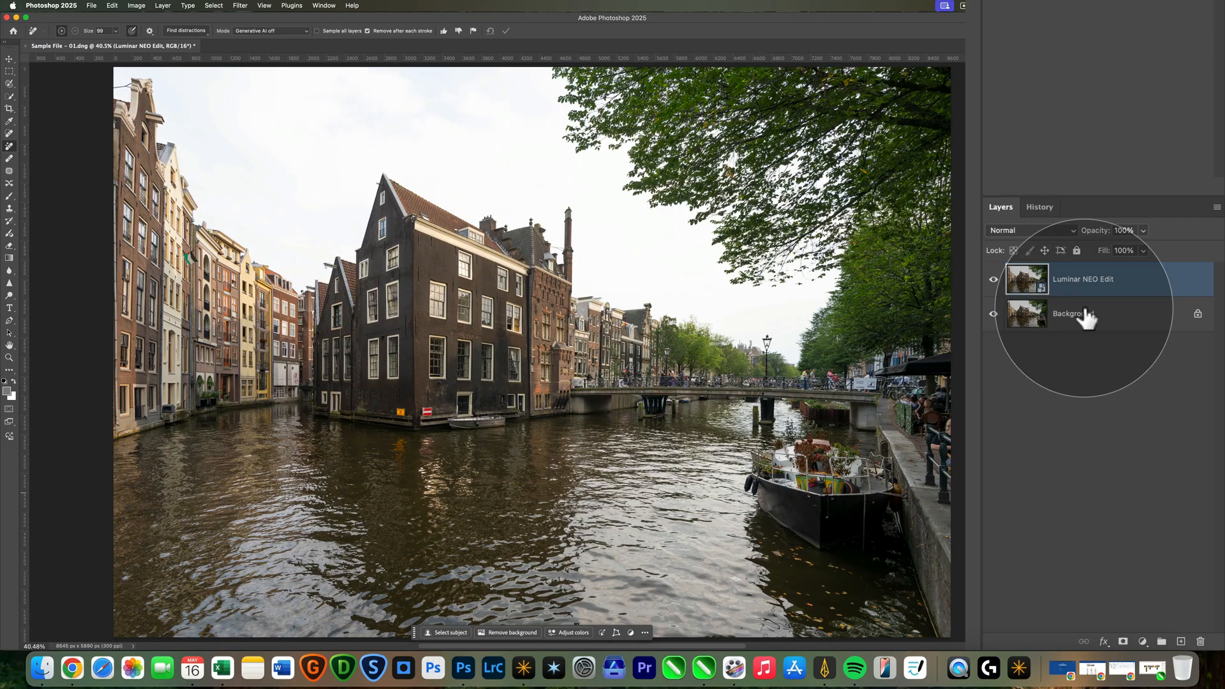
pyautogui.moveTo(1097, 296)
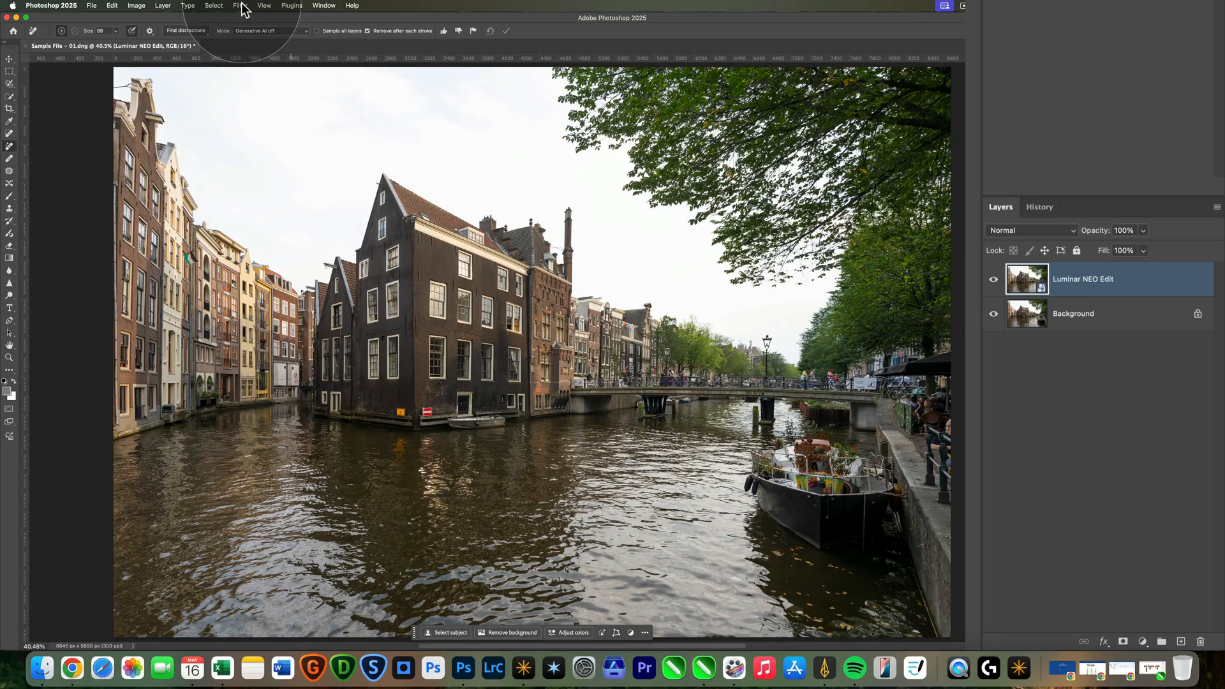
# Send the Luminar NEO Edit layer to Filter > Skylum Software > Luminar Neo.
pyautogui.click(238, 6)
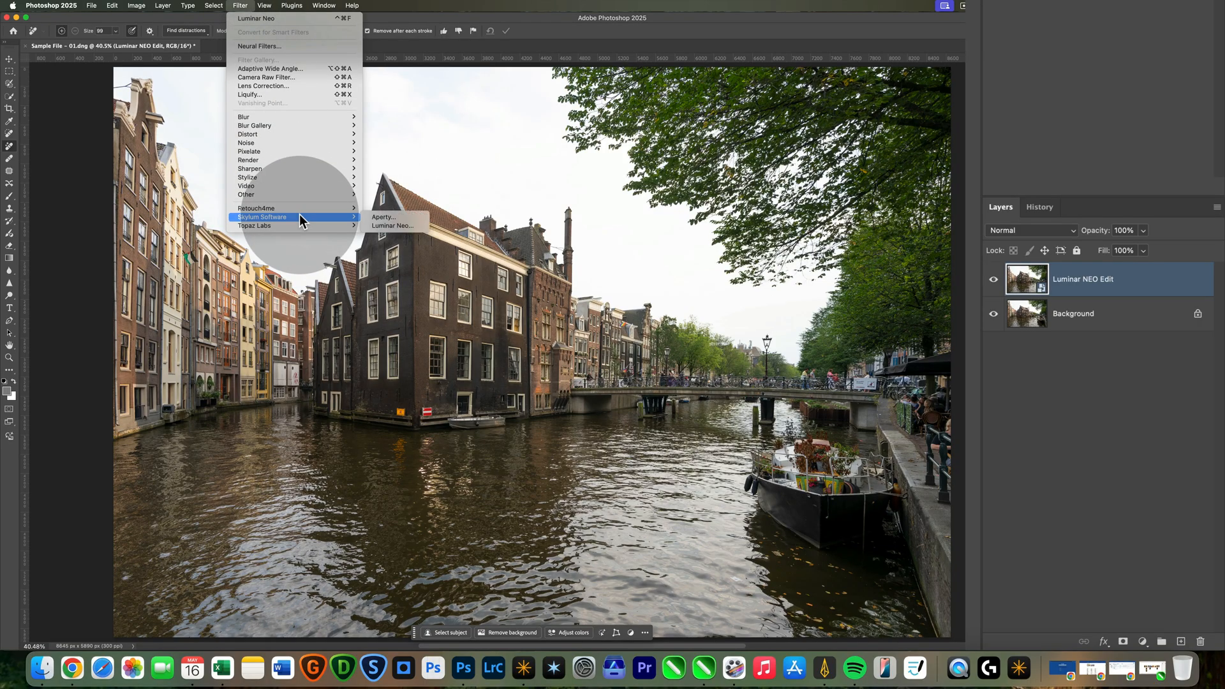
pyautogui.moveTo(446, 246)
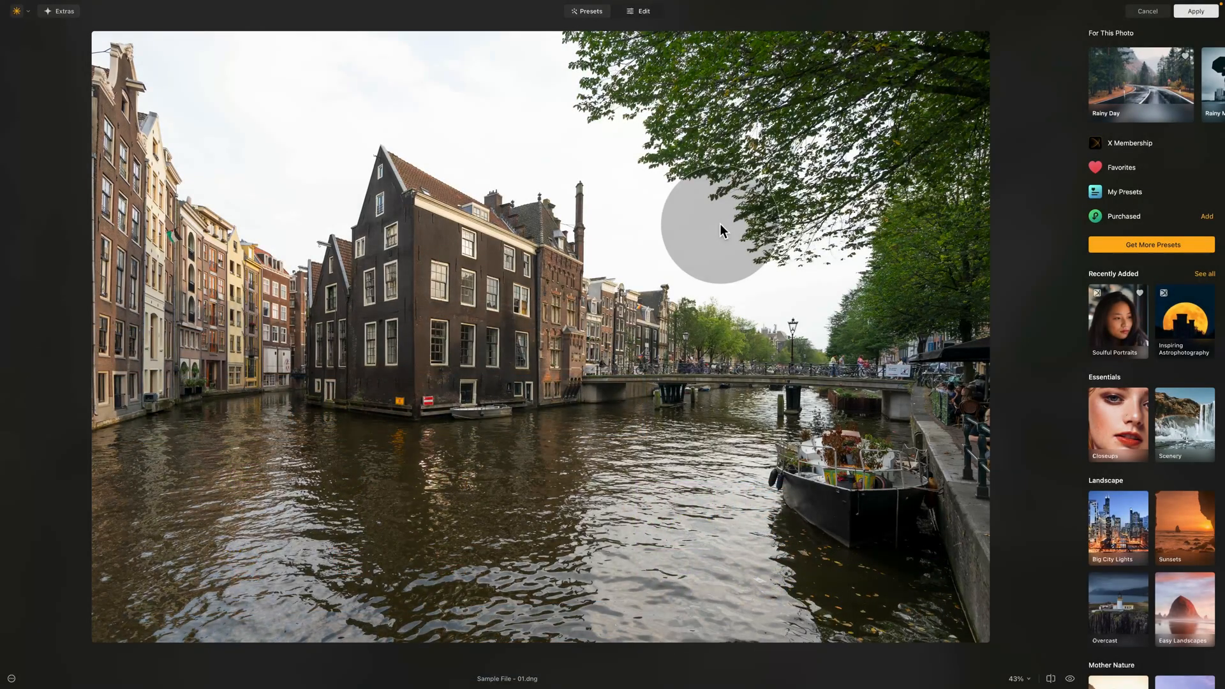
pyautogui.moveTo(675, 332)
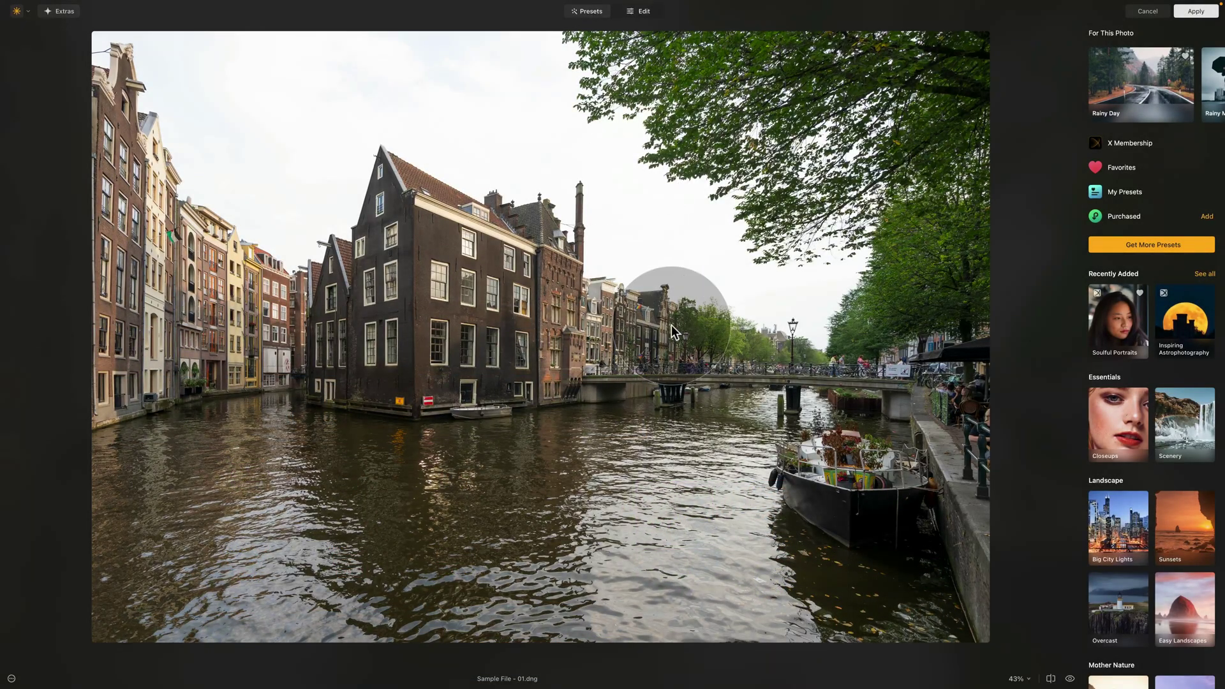
# Switch the plugin window from presets to the Edit tools panel.
pyautogui.click(643, 10)
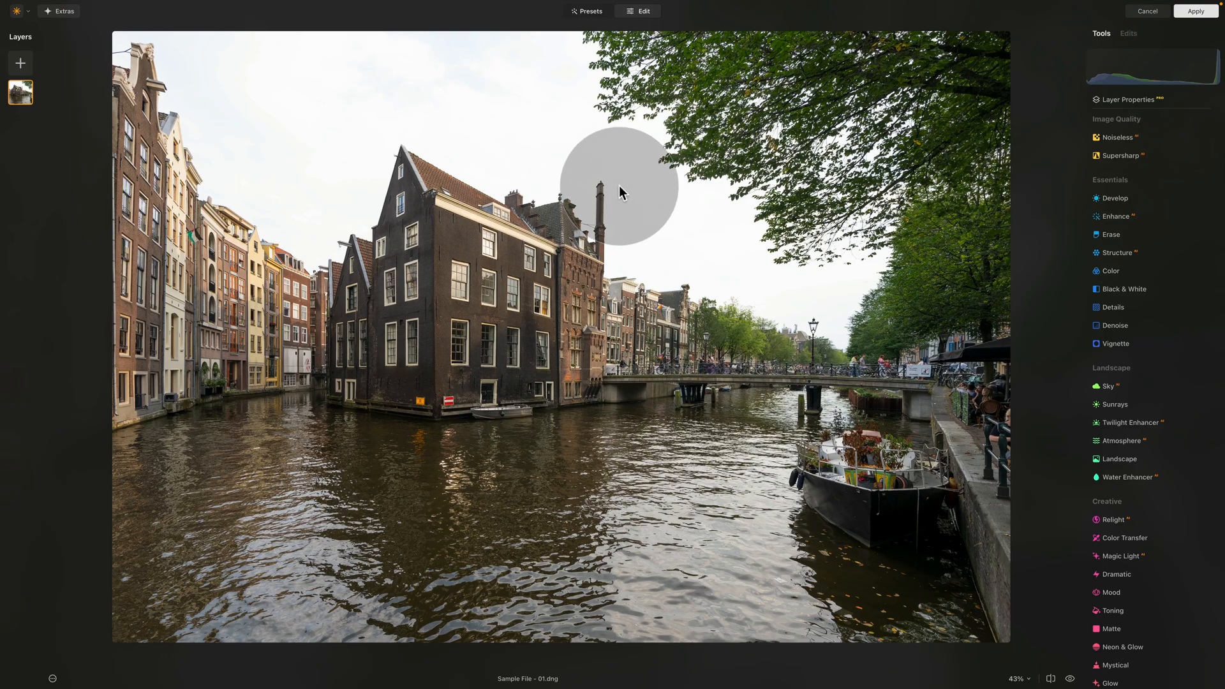
pyautogui.moveTo(707, 198)
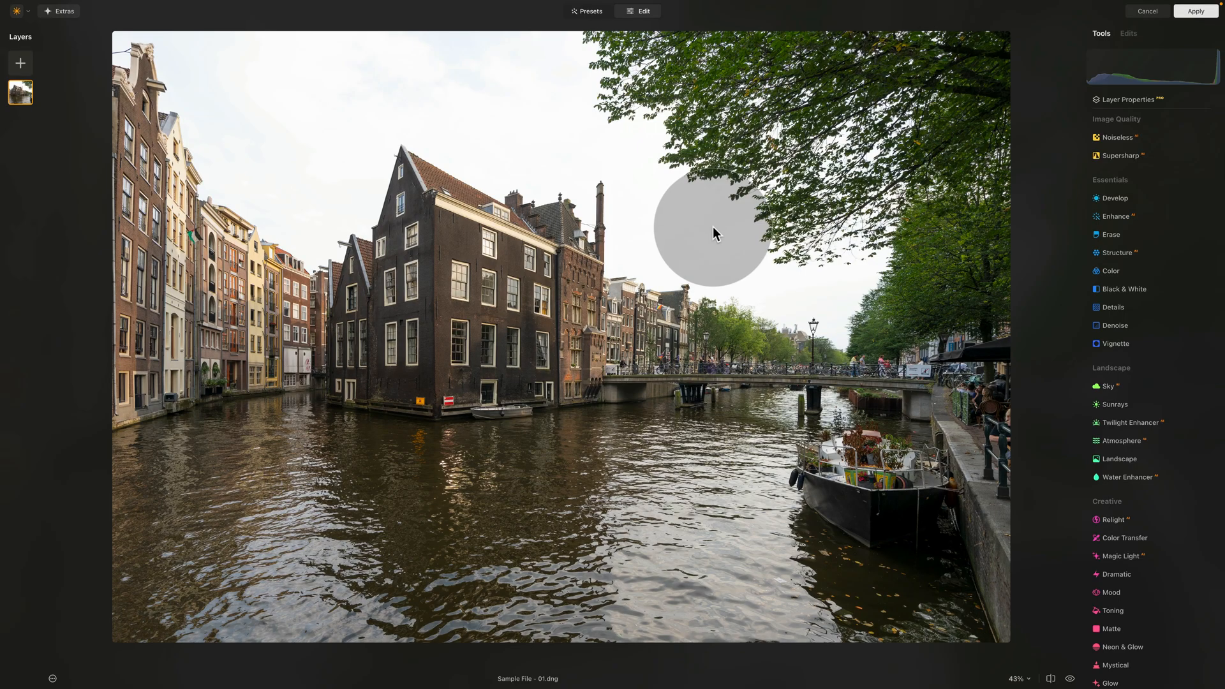
pyautogui.moveTo(720, 227)
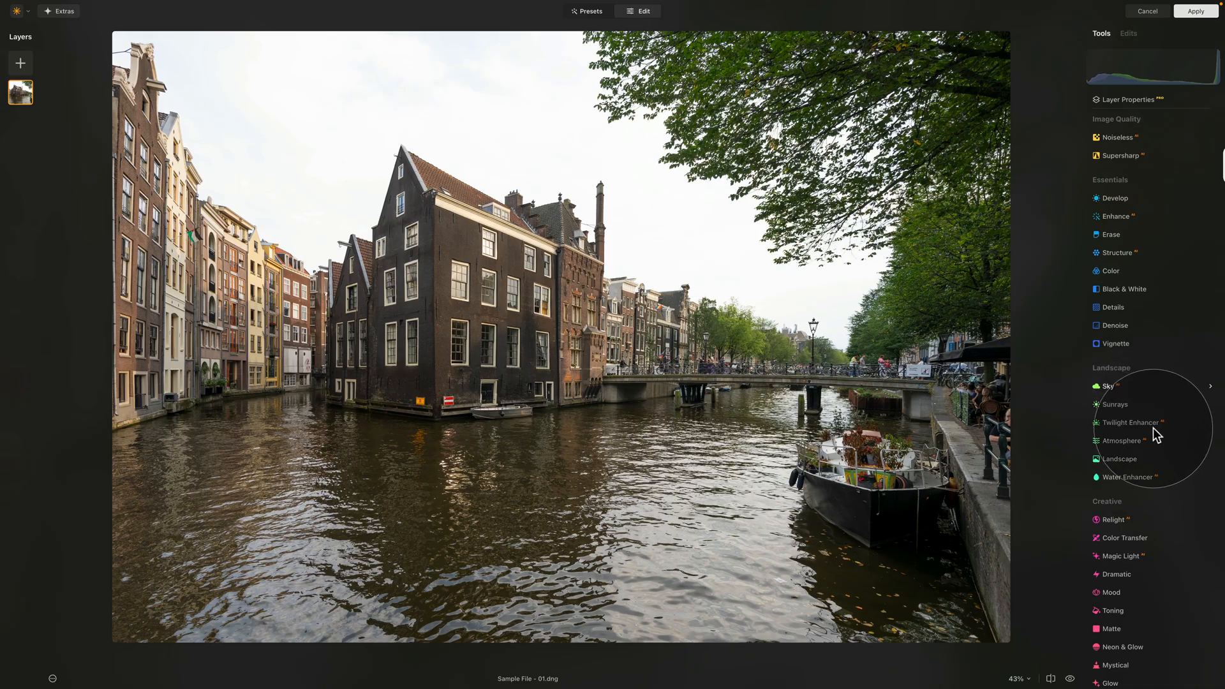
# Replace the pale sky with the Golden Hour - 15 sunset sky.
pyautogui.click(1107, 386)
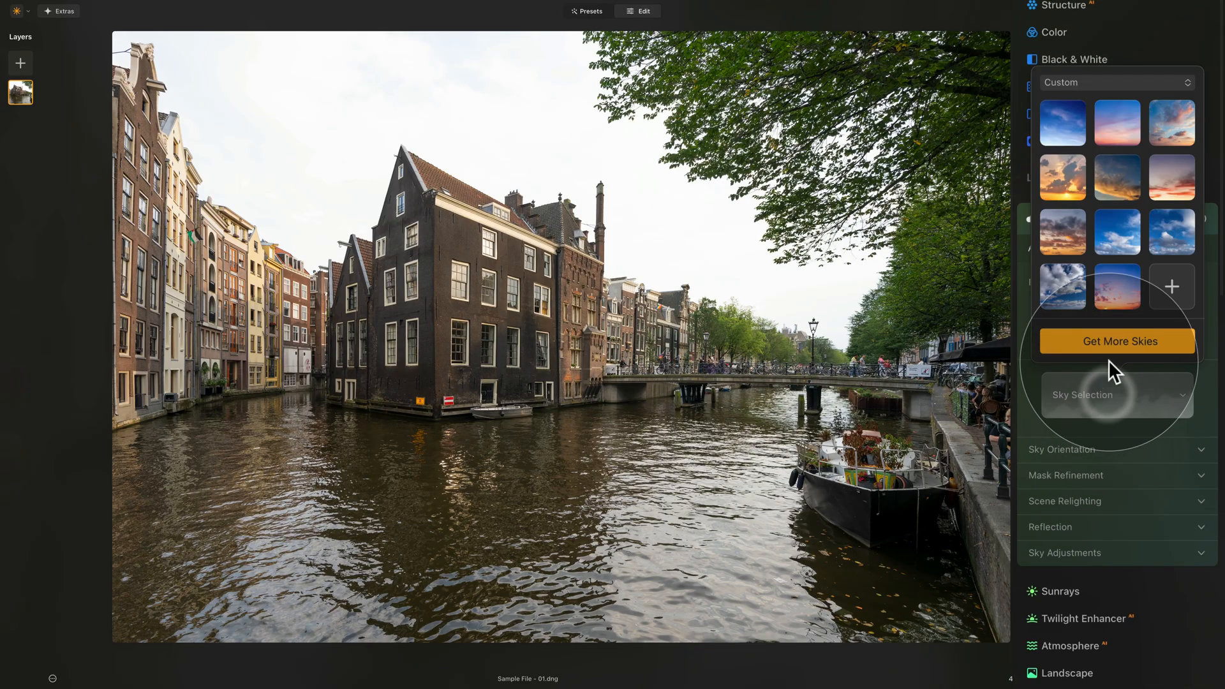
pyautogui.click(1169, 123)
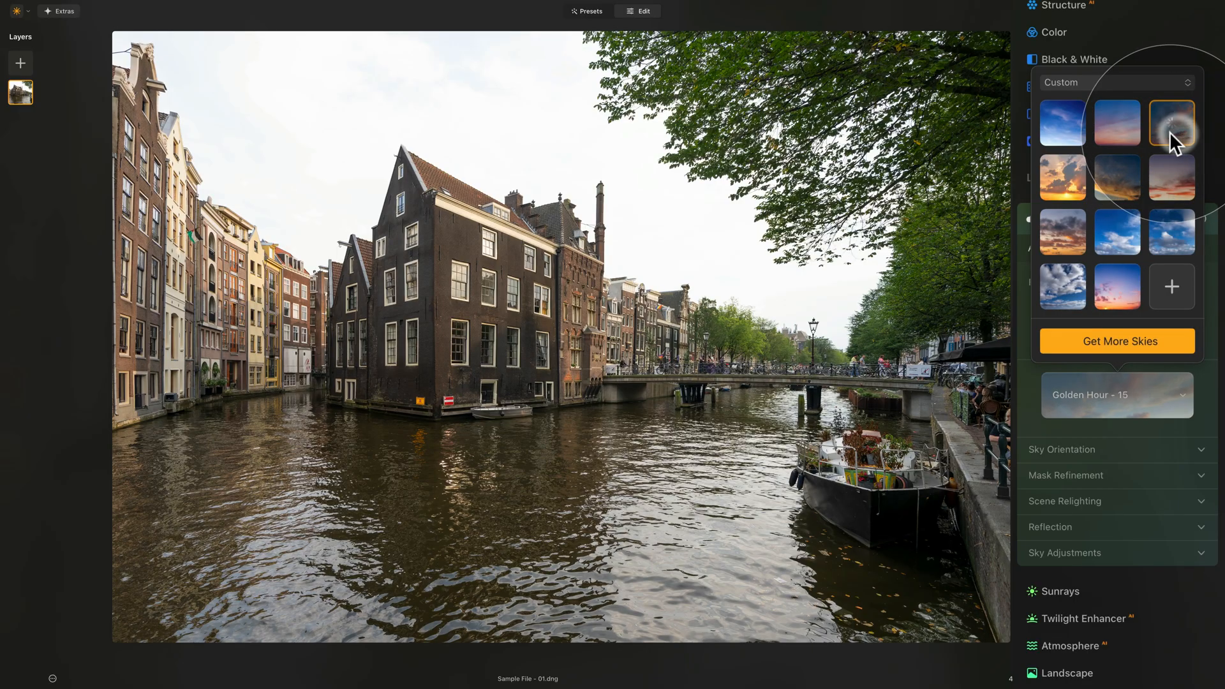
pyautogui.click(1170, 119)
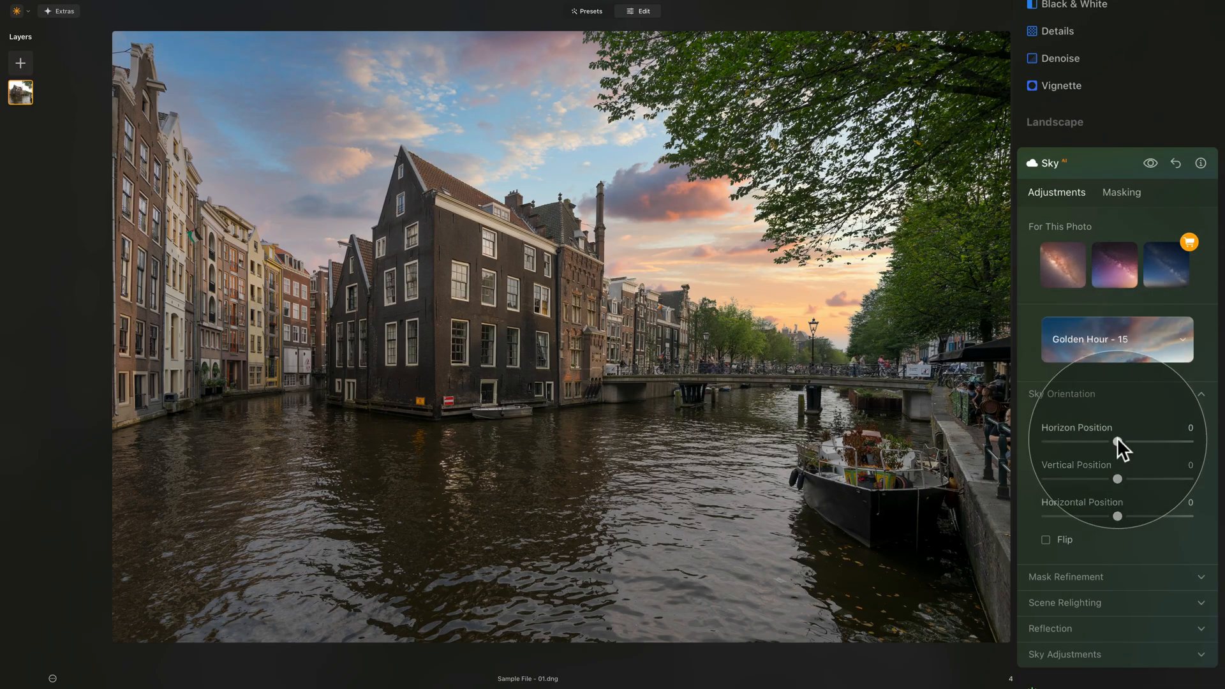
pyautogui.moveTo(1137, 443); pyautogui.dragTo(1114, 443)
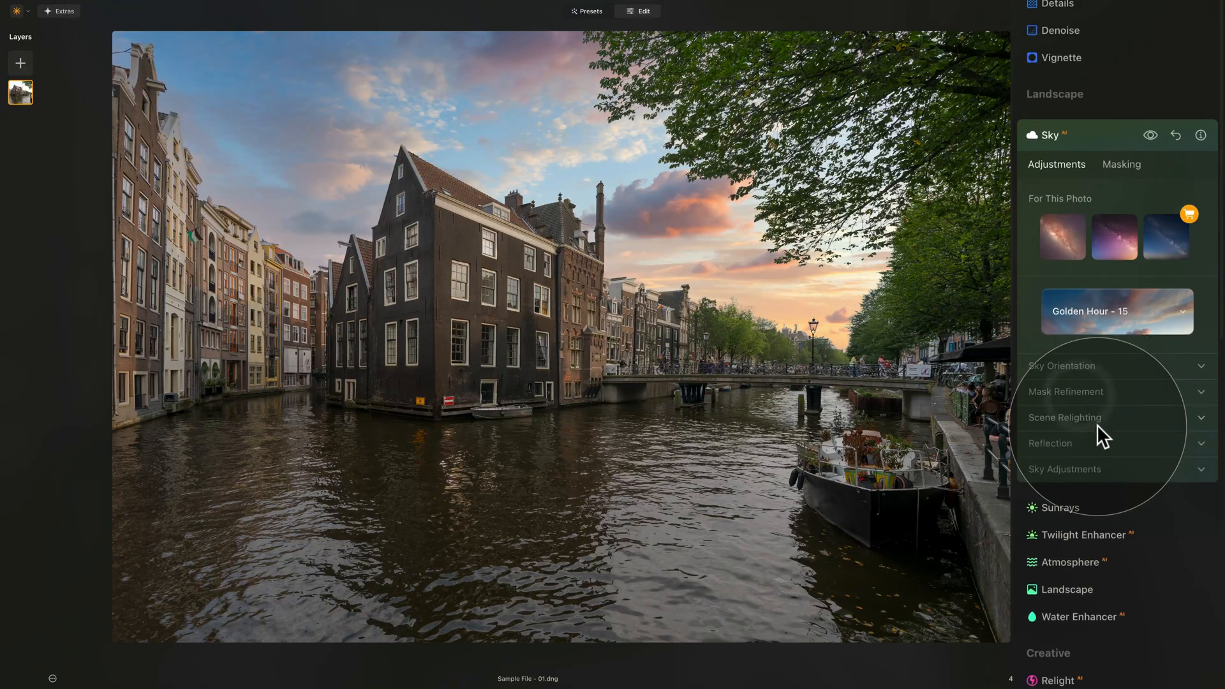
# Set Scene Relighting saturation to 25 and collapse the Sky tool.
pyautogui.click(1064, 417)
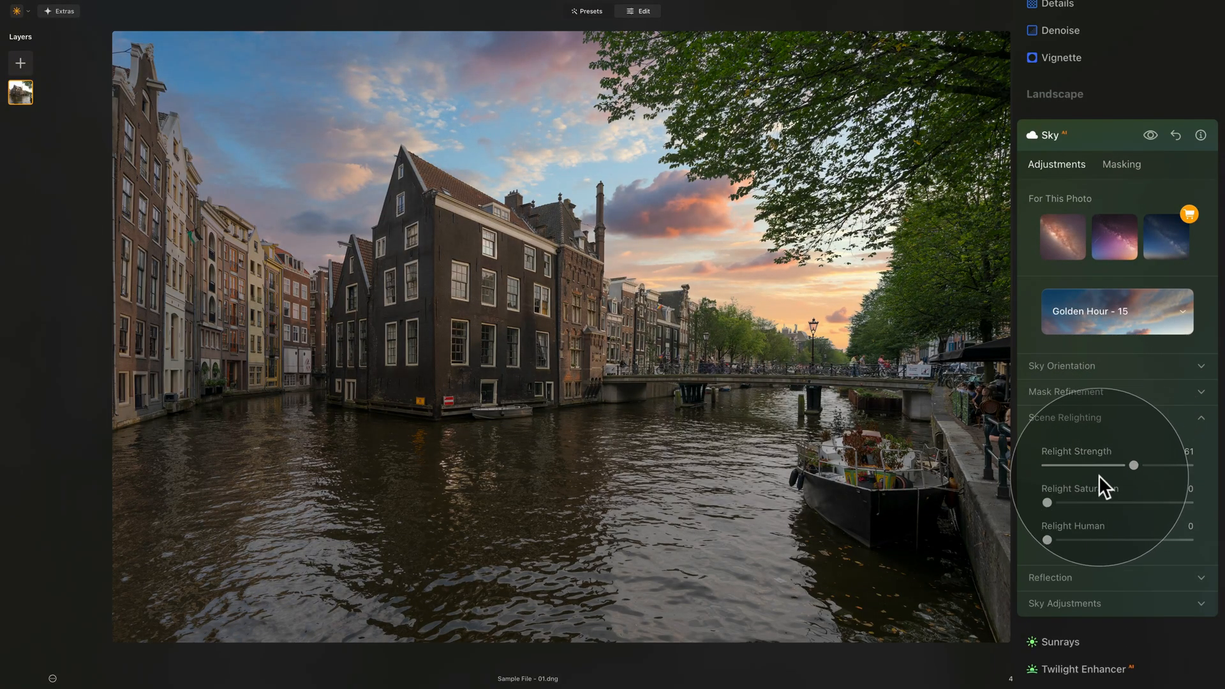
pyautogui.moveTo(1046, 503); pyautogui.dragTo(1094, 502)
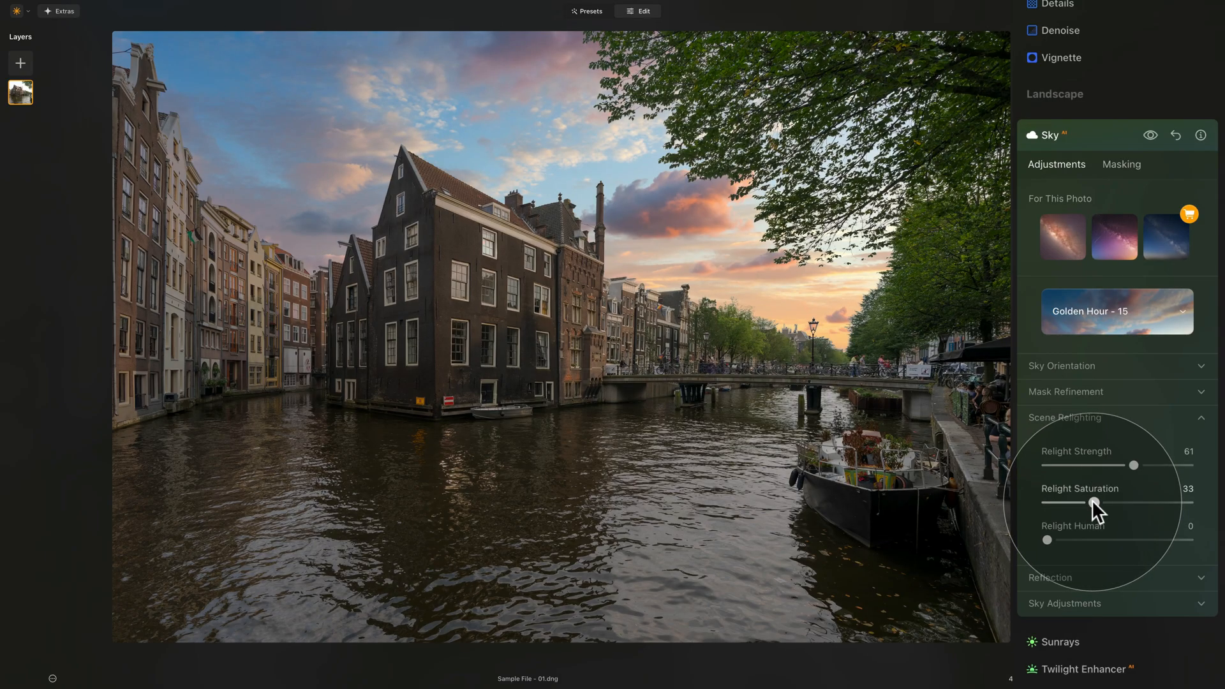
pyautogui.moveTo(1094, 502); pyautogui.dragTo(1083, 503)
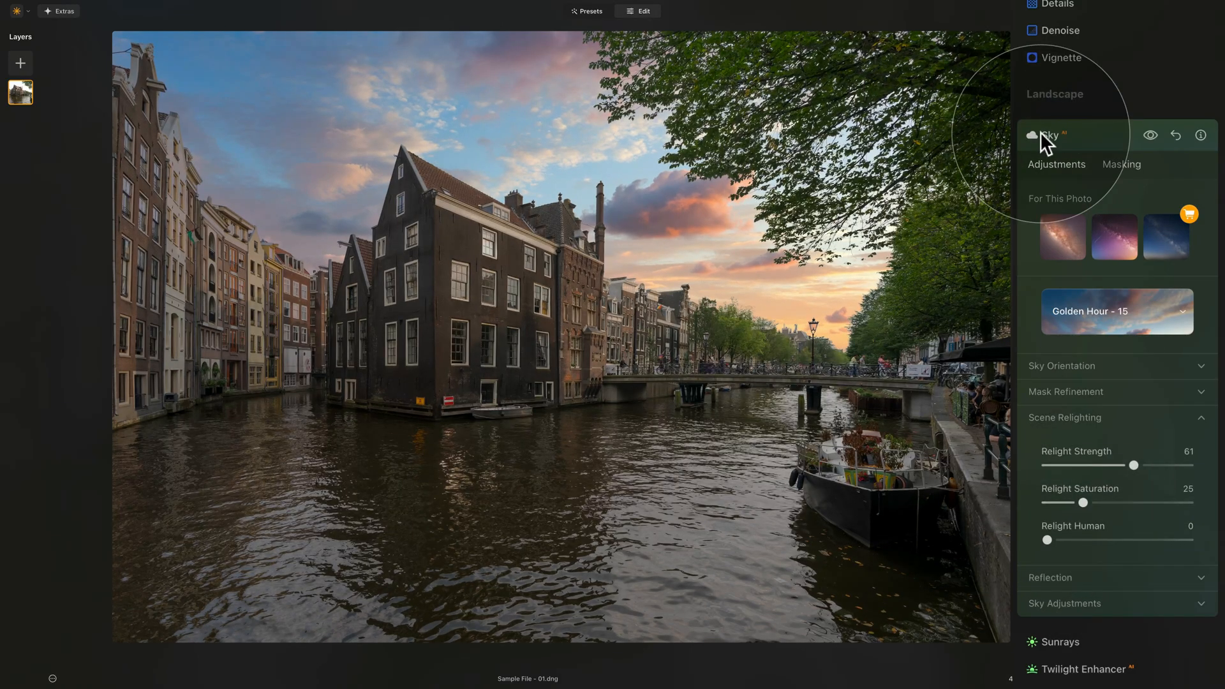
pyautogui.click(1050, 135)
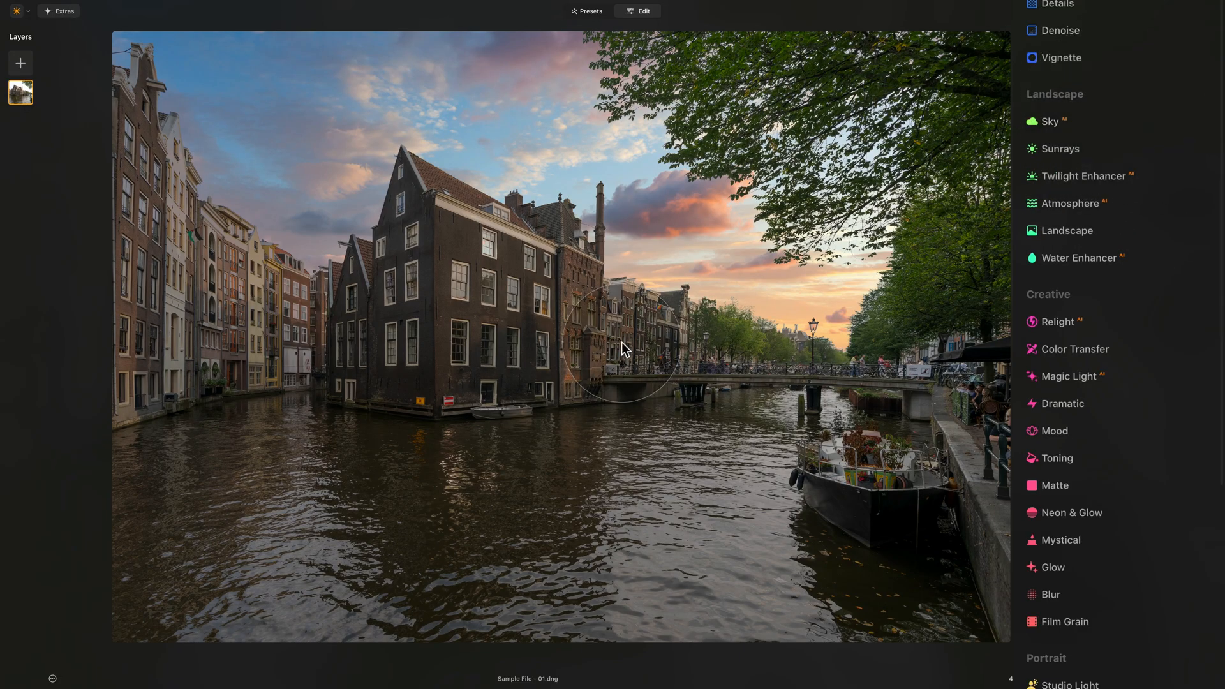
pyautogui.moveTo(1070, 249)
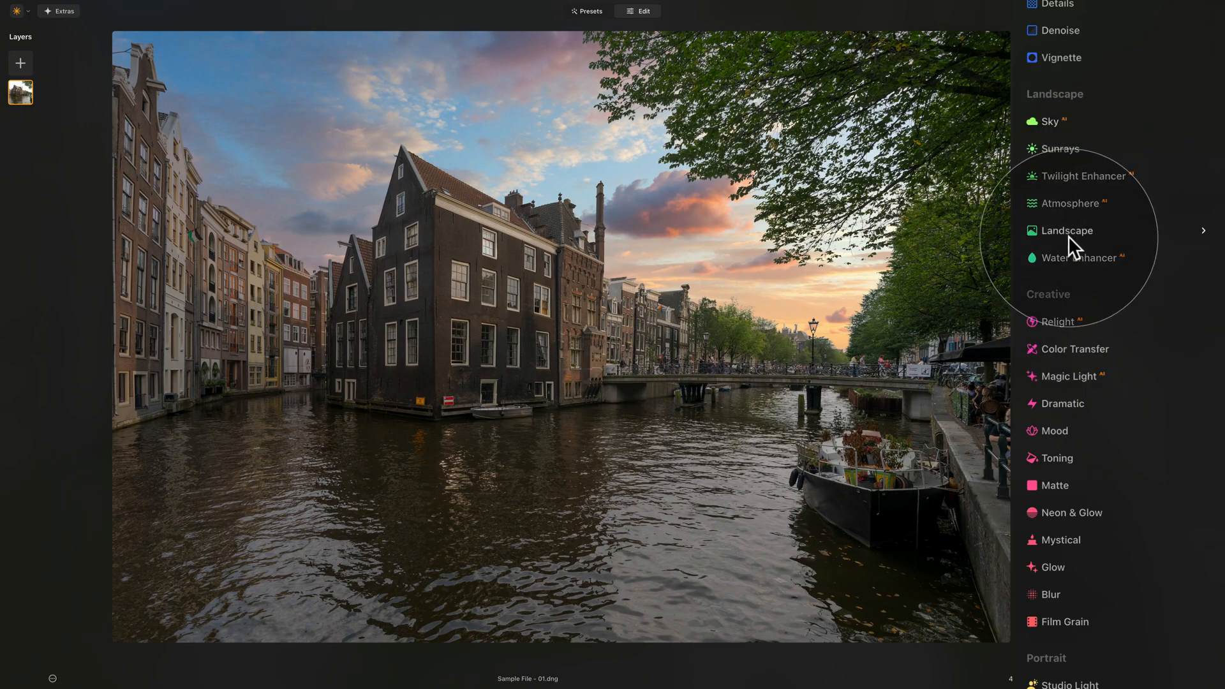
# Add a Landscape Golden Hour warmth of 39 to the canal scene.
pyautogui.click(1067, 230)
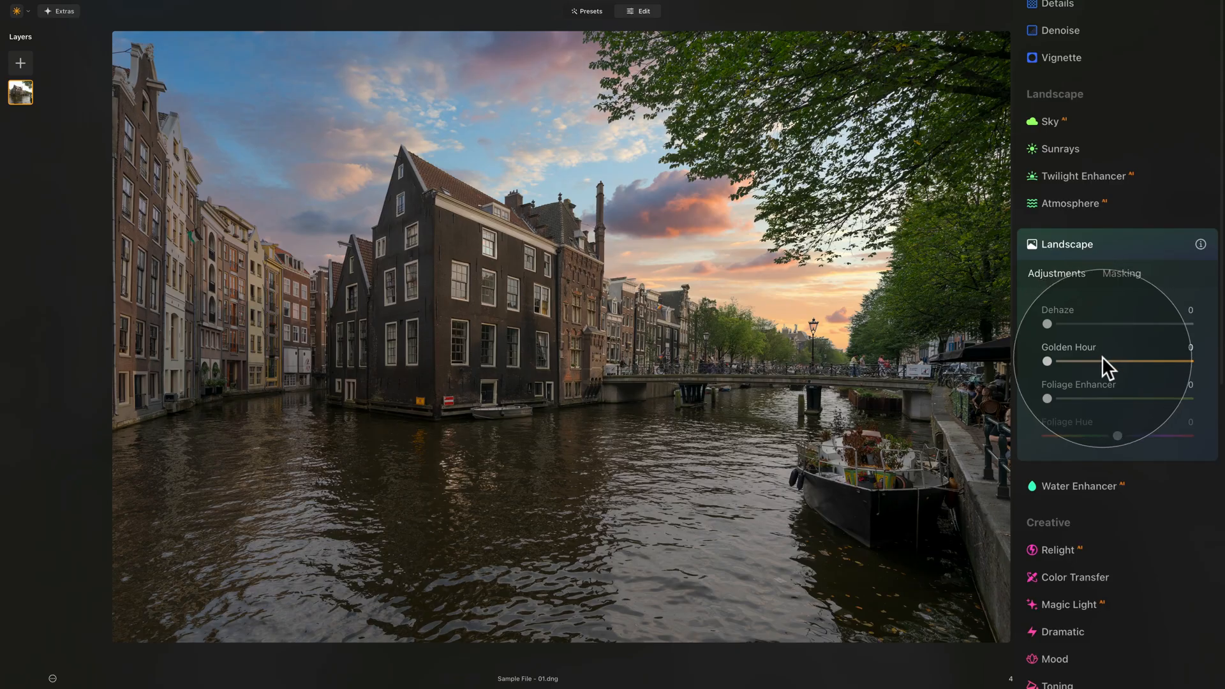
pyautogui.moveTo(1046, 361); pyautogui.dragTo(1101, 361)
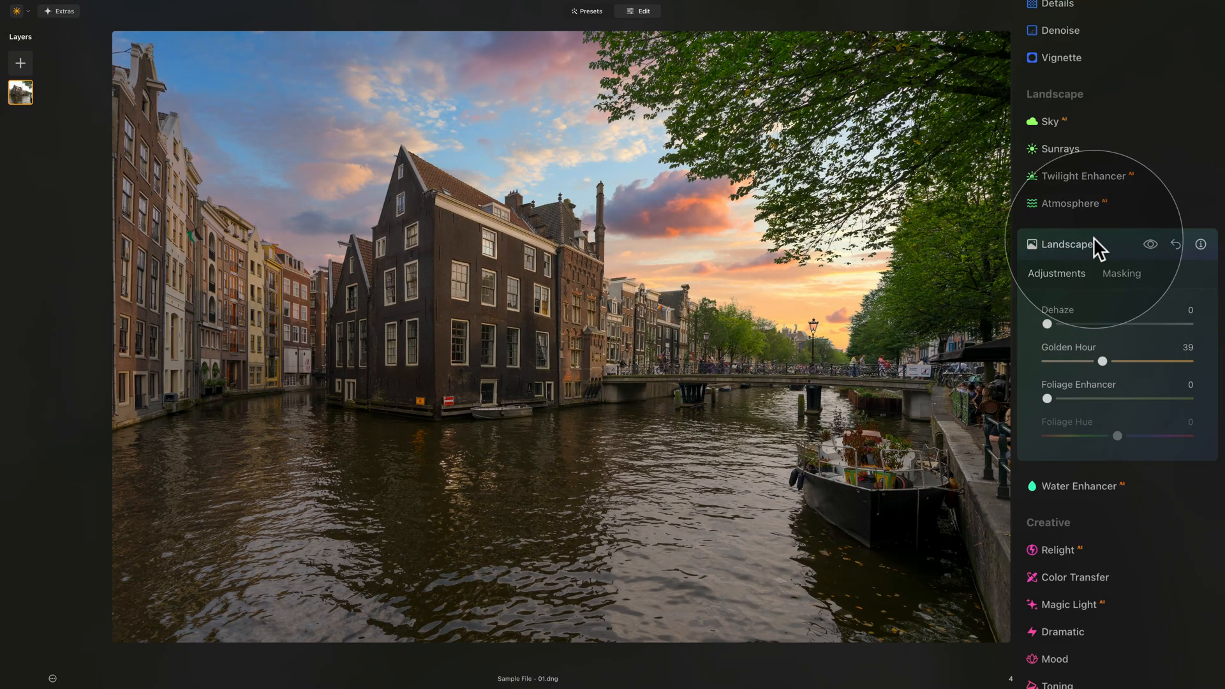
pyautogui.click(1066, 243)
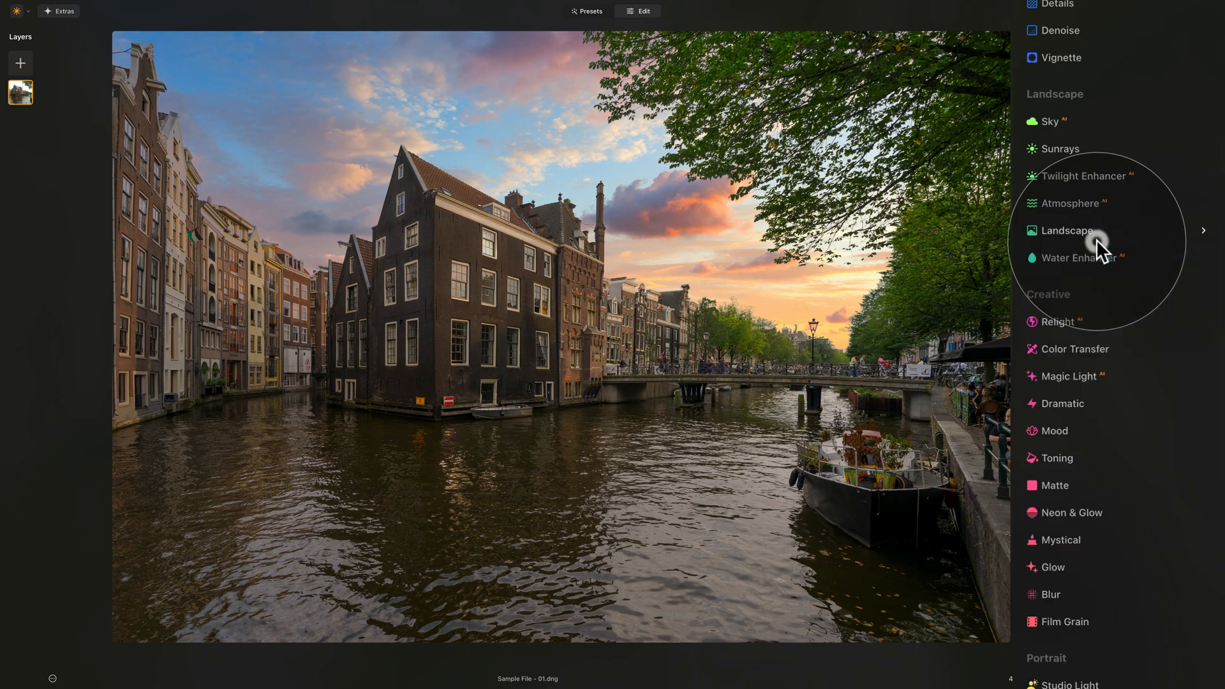
pyautogui.moveTo(837, 360)
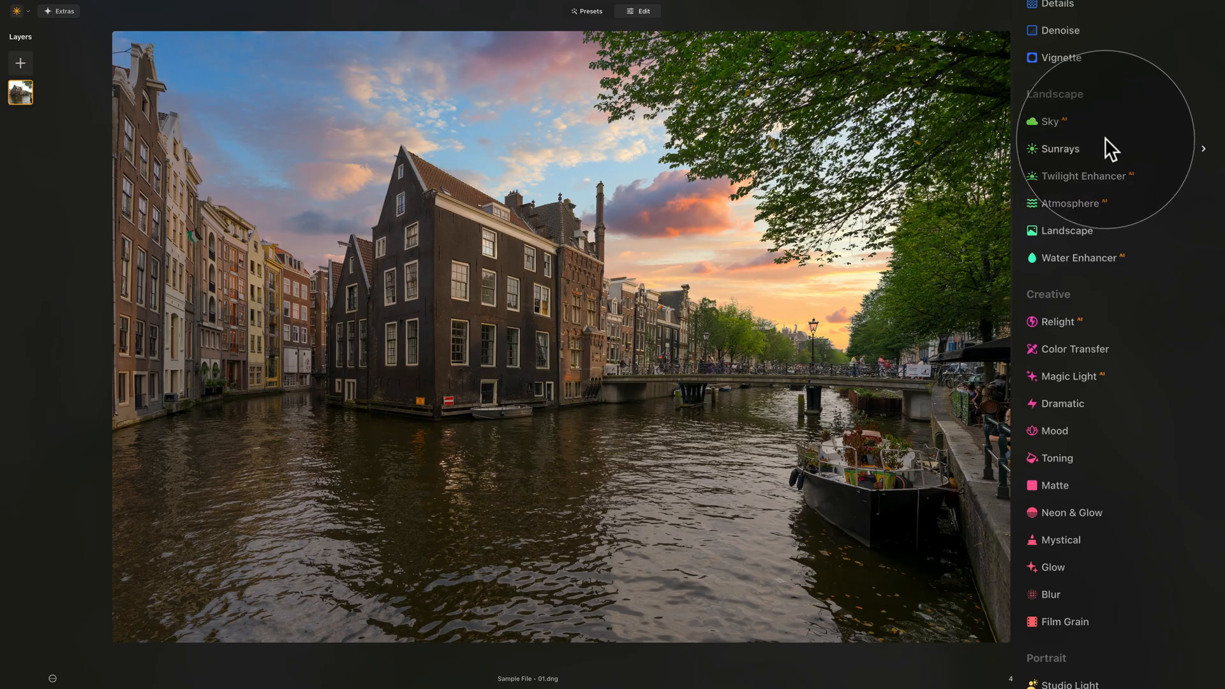
# Add Sunrays with the sun just right of the streetlamp, amount 27, warmth at 100.
pyautogui.click(1059, 148)
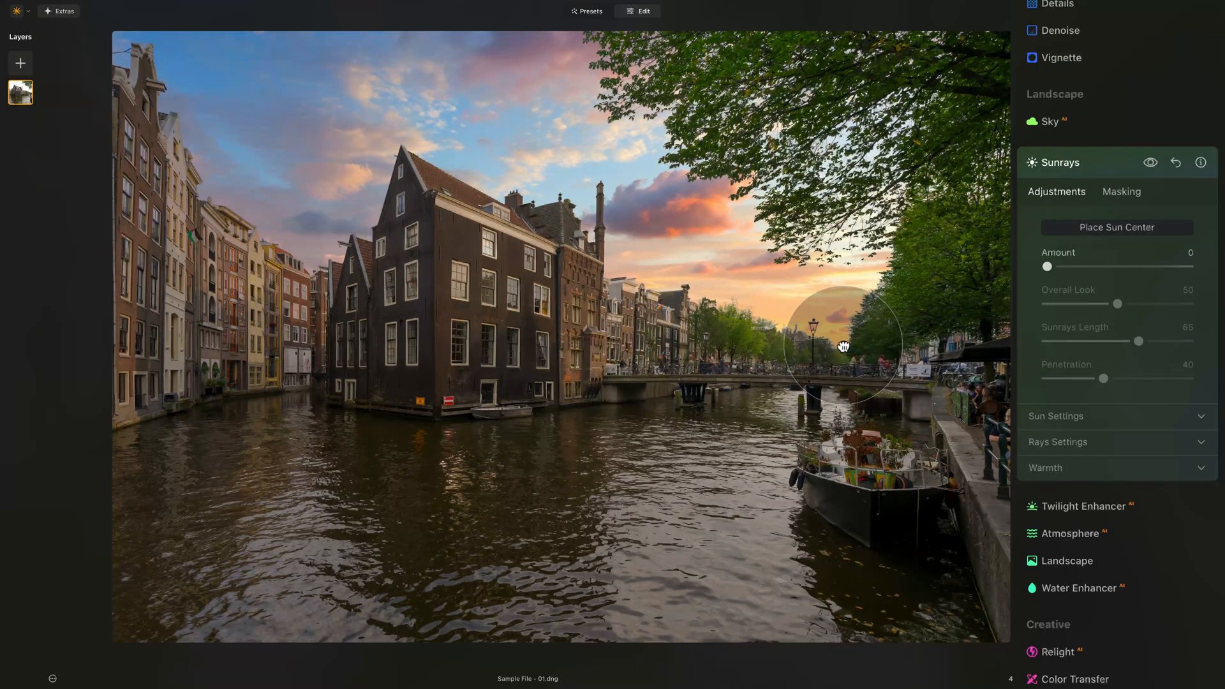
pyautogui.moveTo(1049, 265); pyautogui.dragTo(1086, 265)
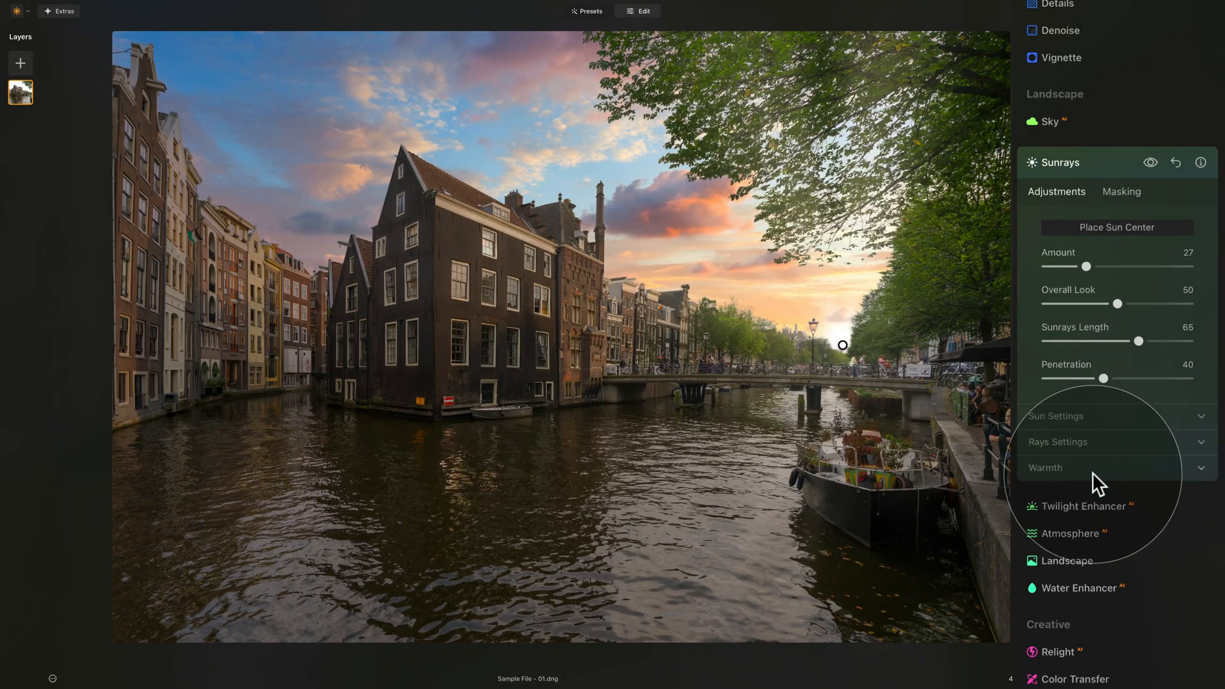
pyautogui.click(1045, 467)
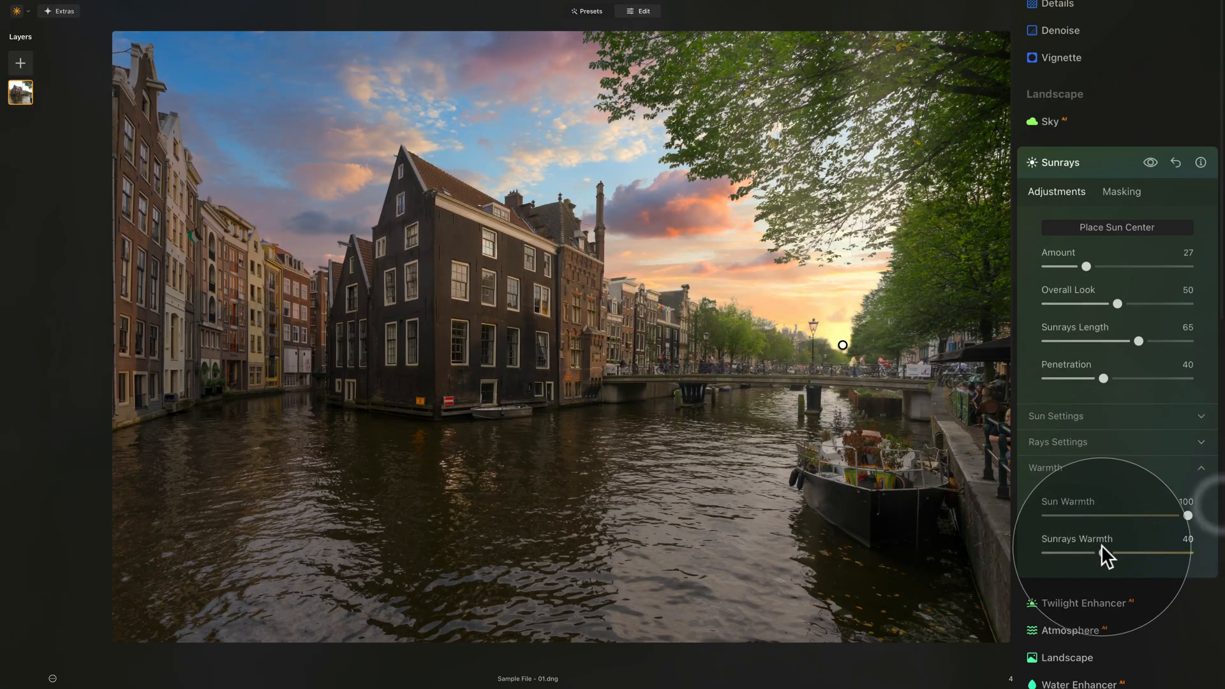
pyautogui.moveTo(1125, 552); pyautogui.dragTo(1187, 552)
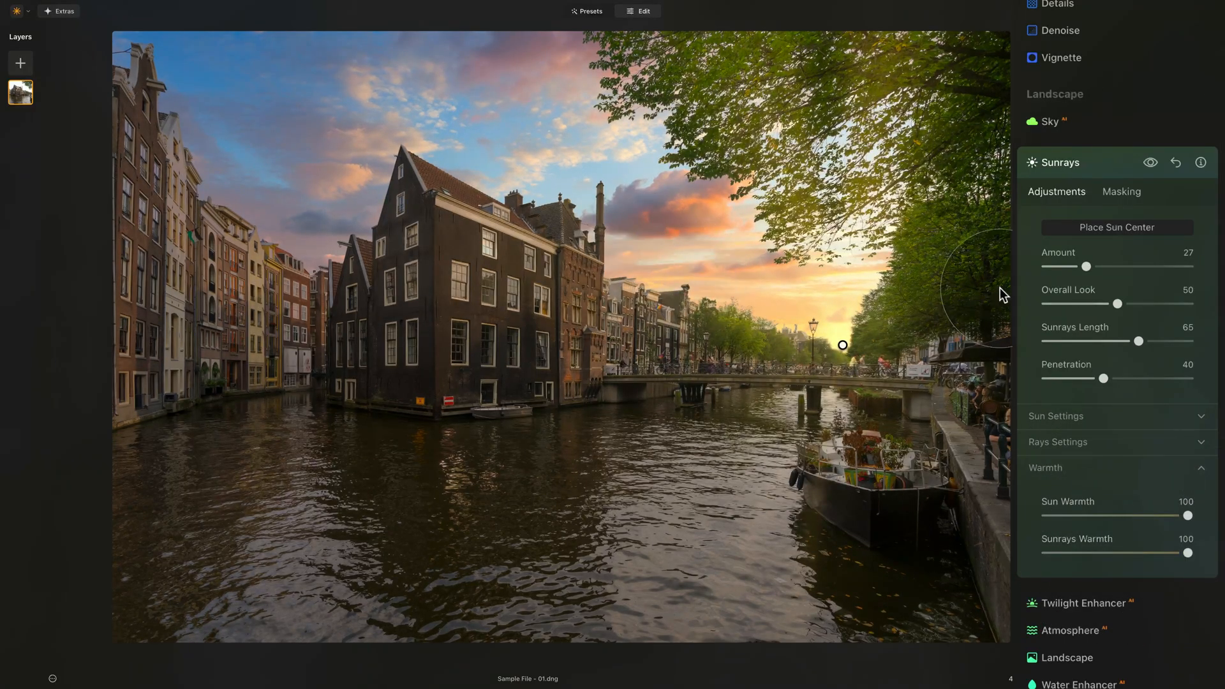
# Shrink the sun radius to 43 and glow radius to 57, and raise glow amount to 77.
pyautogui.click(1056, 416)
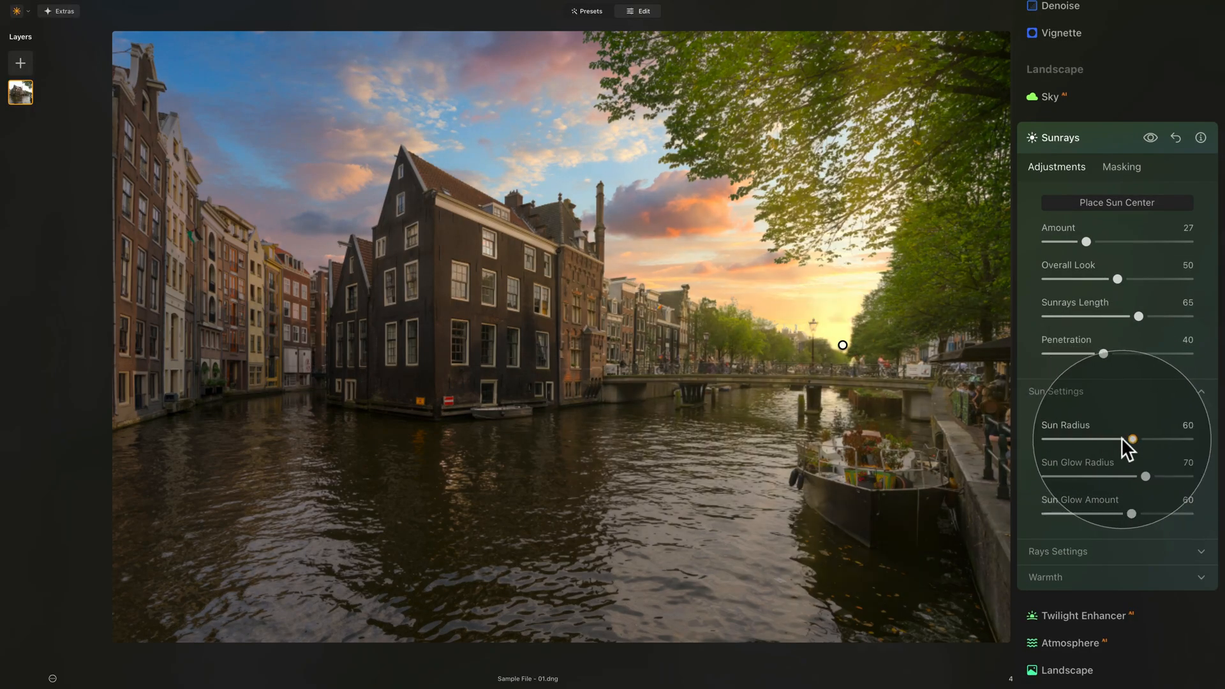
pyautogui.moveTo(1132, 438); pyautogui.dragTo(1107, 438)
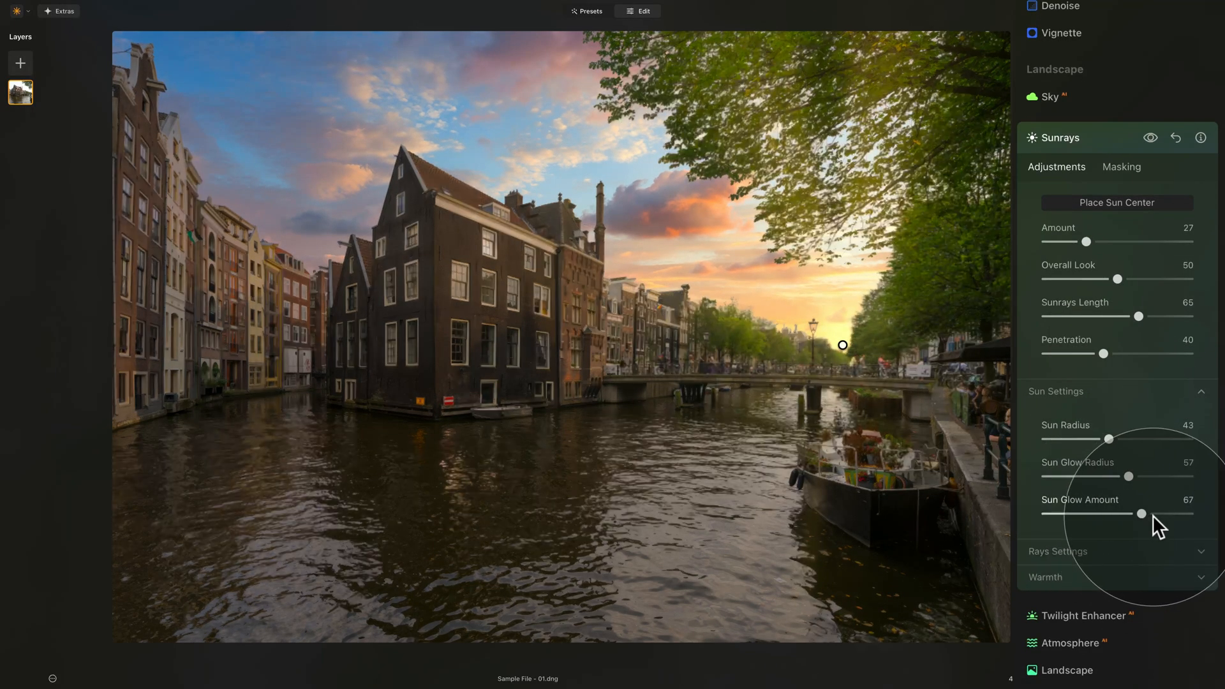
pyautogui.moveTo(1139, 513); pyautogui.dragTo(1156, 513)
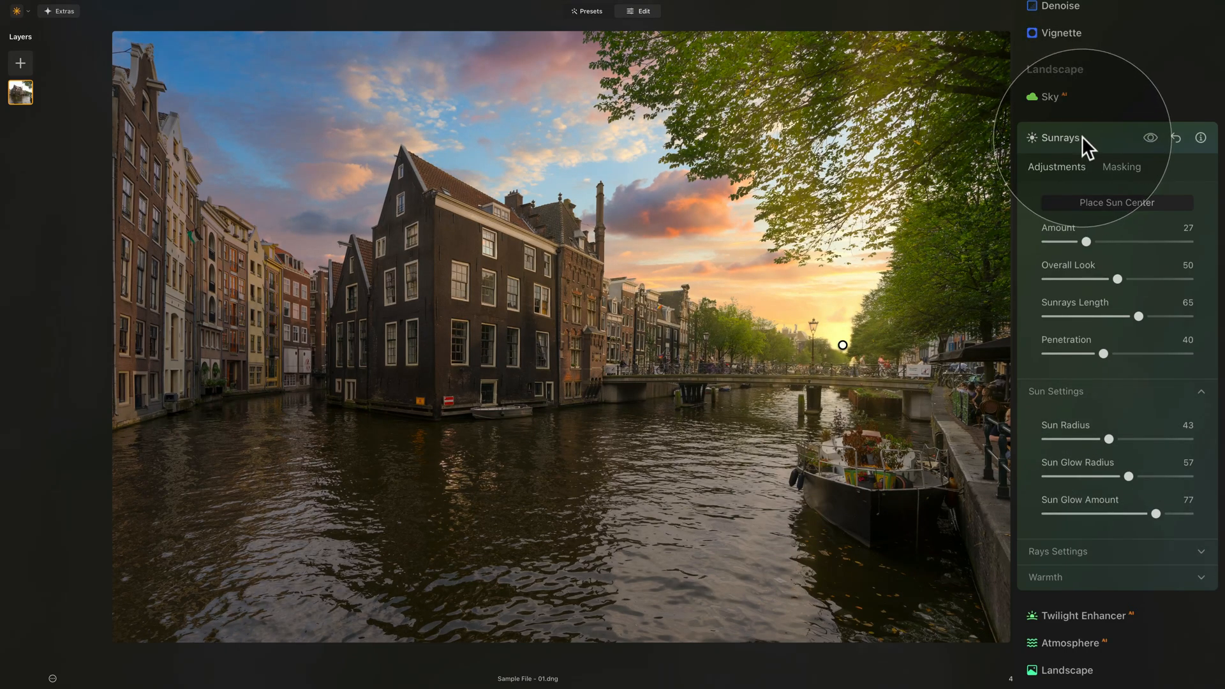
pyautogui.click(1059, 137)
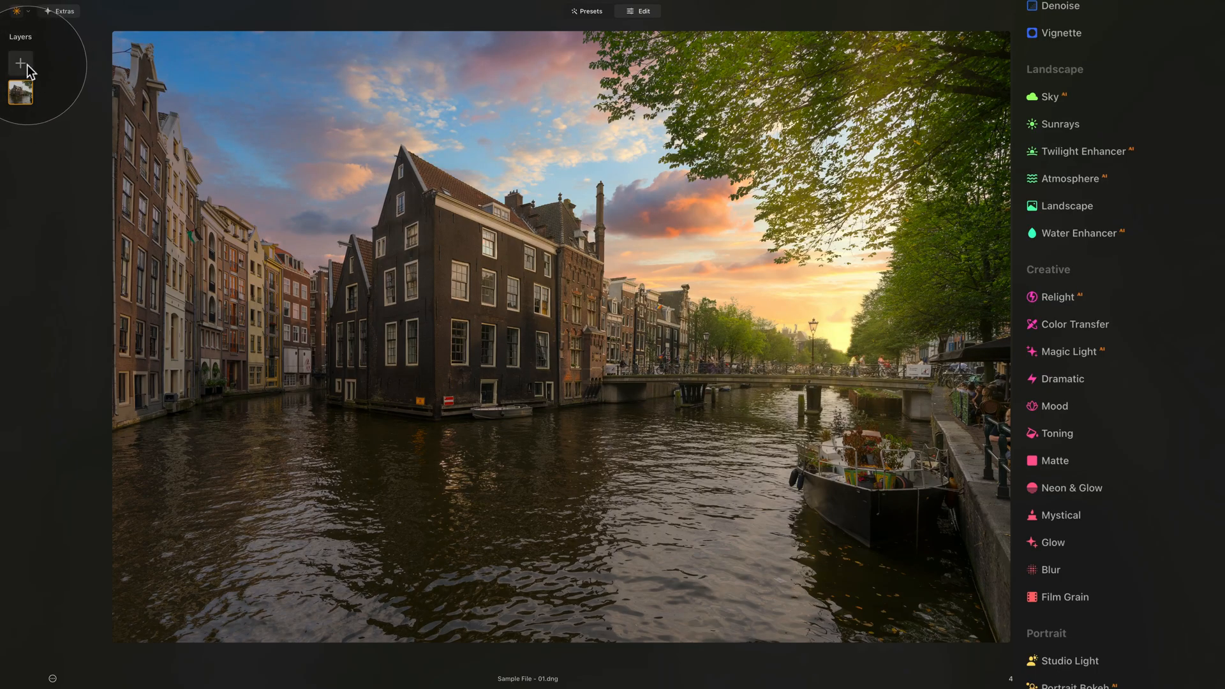
# Add a sun overlay layer on the horizon right of the streetlamp, then apply the edit back to Photoshop.
pyautogui.click(19, 63)
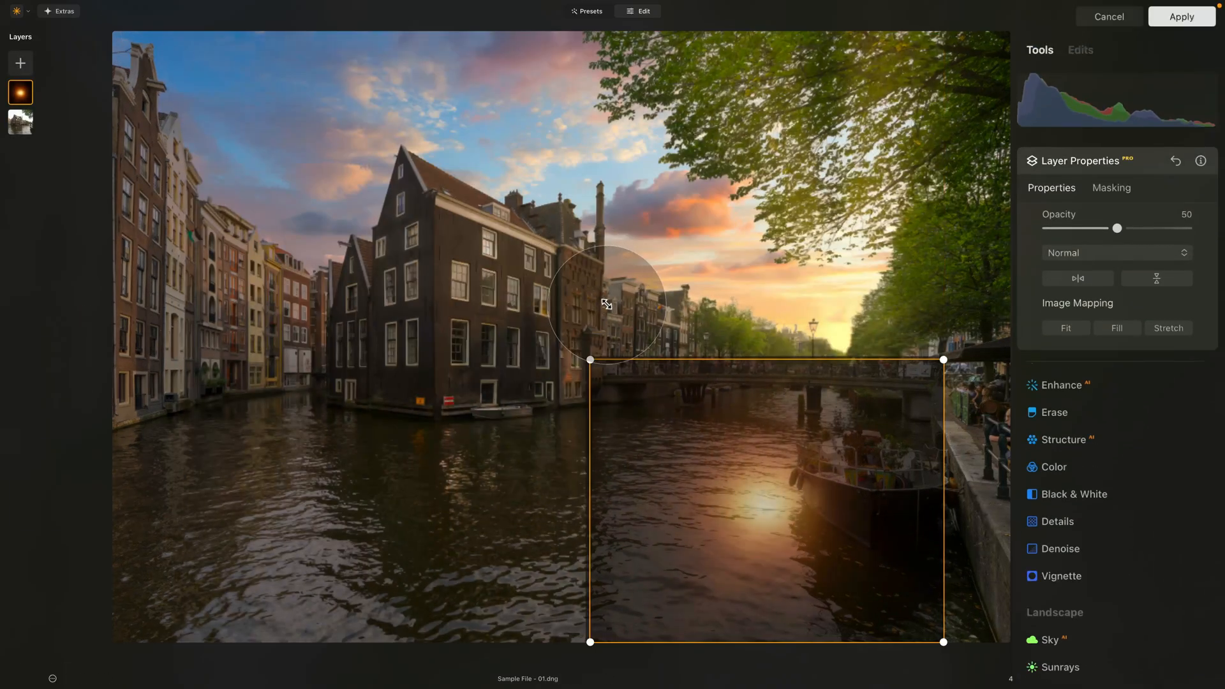
pyautogui.moveTo(768, 500); pyautogui.dragTo(846, 332)
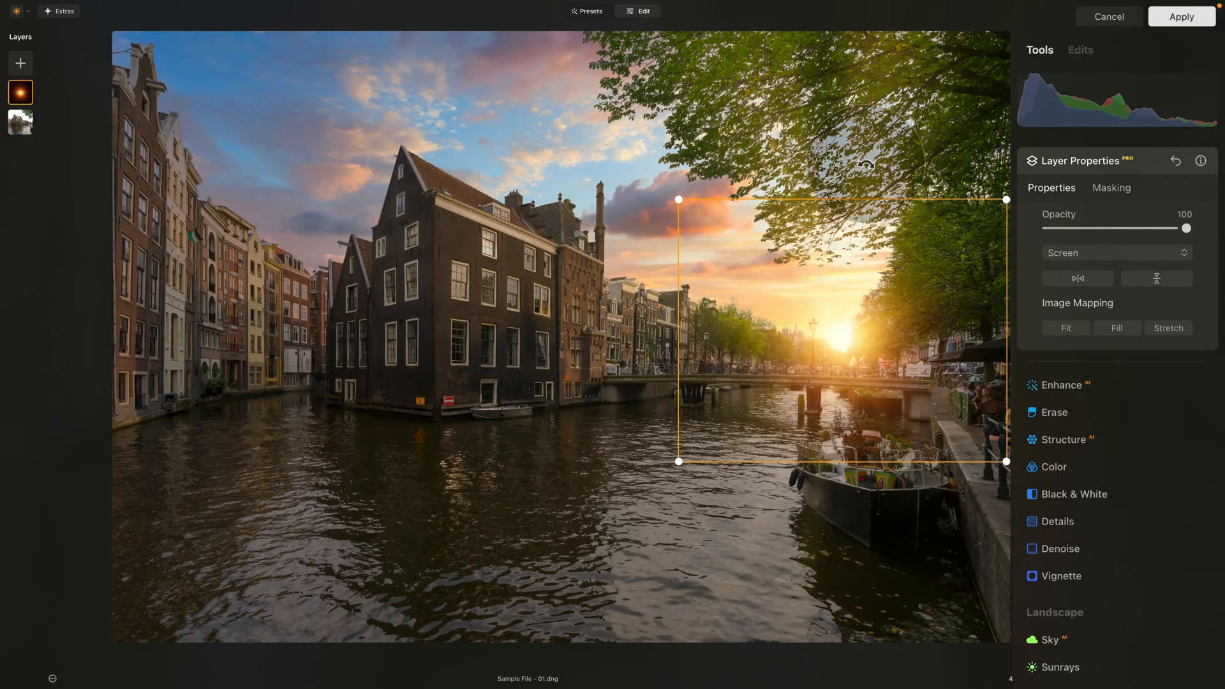
pyautogui.click(1078, 161)
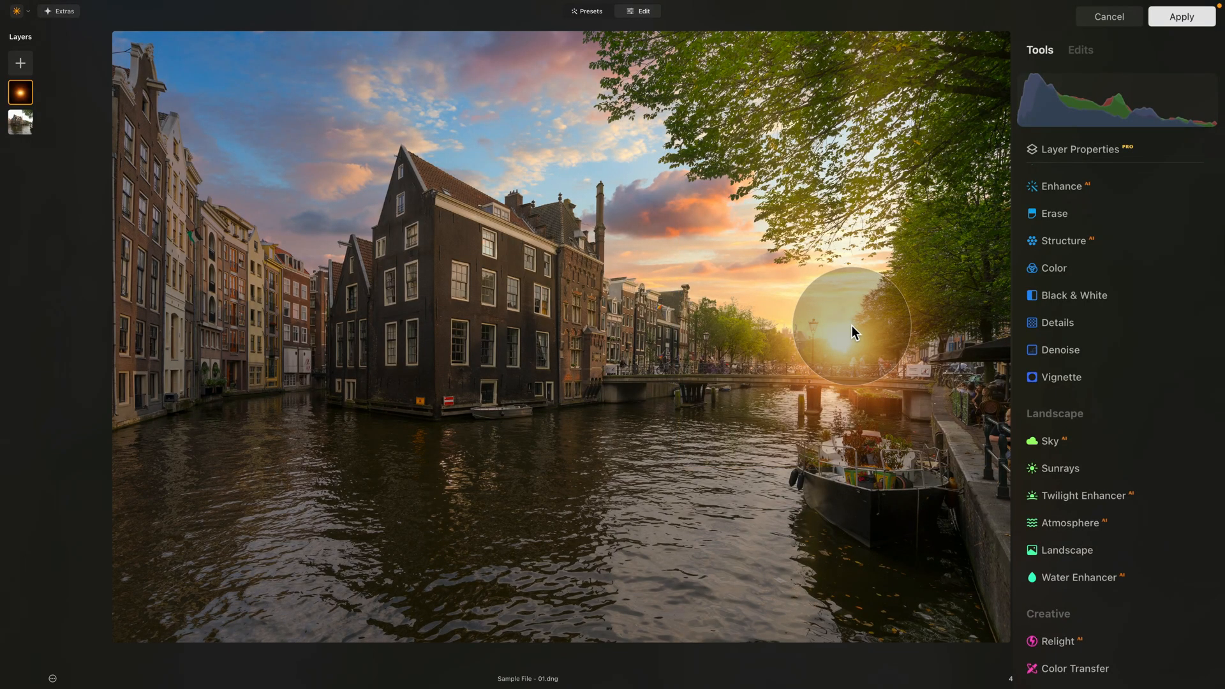
pyautogui.moveTo(334, 196)
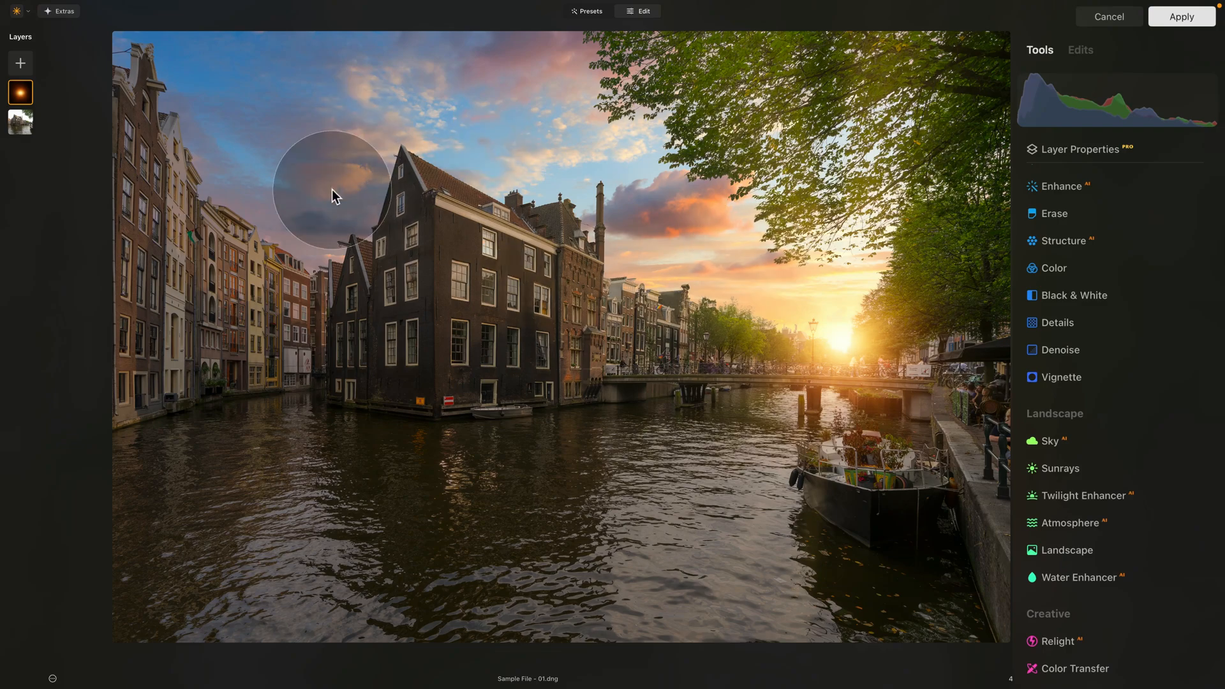
pyautogui.moveTo(544, 273)
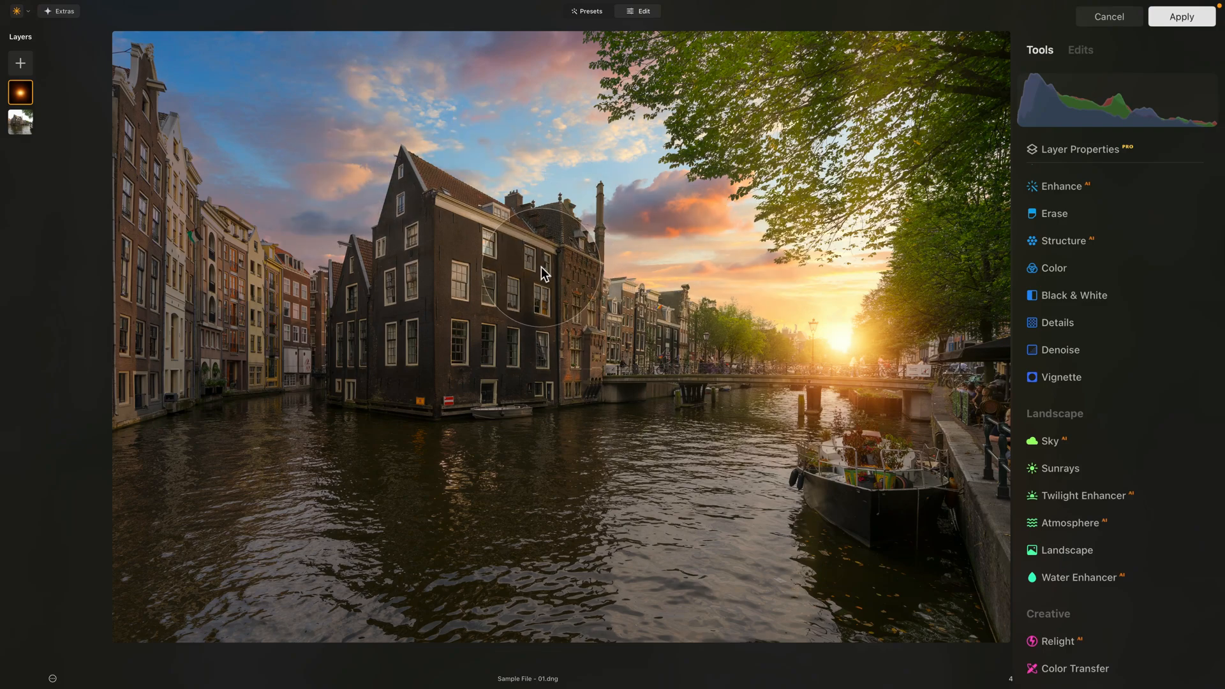
pyautogui.moveTo(829, 206)
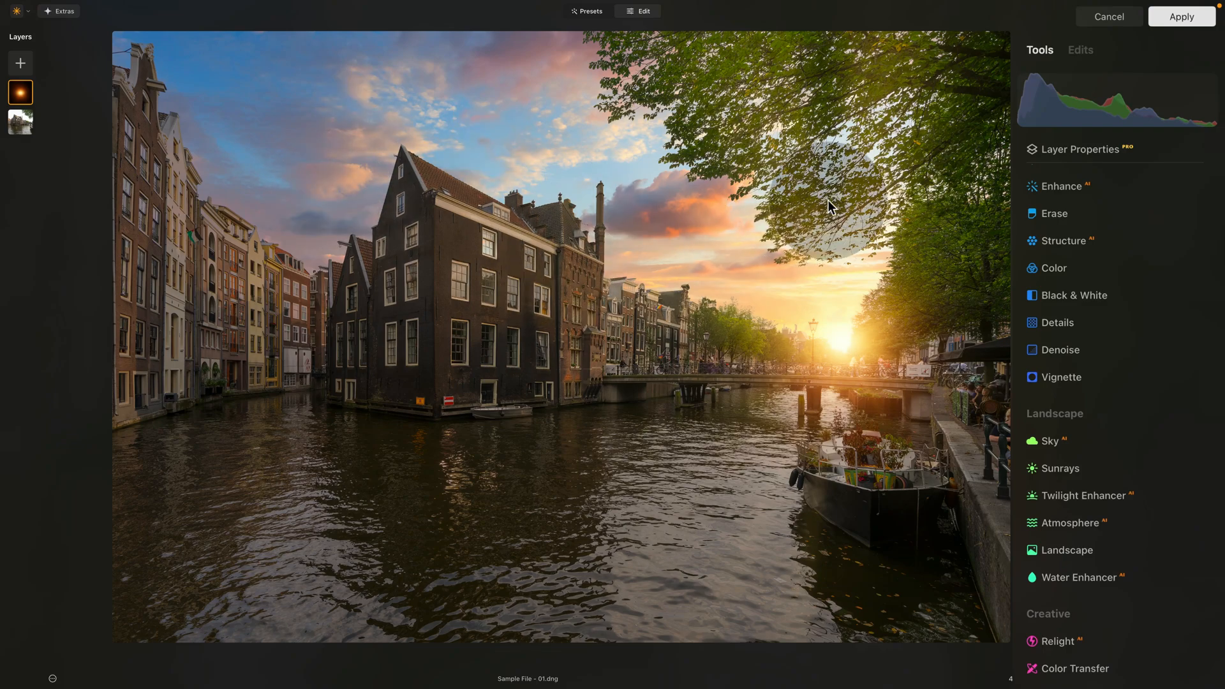
pyautogui.click(1182, 17)
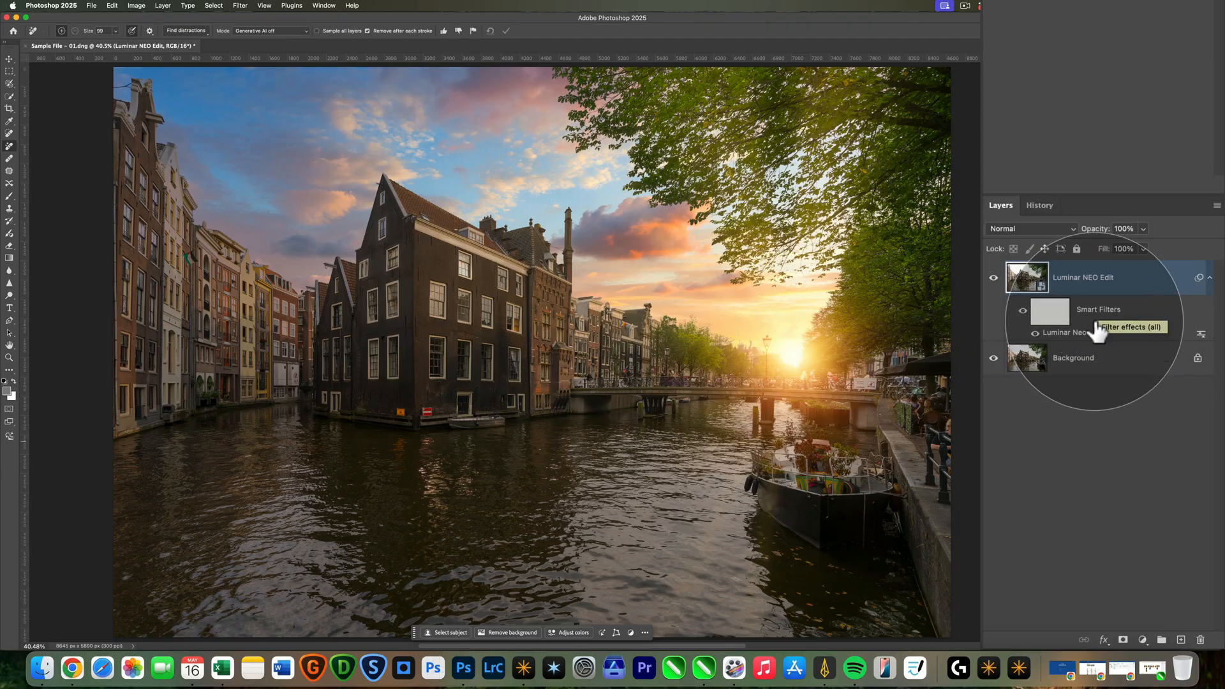
pyautogui.moveTo(993, 278)
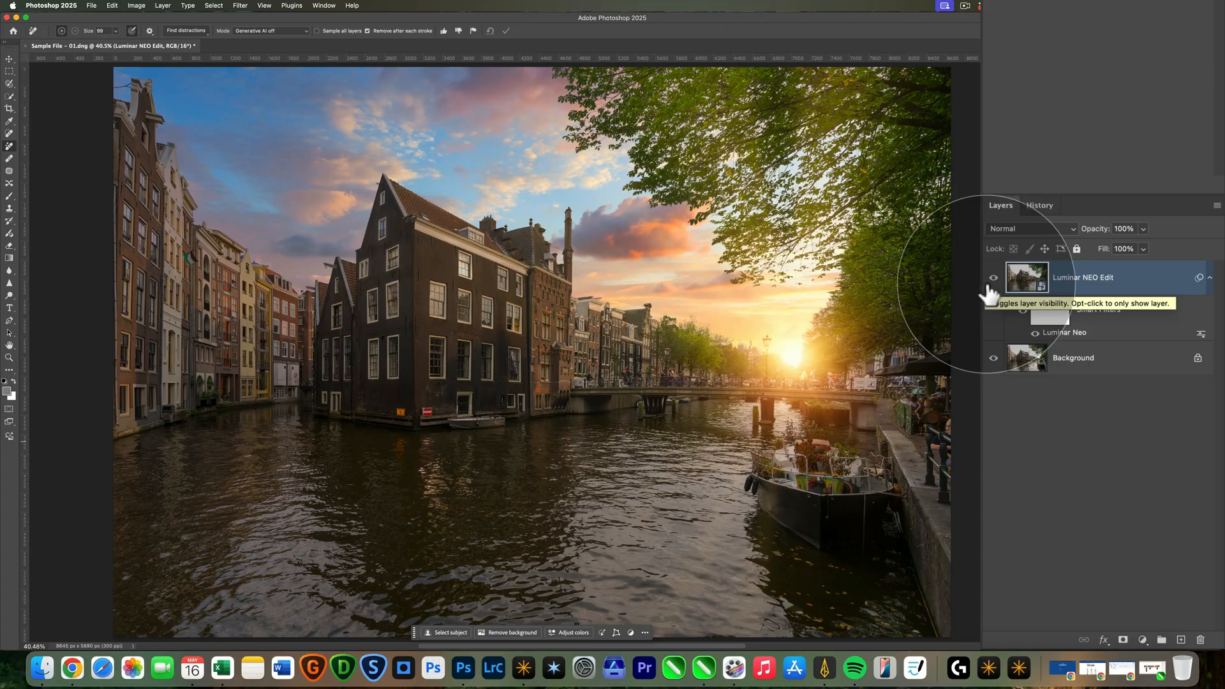
pyautogui.click(992, 278)
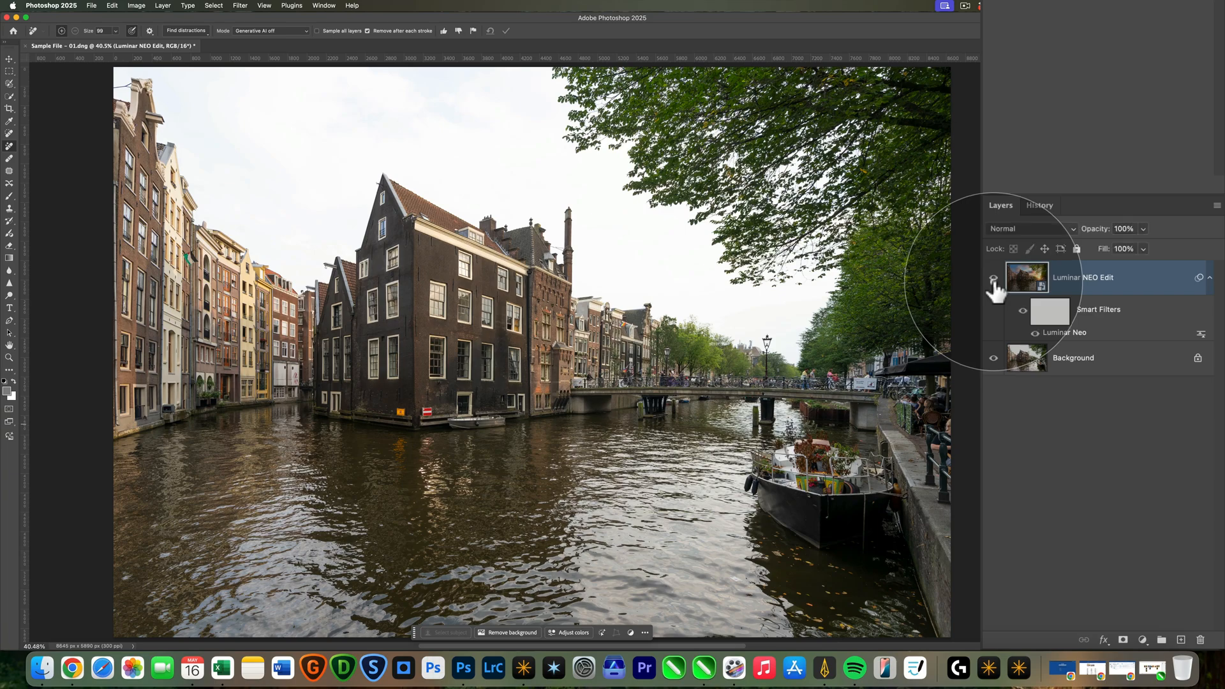
pyautogui.click(992, 278)
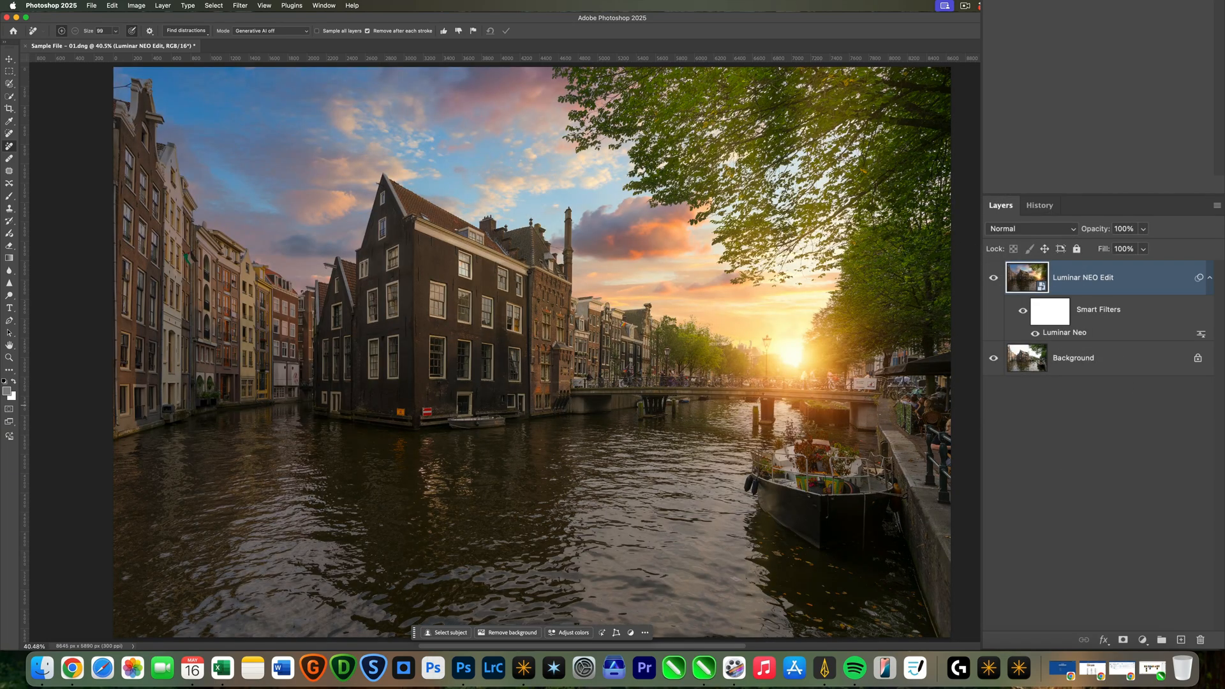
pyautogui.moveTo(1113, 602)
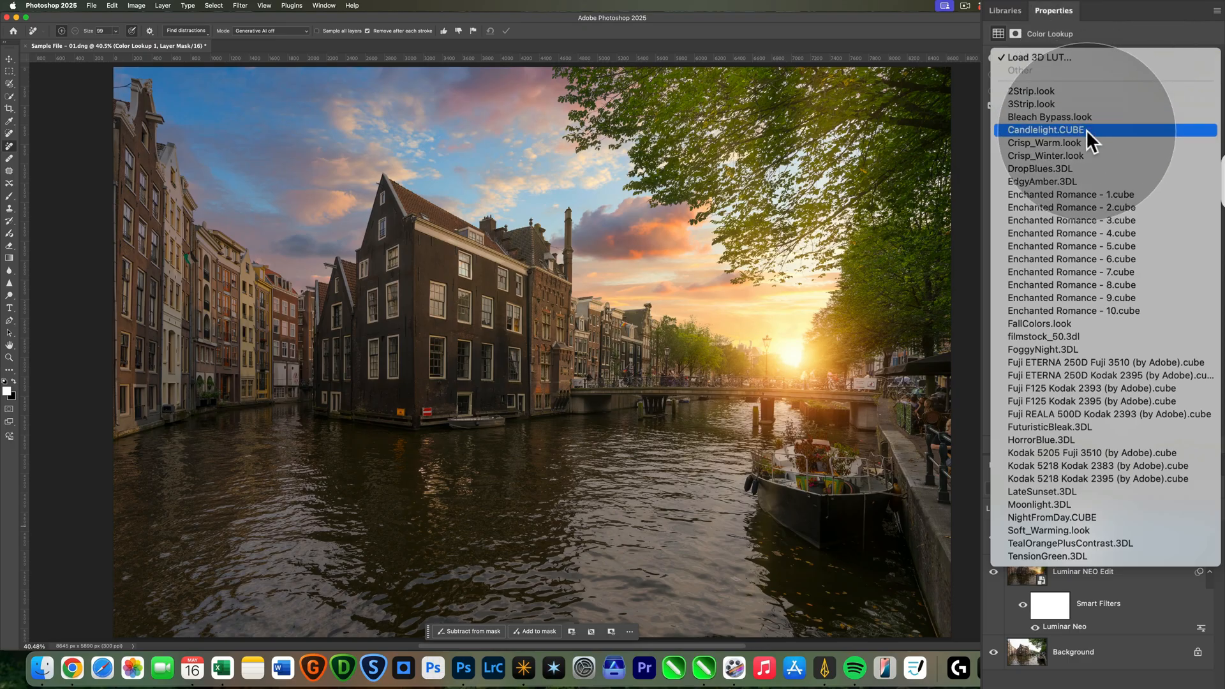
# Set the Color Lookup layer to FallColors.look at 20% opacity, trying Candlelight first.
pyautogui.click(1046, 130)
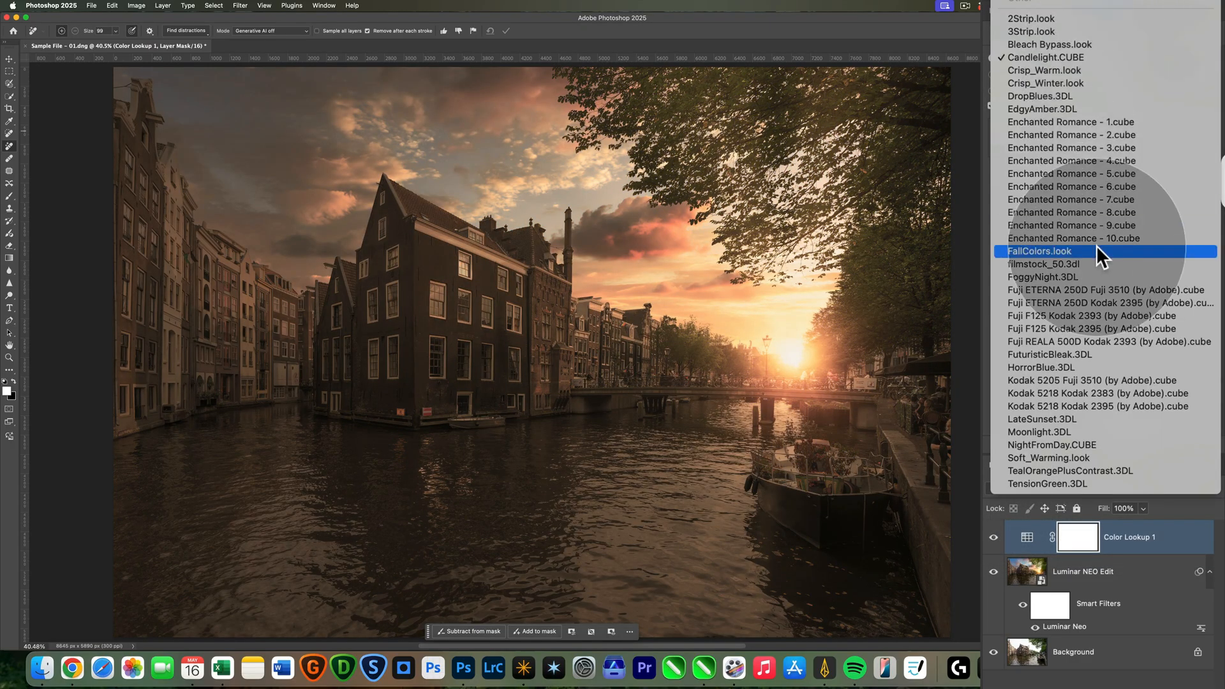
pyautogui.click(1039, 250)
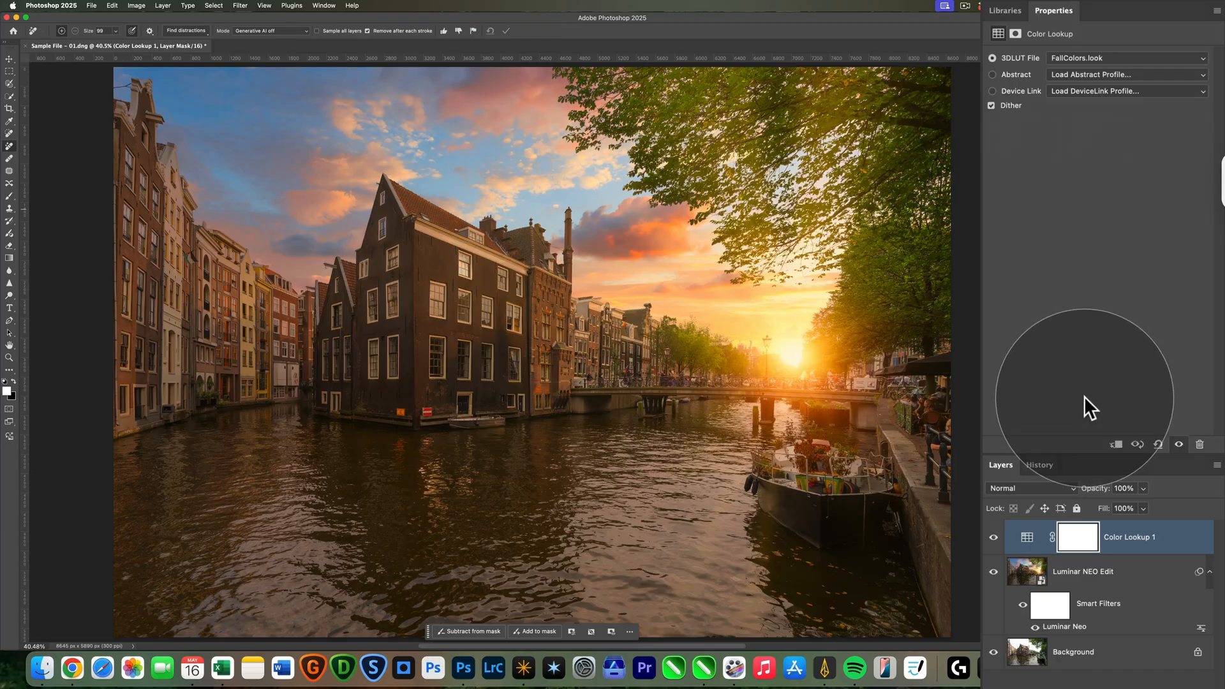
pyautogui.moveTo(1090, 375)
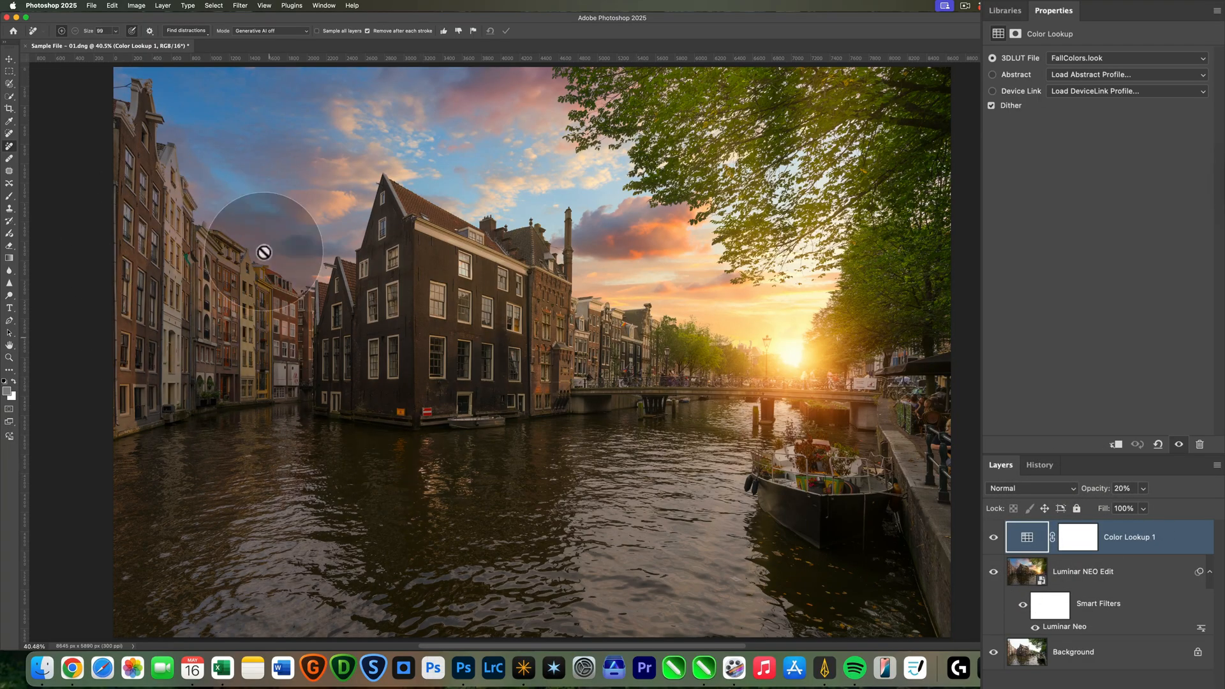
pyautogui.click(1077, 537)
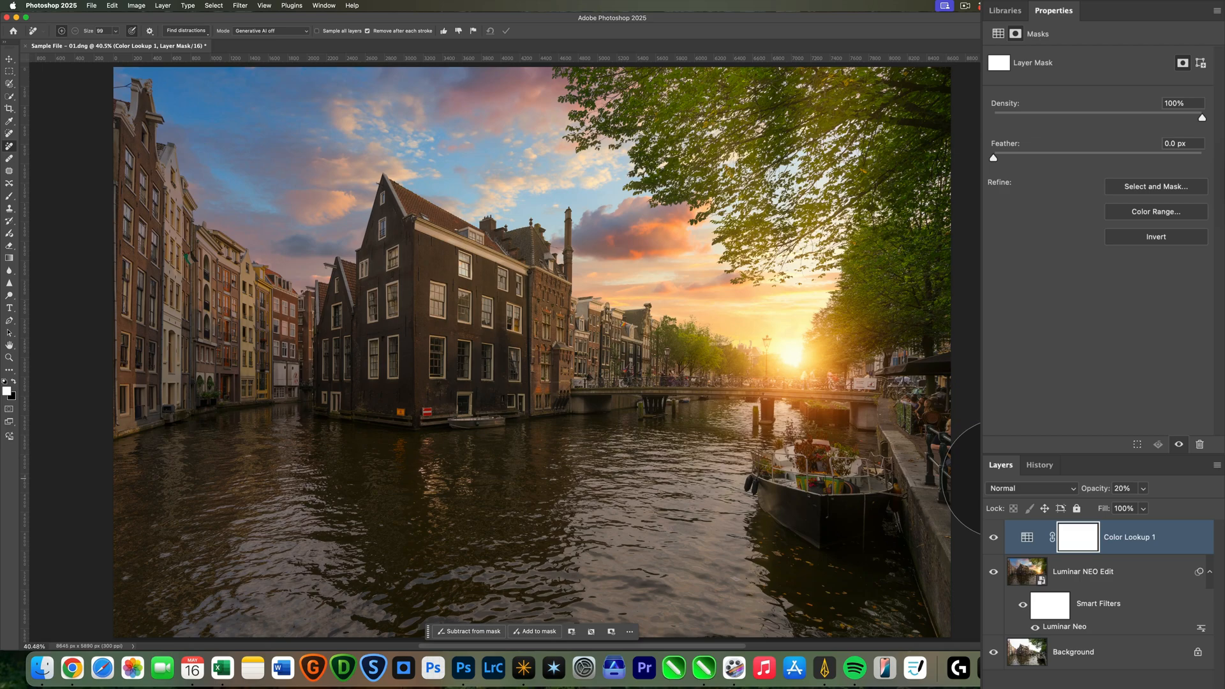
pyautogui.moveTo(605, 368)
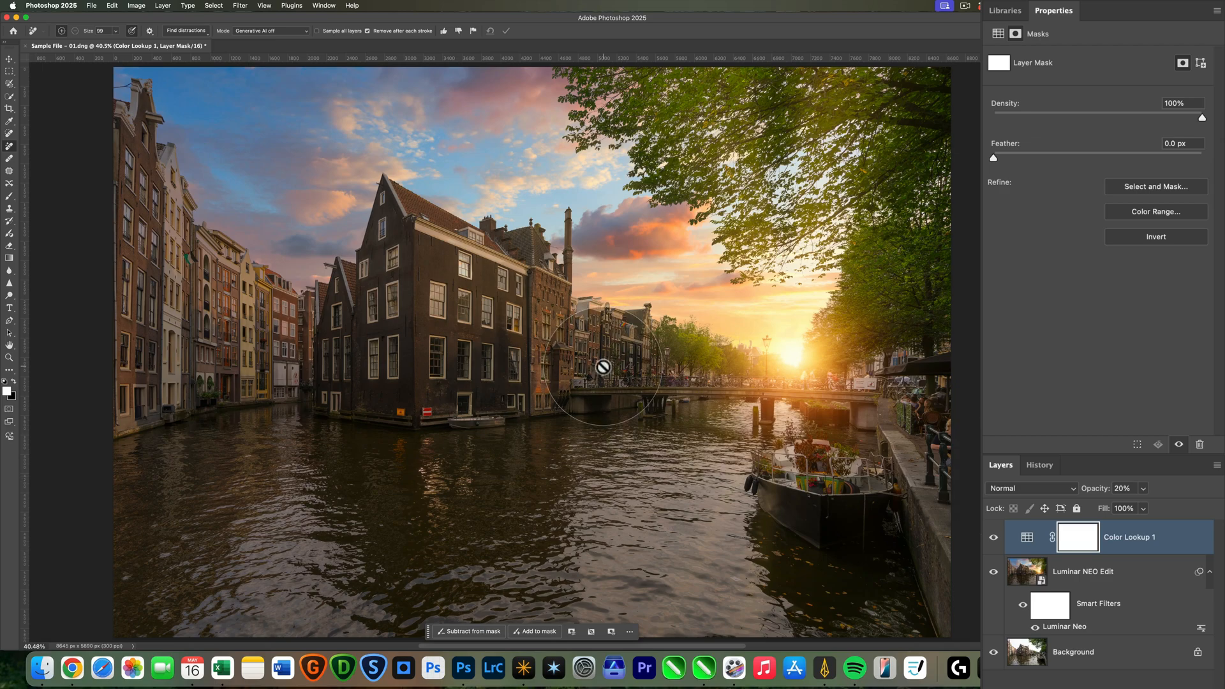
pyautogui.moveTo(612, 283)
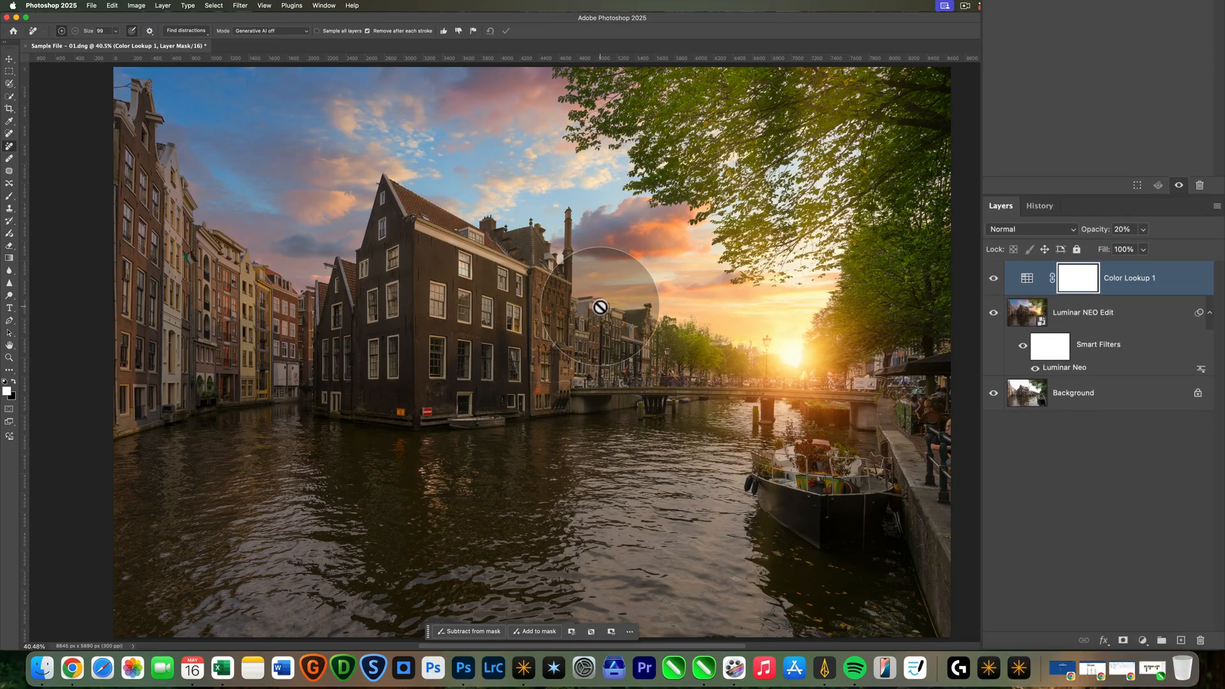
pyautogui.moveTo(790, 375)
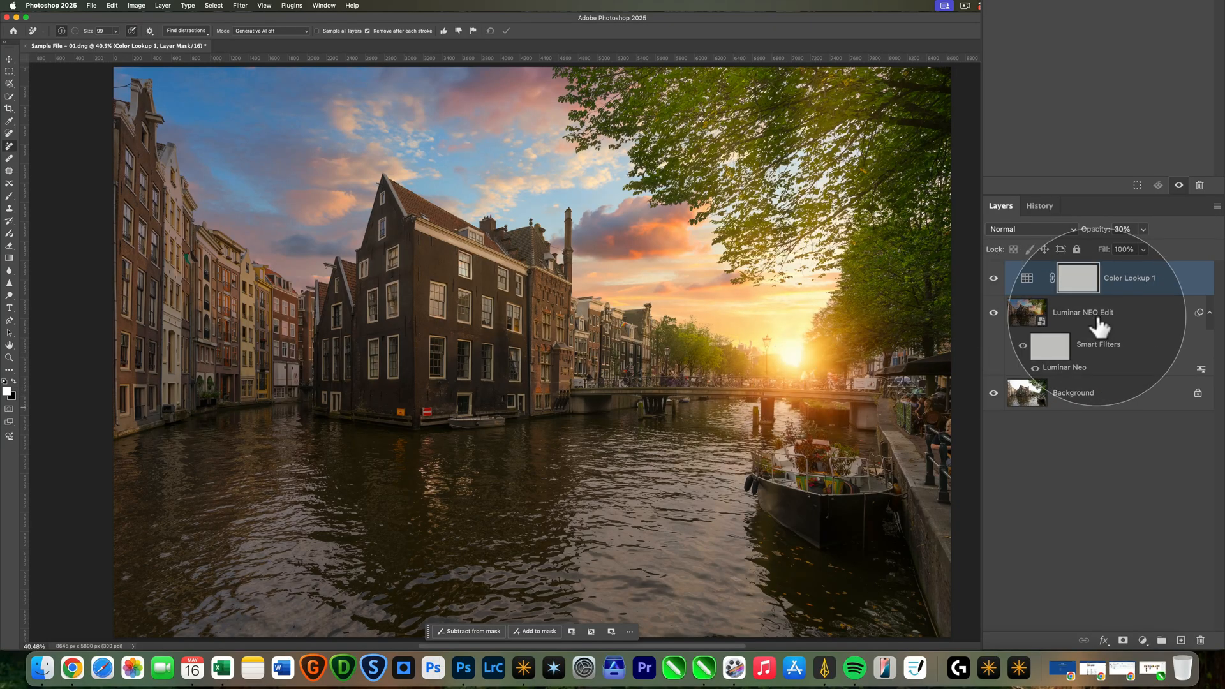
# Reopen the Luminar Neo smart filter from the Luminar NEO Edit layer.
pyautogui.click(1107, 312)
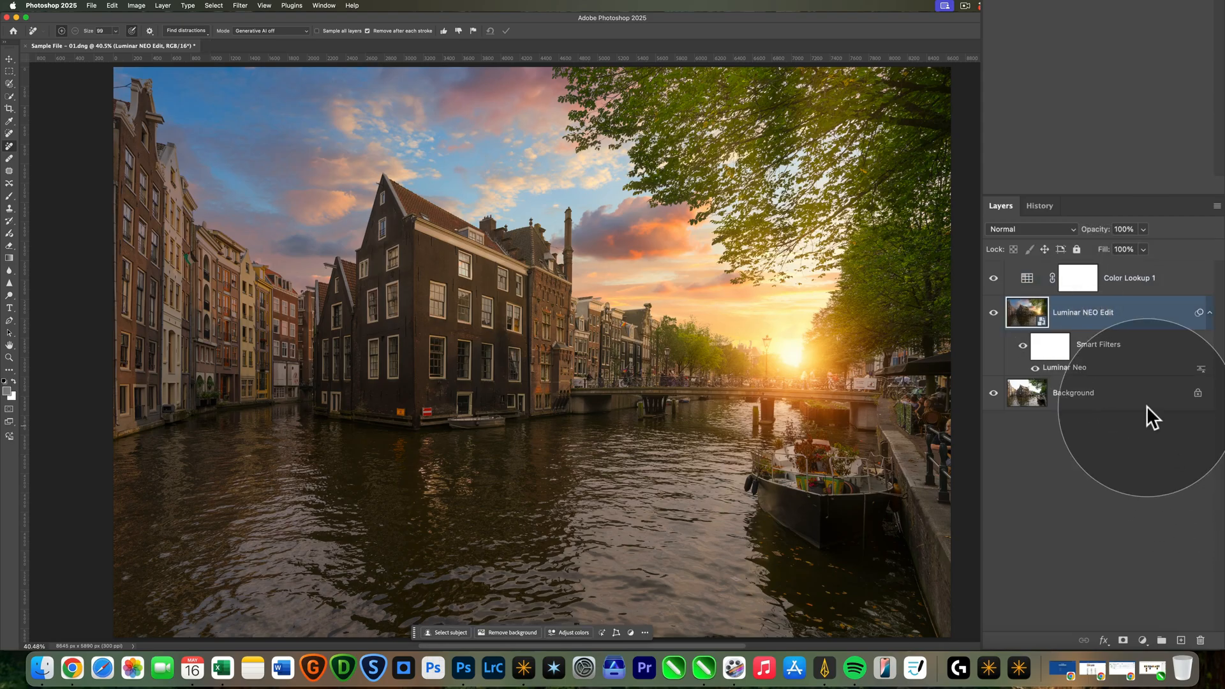
pyautogui.moveTo(1064, 371)
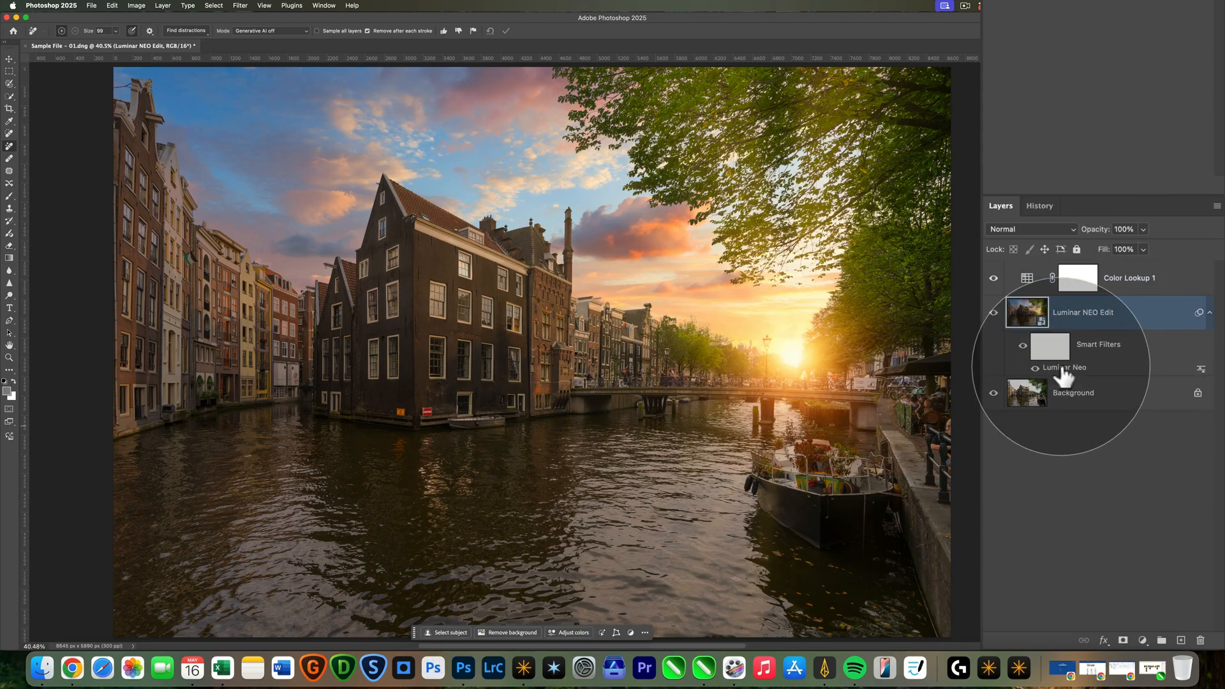
pyautogui.doubleClick(1064, 367)
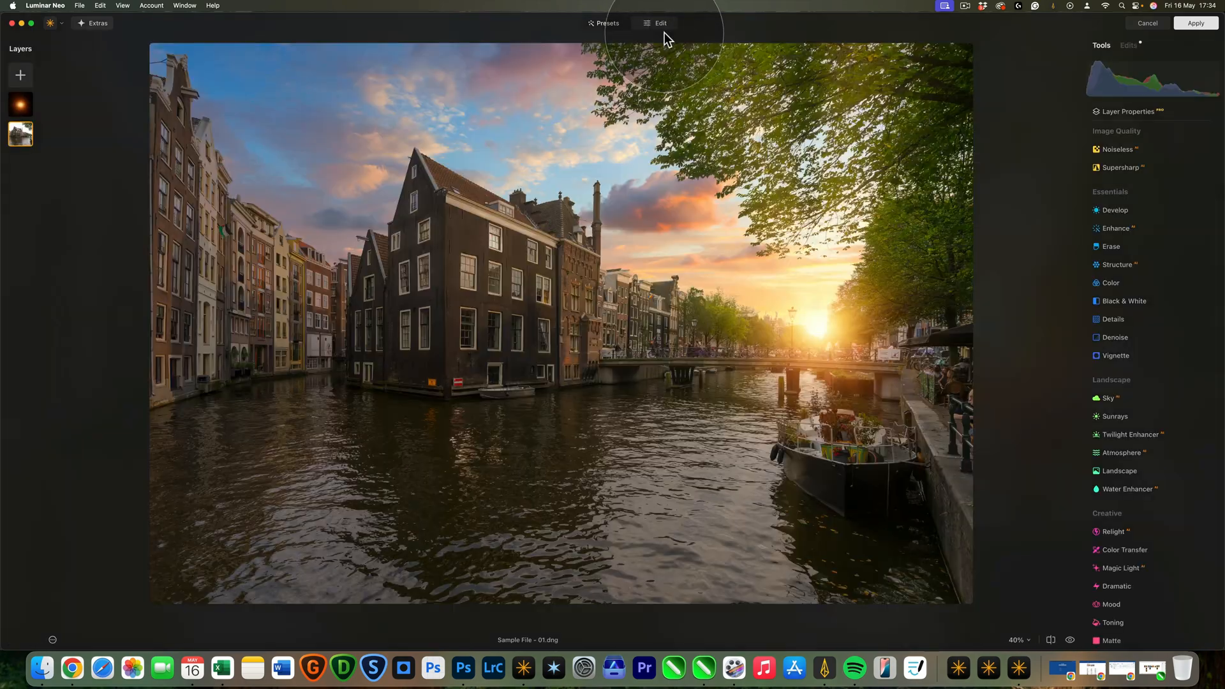
# Merge the sun overlay and photo layers into a combined layer.
pyautogui.click(19, 104)
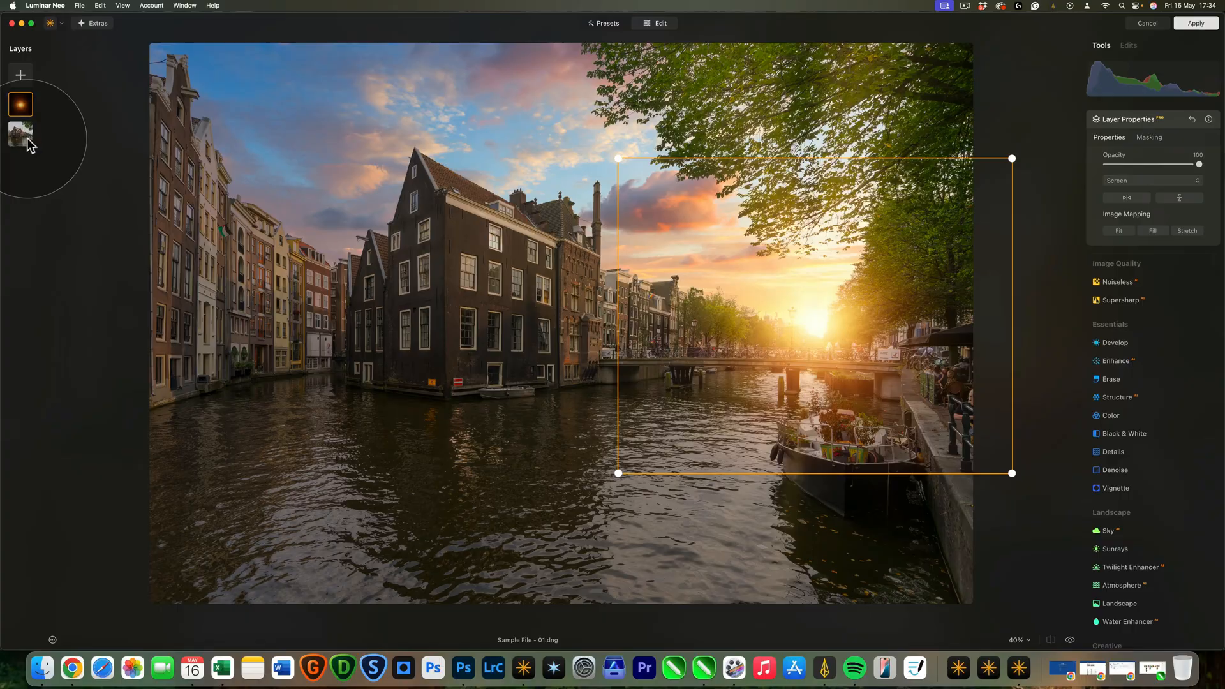
pyautogui.moveTo(19, 132)
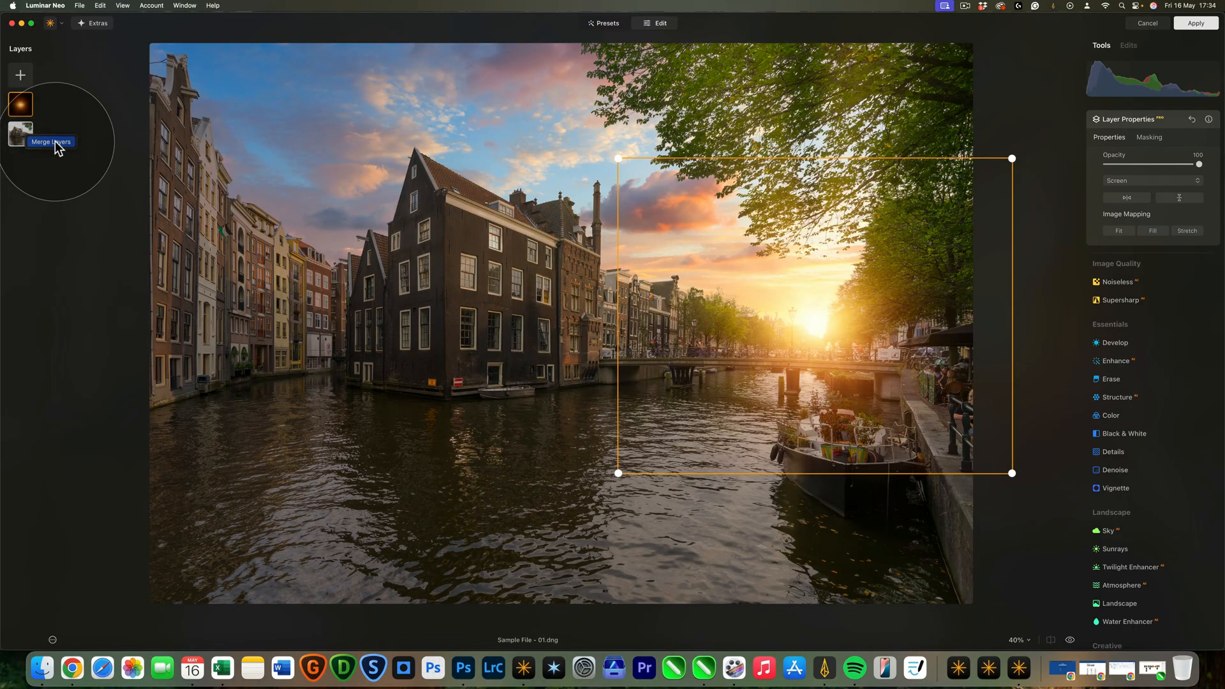
pyautogui.click(51, 141)
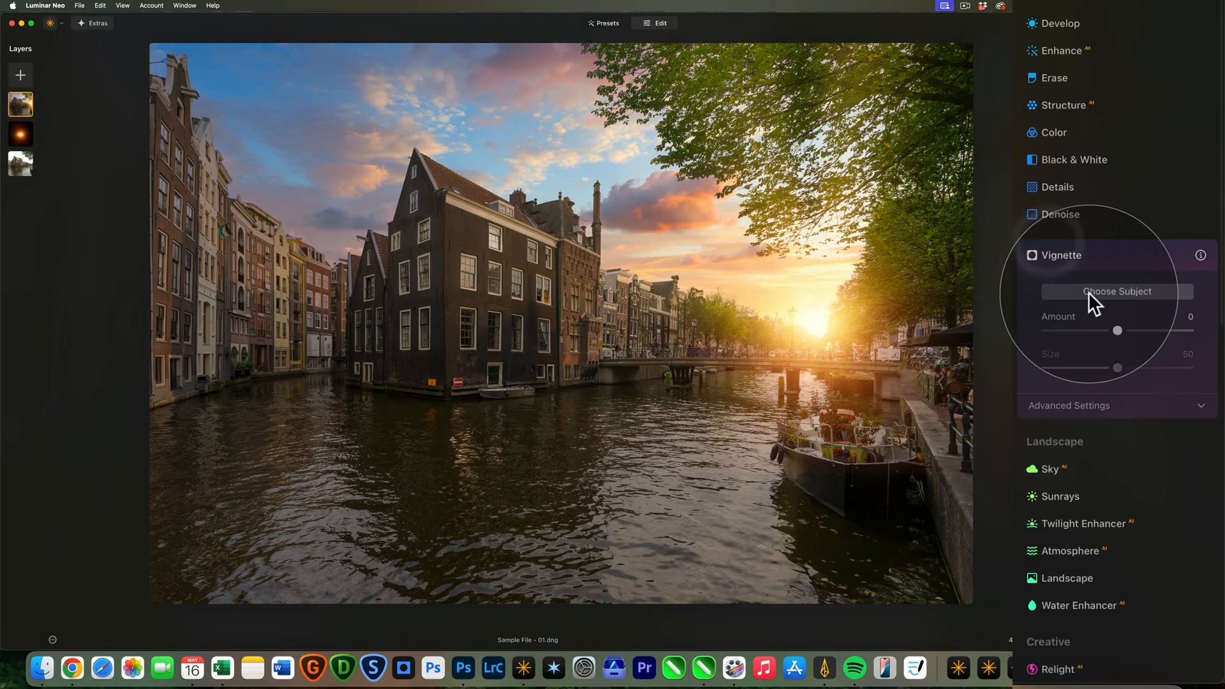
# Set a darkening vignette of -48 and raise Enhance Accent to 29 on the merged layer.
pyautogui.moveTo(1118, 329); pyautogui.dragTo(1085, 329)
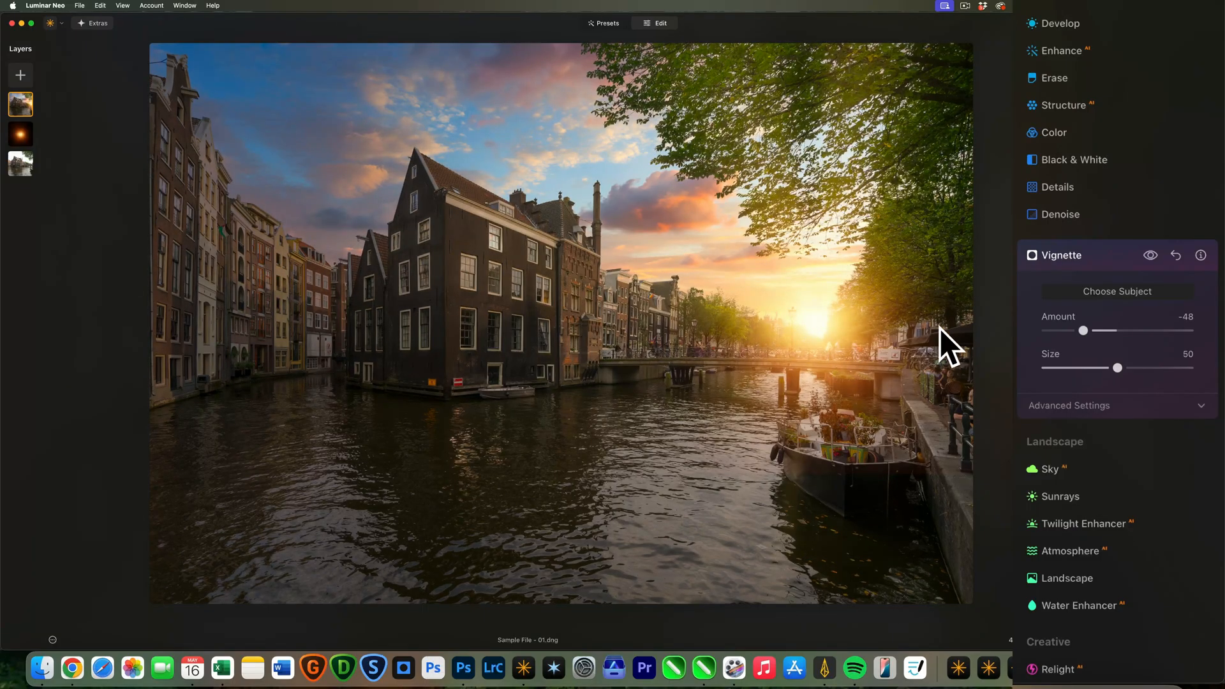
pyautogui.click(1058, 51)
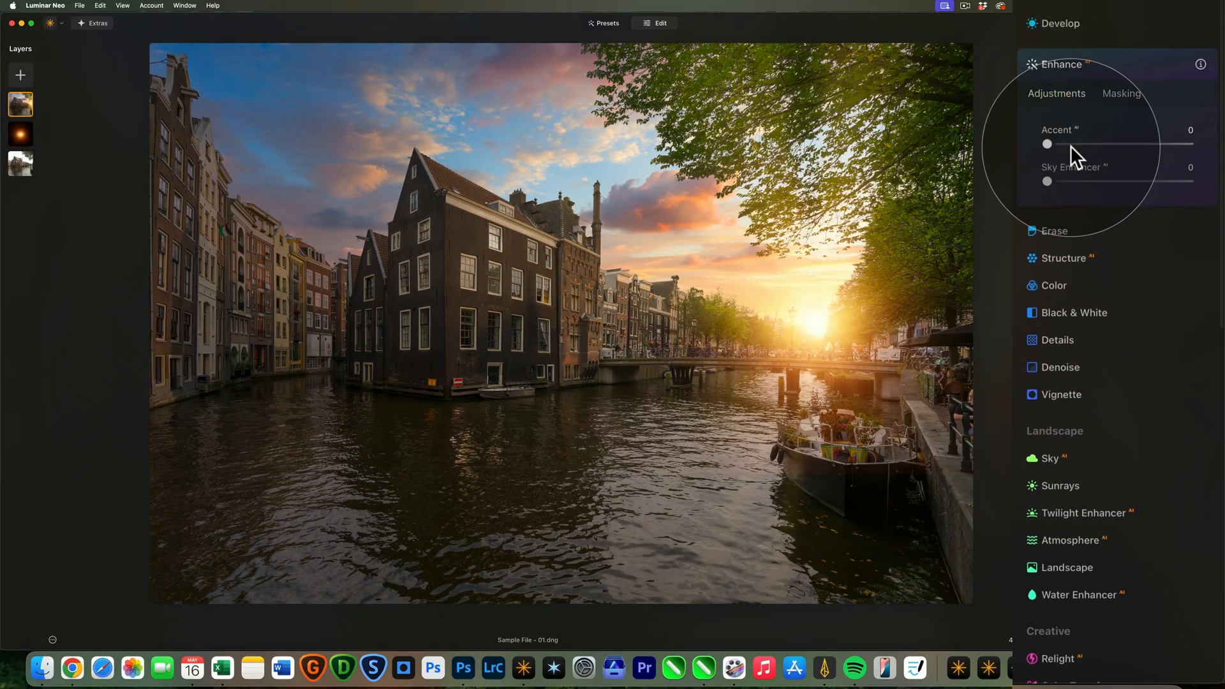
pyautogui.moveTo(1048, 142); pyautogui.dragTo(1089, 143)
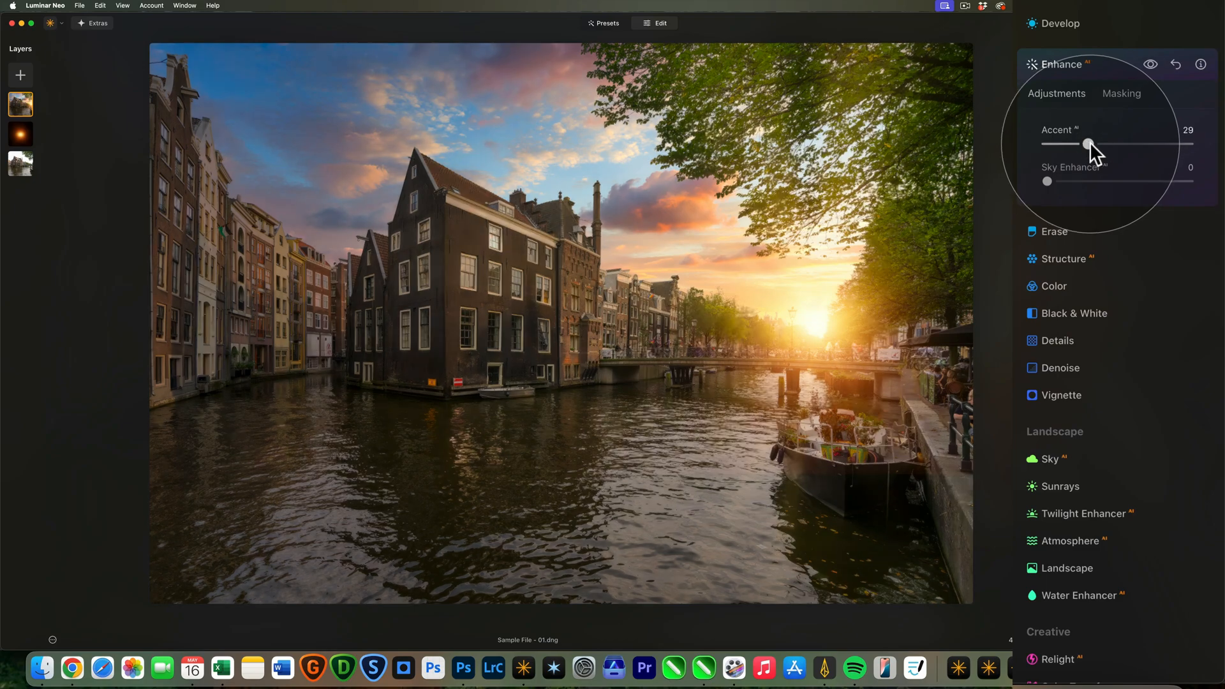
pyautogui.moveTo(1088, 145); pyautogui.dragTo(1085, 144)
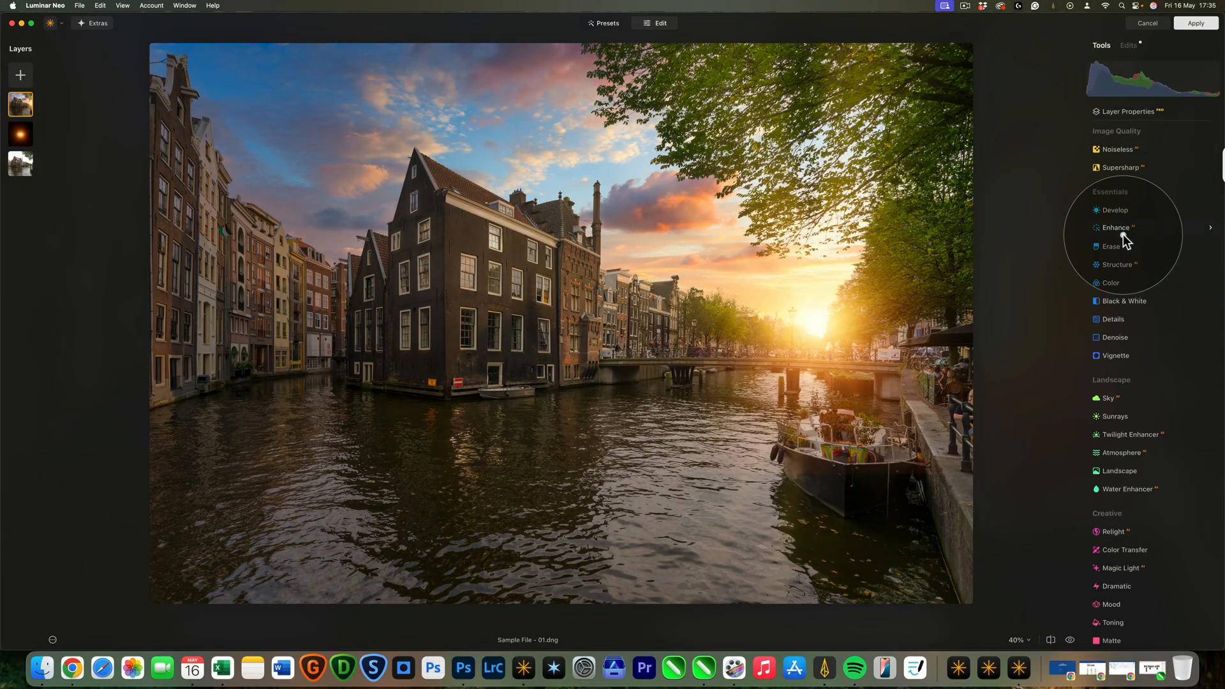
# Apply the vignette and Accent changes and return to Photoshop.
pyautogui.click(1198, 23)
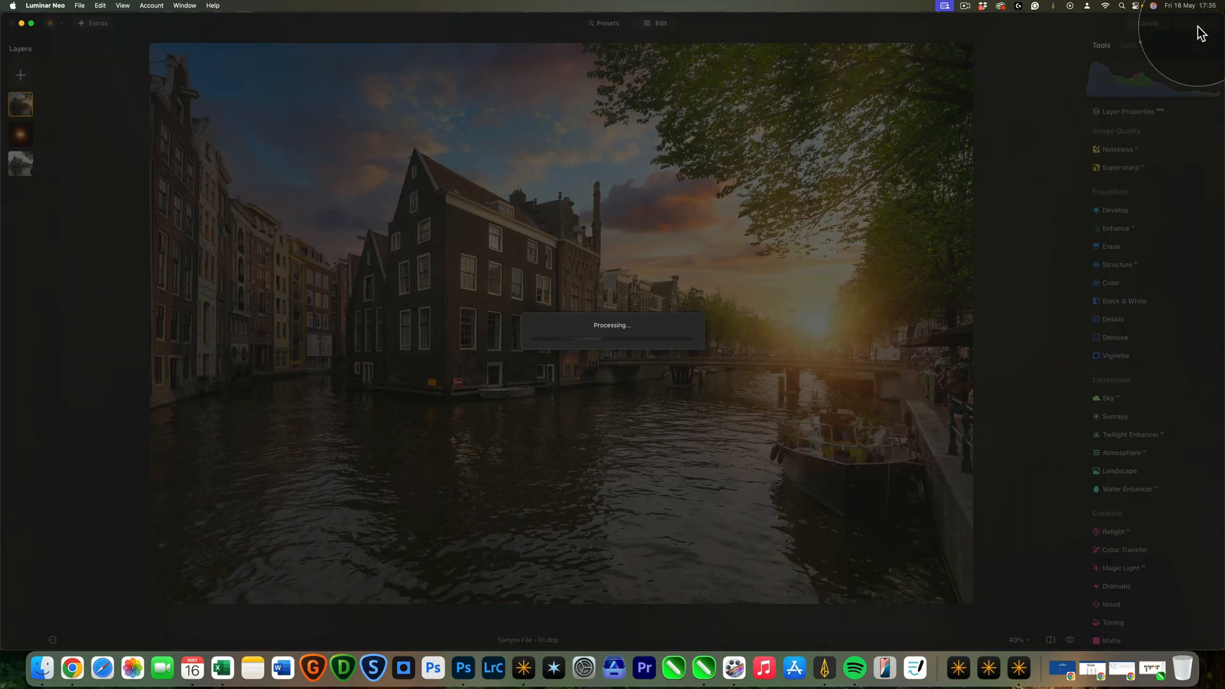
pyautogui.moveTo(680, 240)
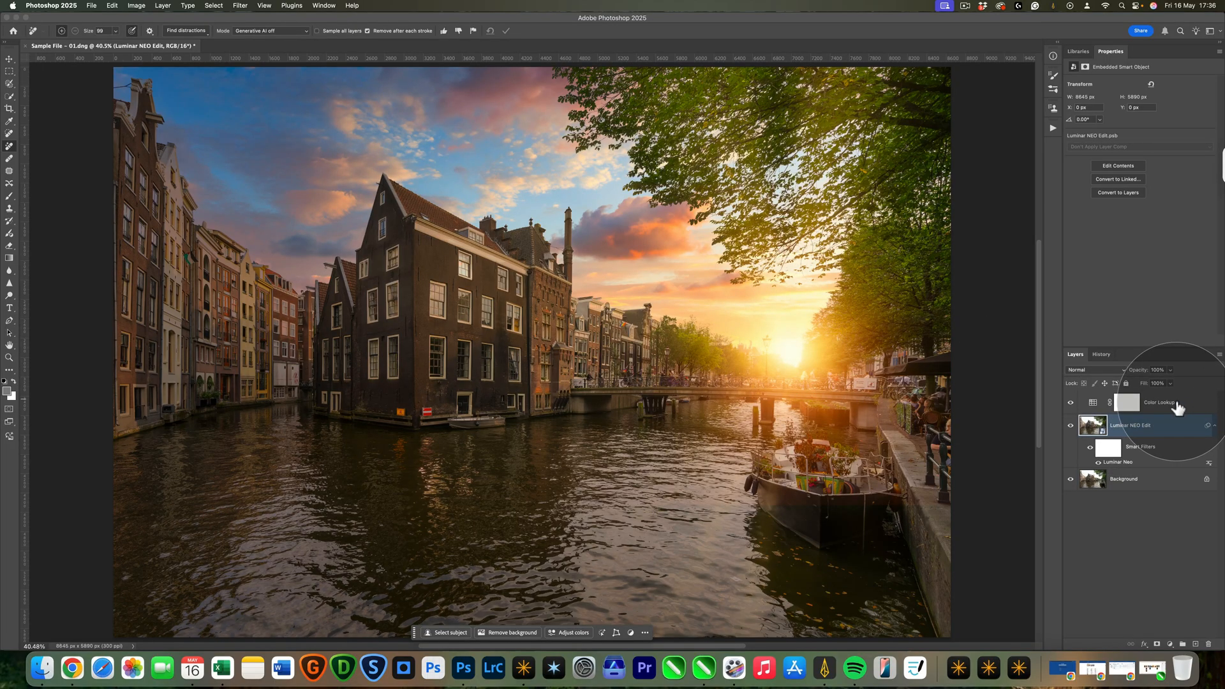
pyautogui.click(1155, 402)
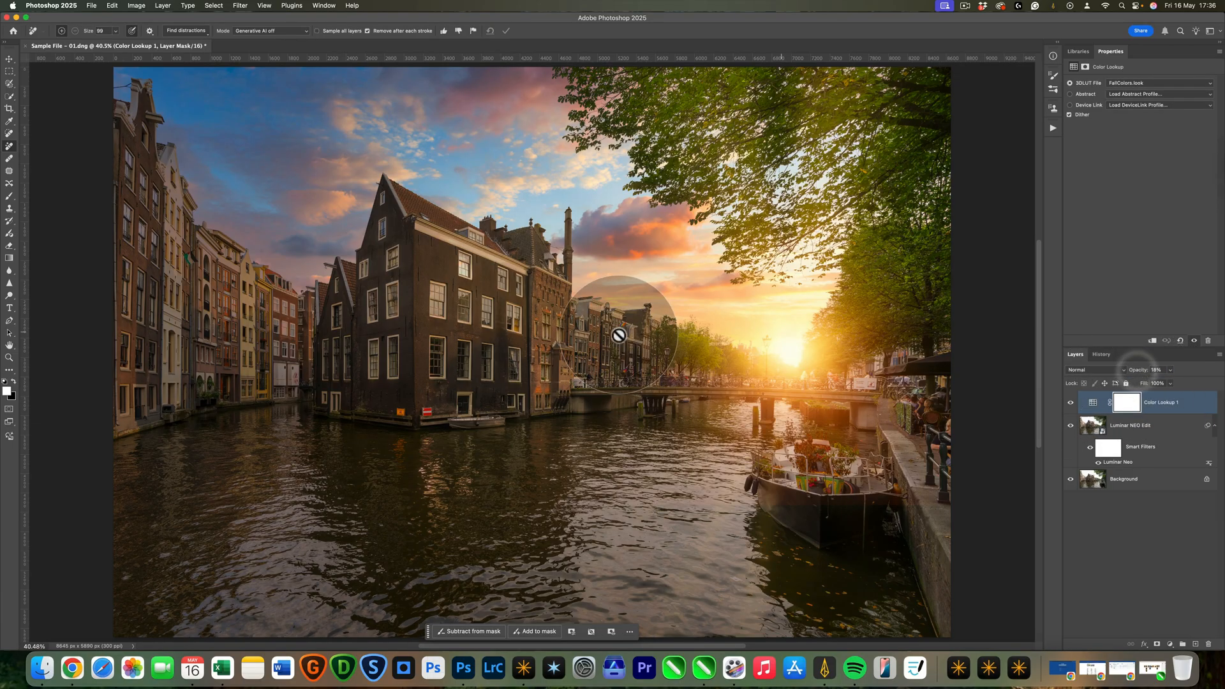
pyautogui.moveTo(870, 500)
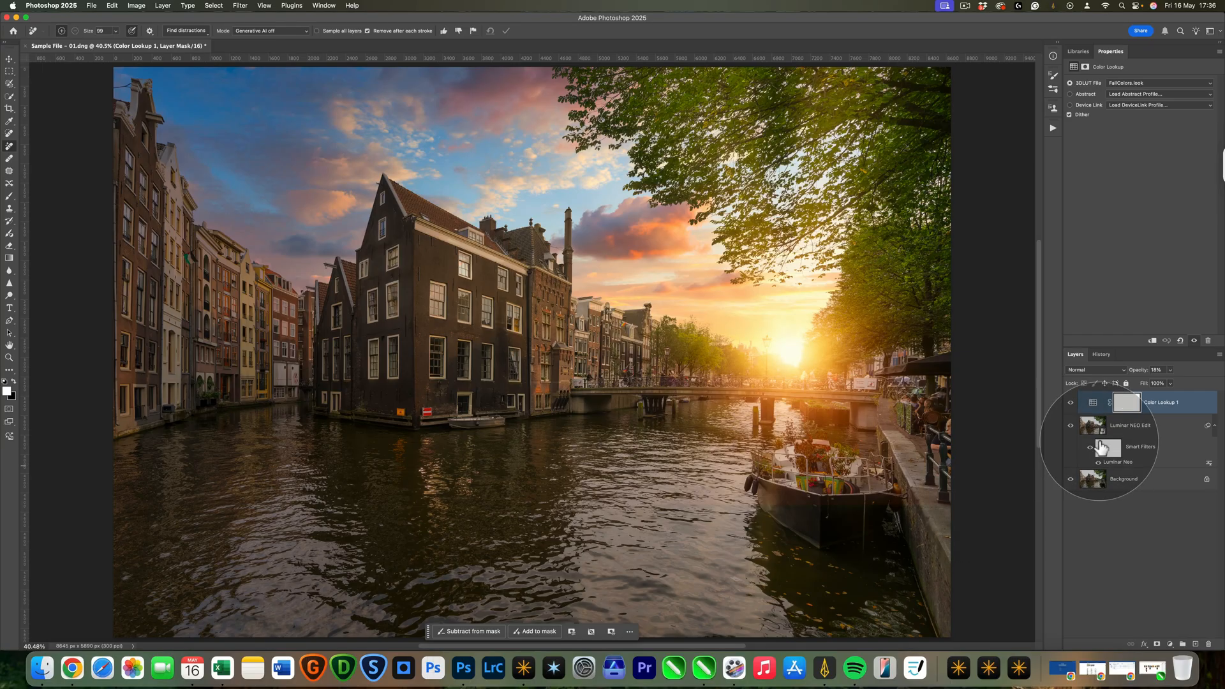
pyautogui.moveTo(1102, 446)
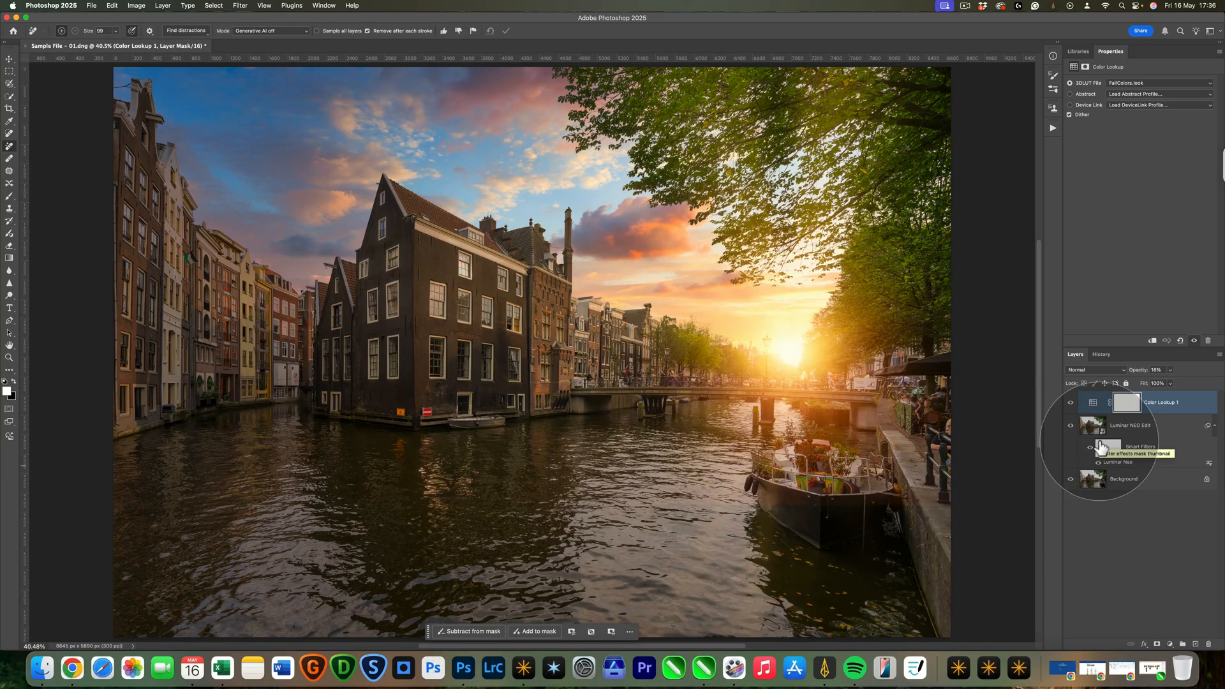